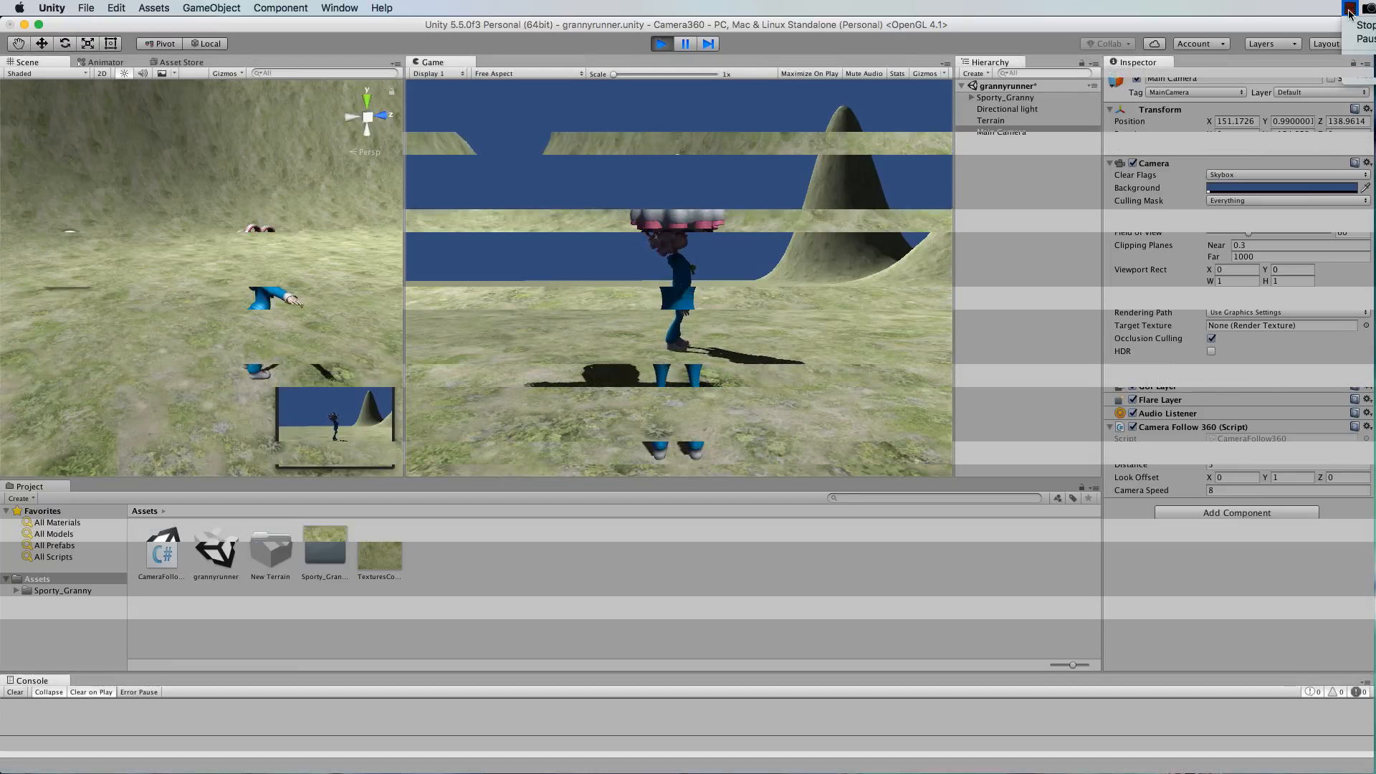
- Exit Play mode and select Sporty_Granny to review its Animator, Rigidbody, collider and Granny Controls
{"action": "left_click", "coordinate": [1345, 7]}
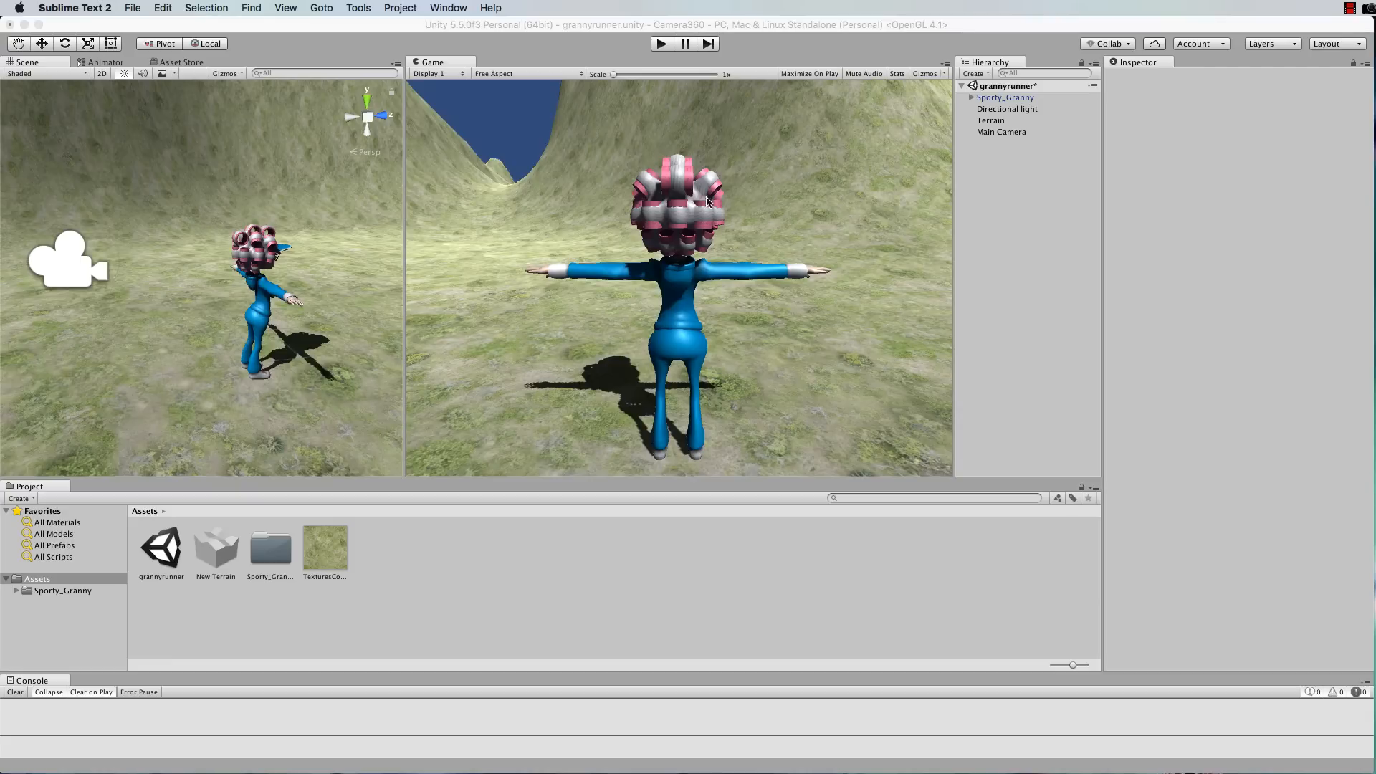
{"action": "mouse_move", "coordinate": [694, 325]}
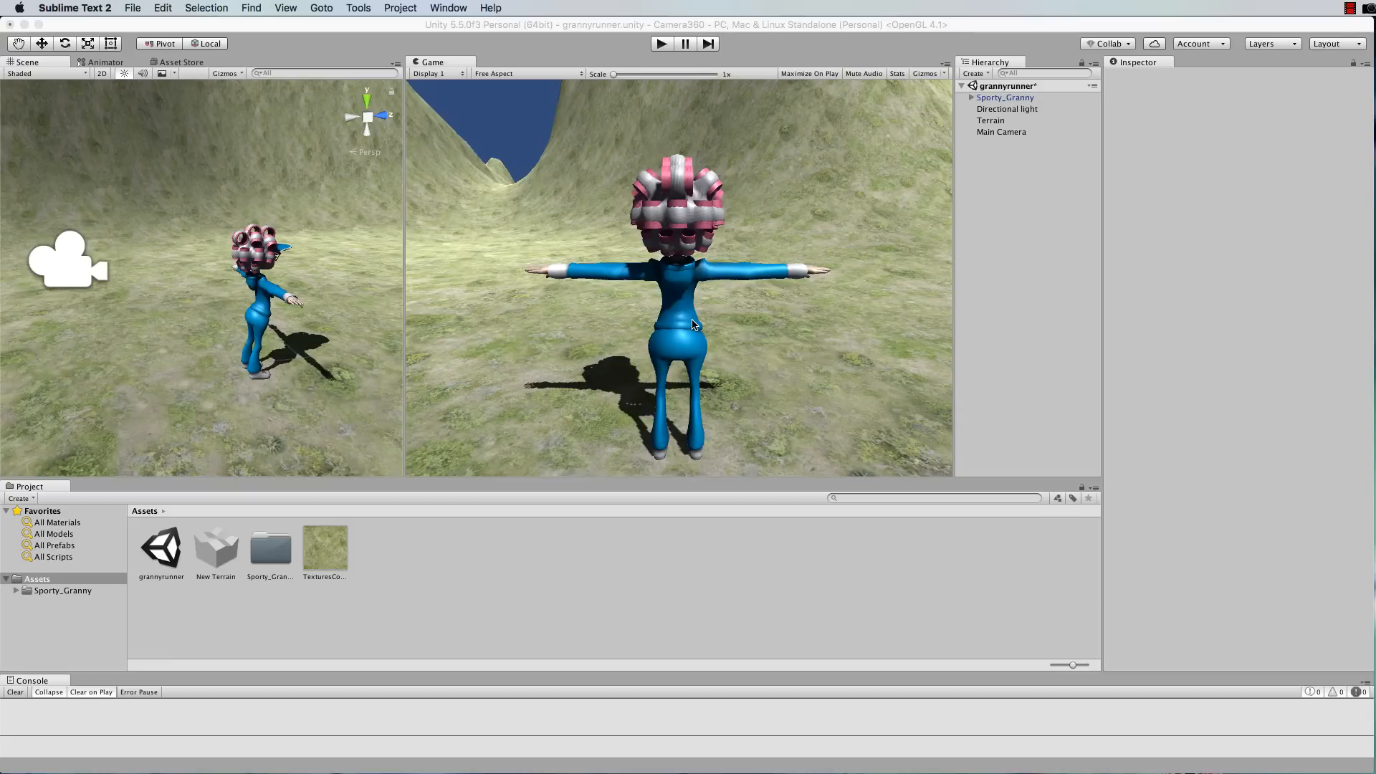
{"action": "mouse_move", "coordinate": [692, 328]}
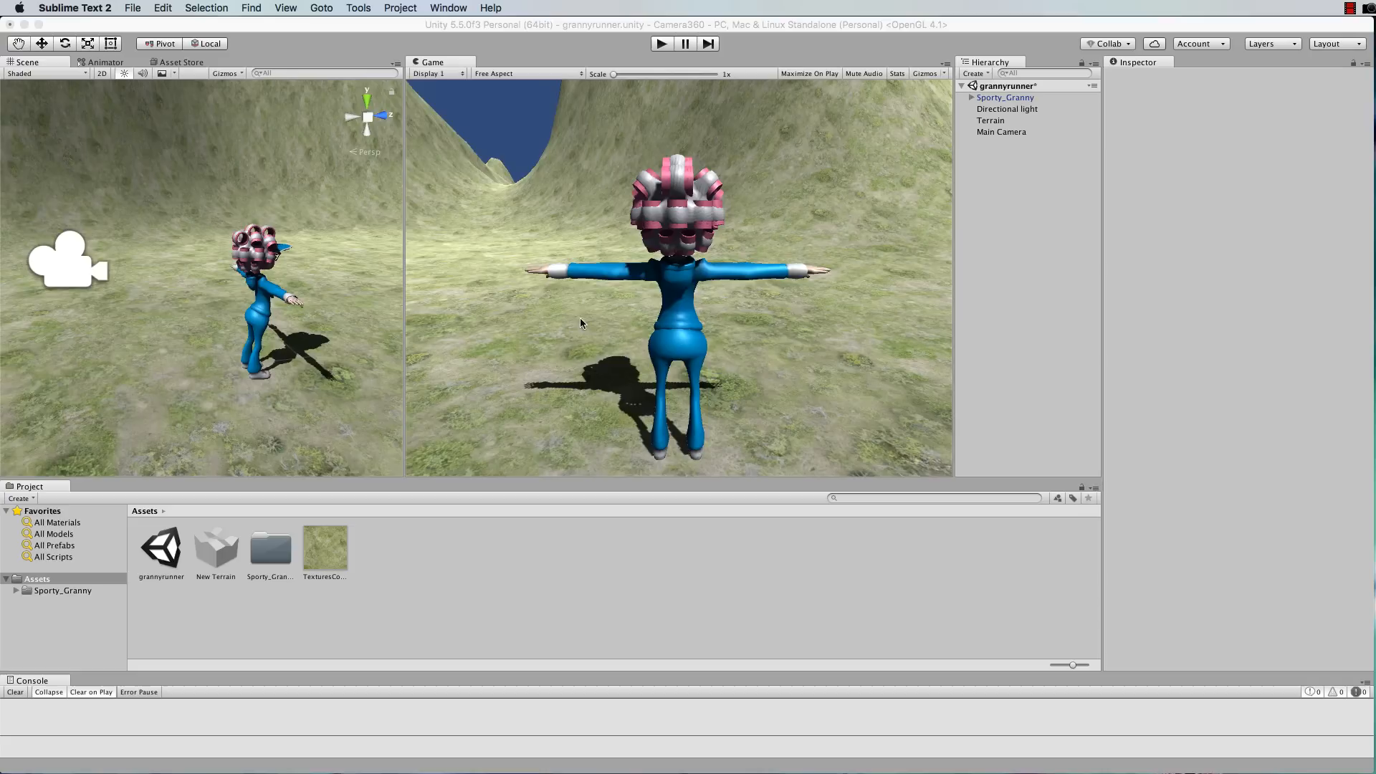
{"action": "mouse_move", "coordinate": [1049, 109]}
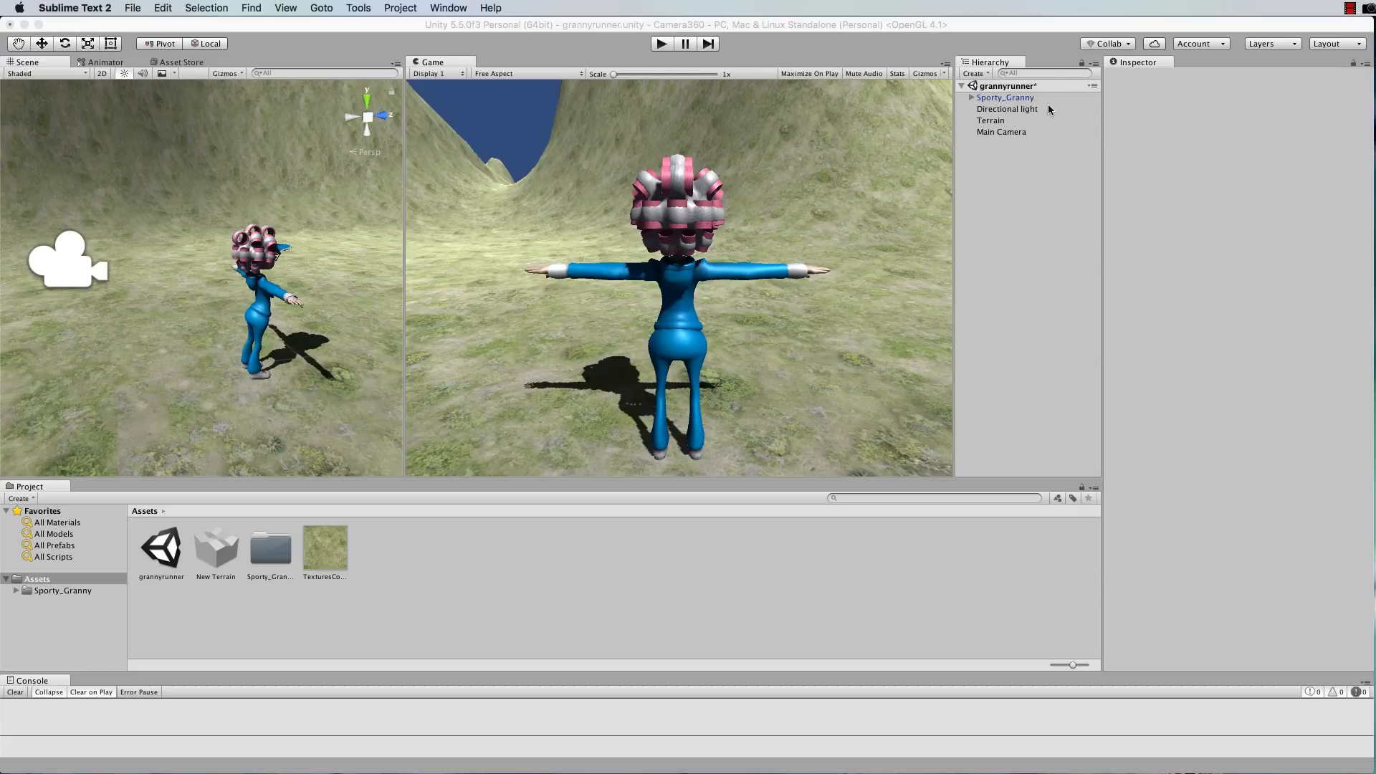
{"action": "left_click", "coordinate": [1006, 98]}
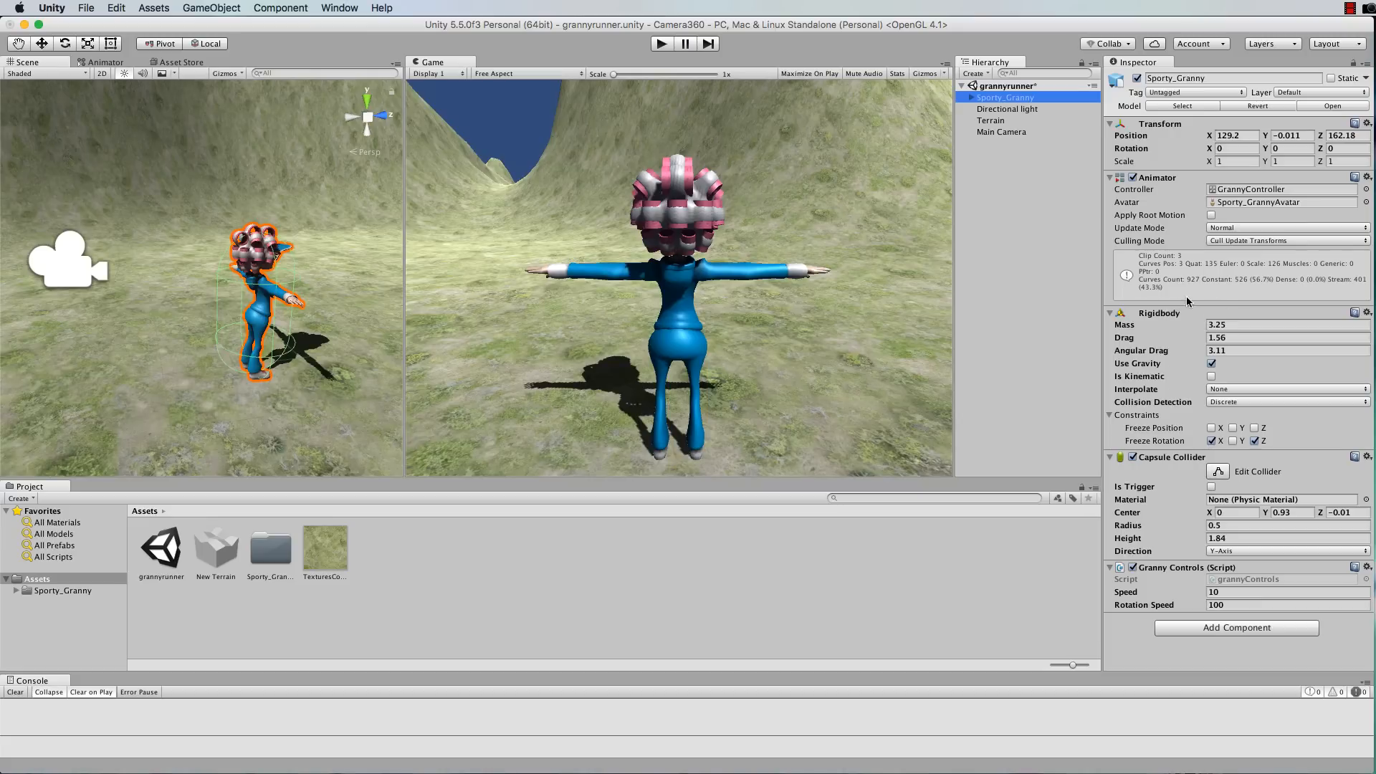
{"action": "mouse_move", "coordinate": [639, 304]}
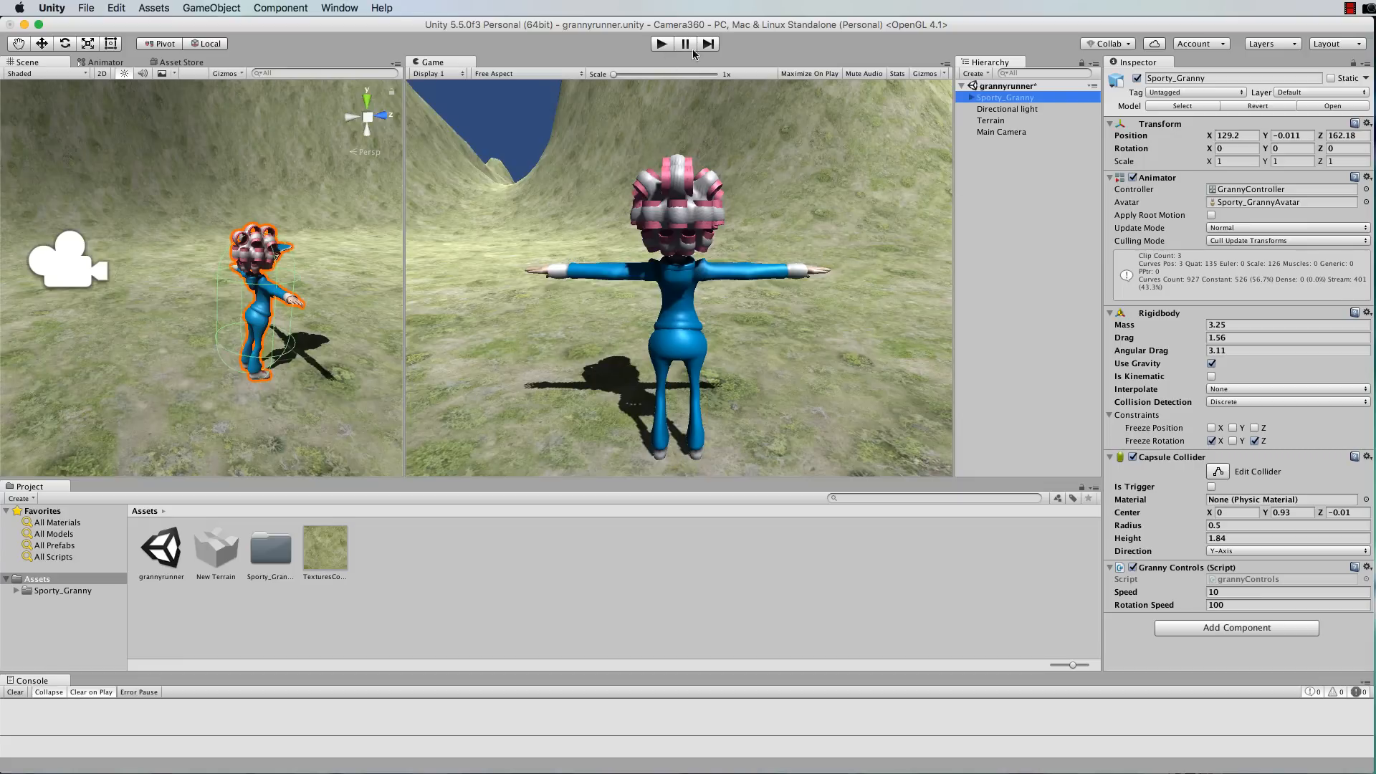
- Inspect Main Camera, briefly parent it under Sporty_Granny, then return it to the scene root
{"action": "left_click", "coordinate": [1000, 132]}
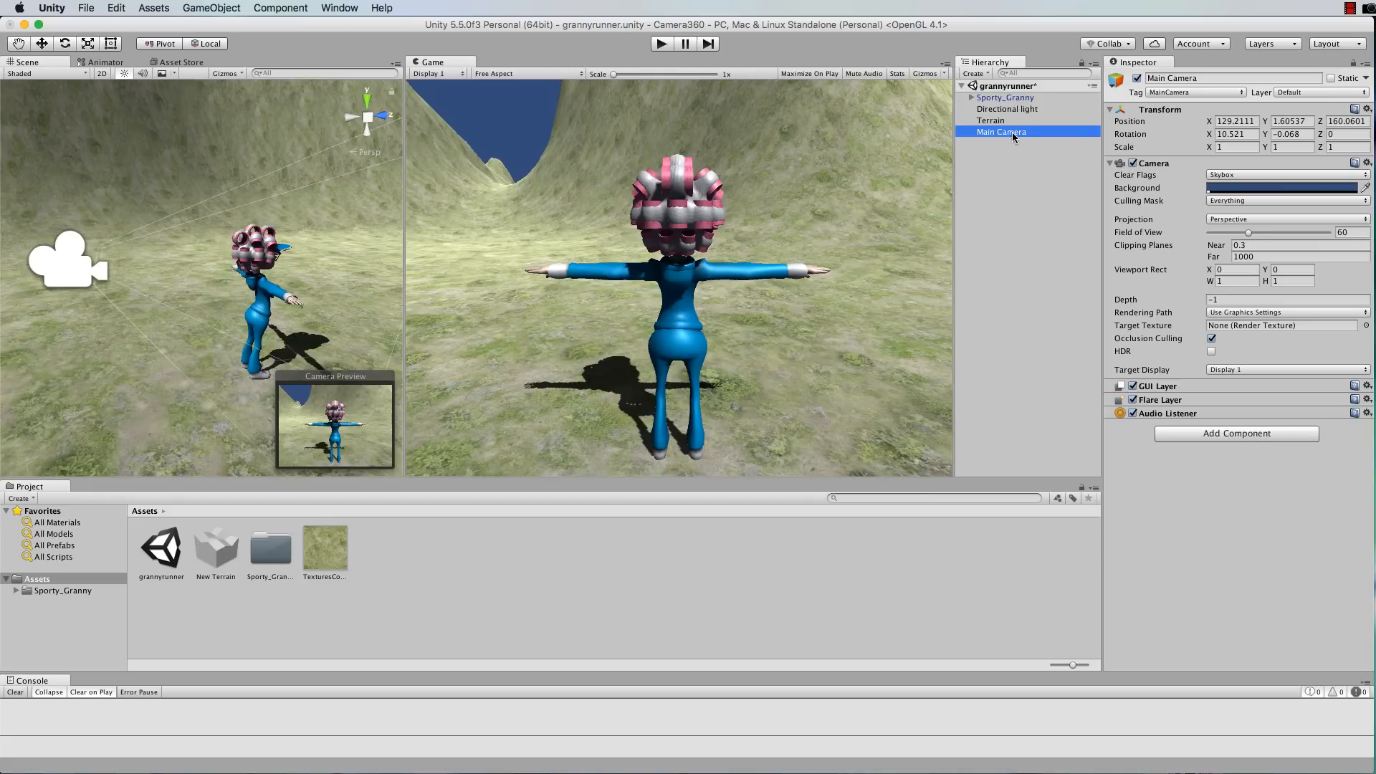
{"action": "mouse_move", "coordinate": [1014, 136]}
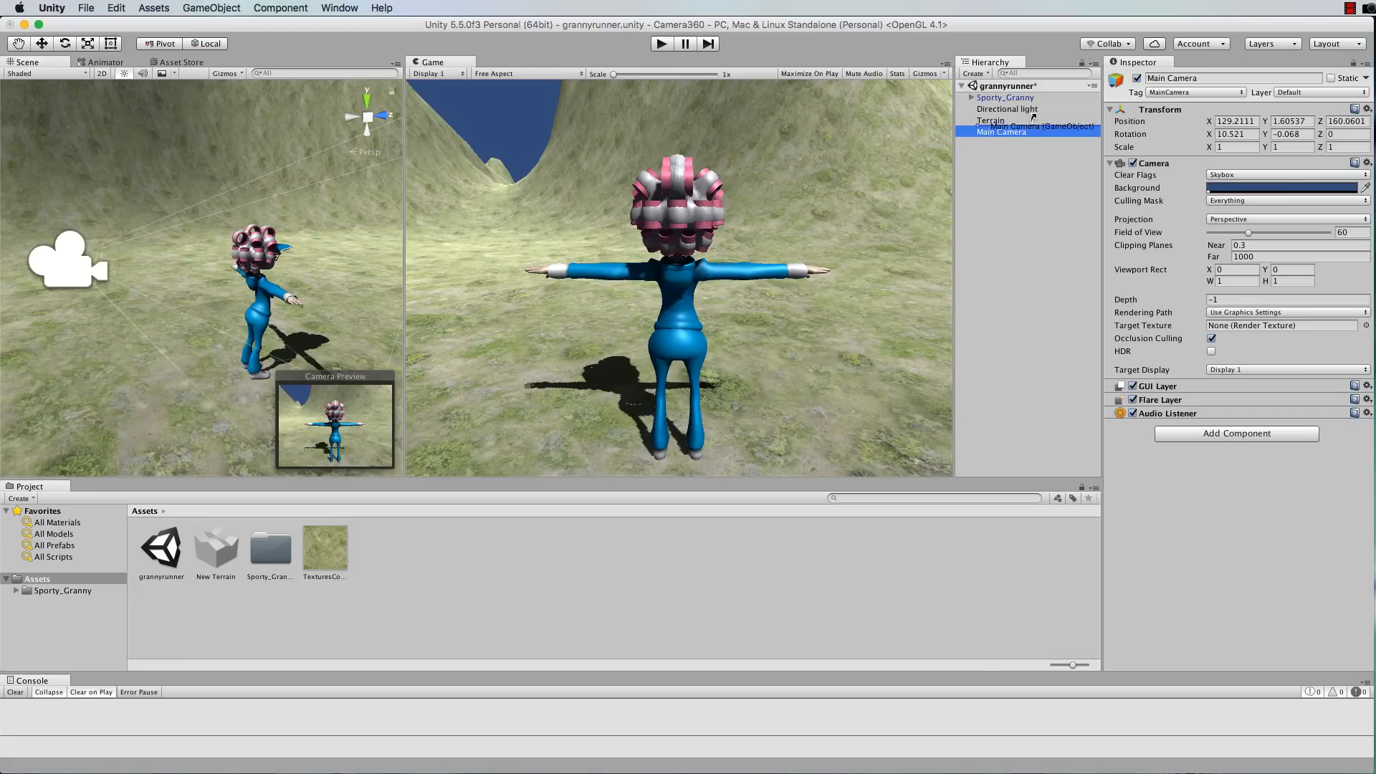
{"action": "left_click", "coordinate": [968, 97]}
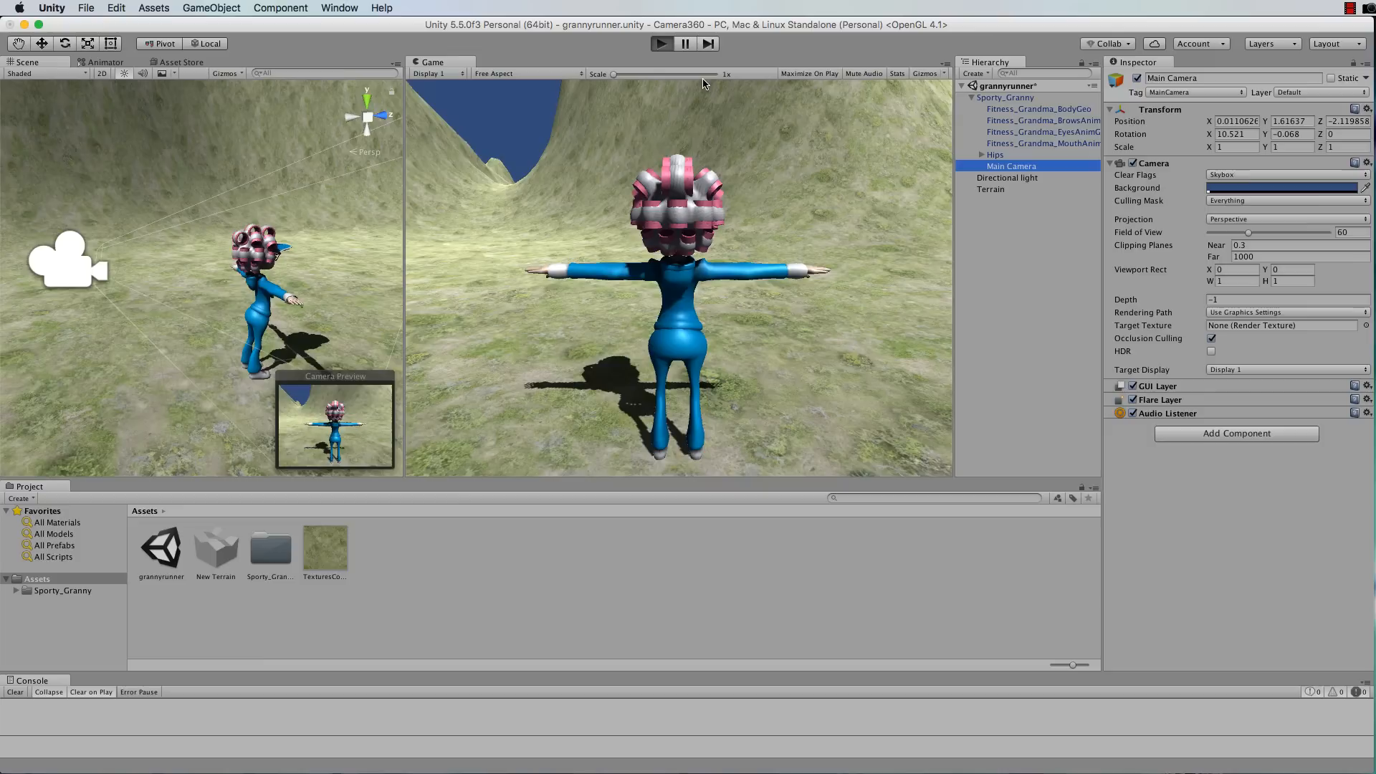
{"action": "left_click", "coordinate": [657, 45]}
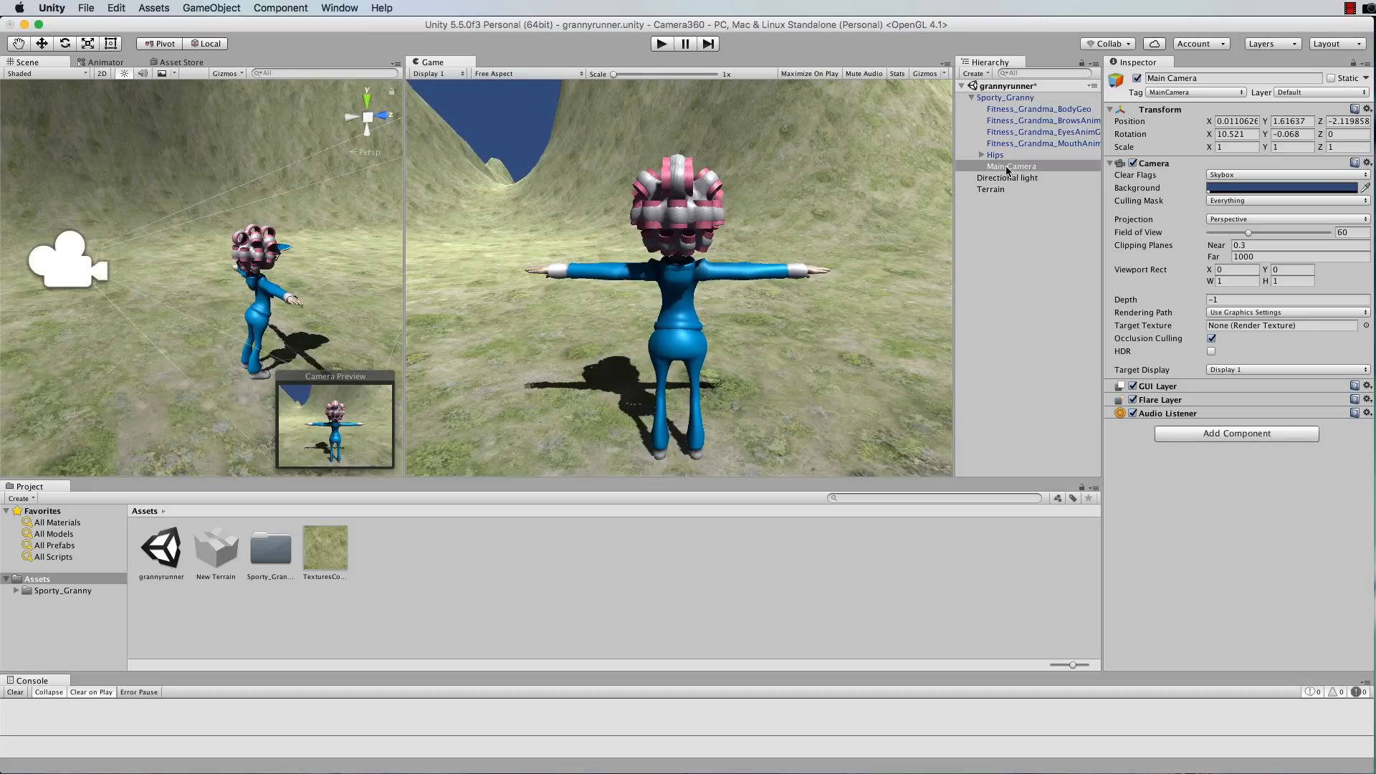
{"action": "mouse_move", "coordinate": [1023, 169]}
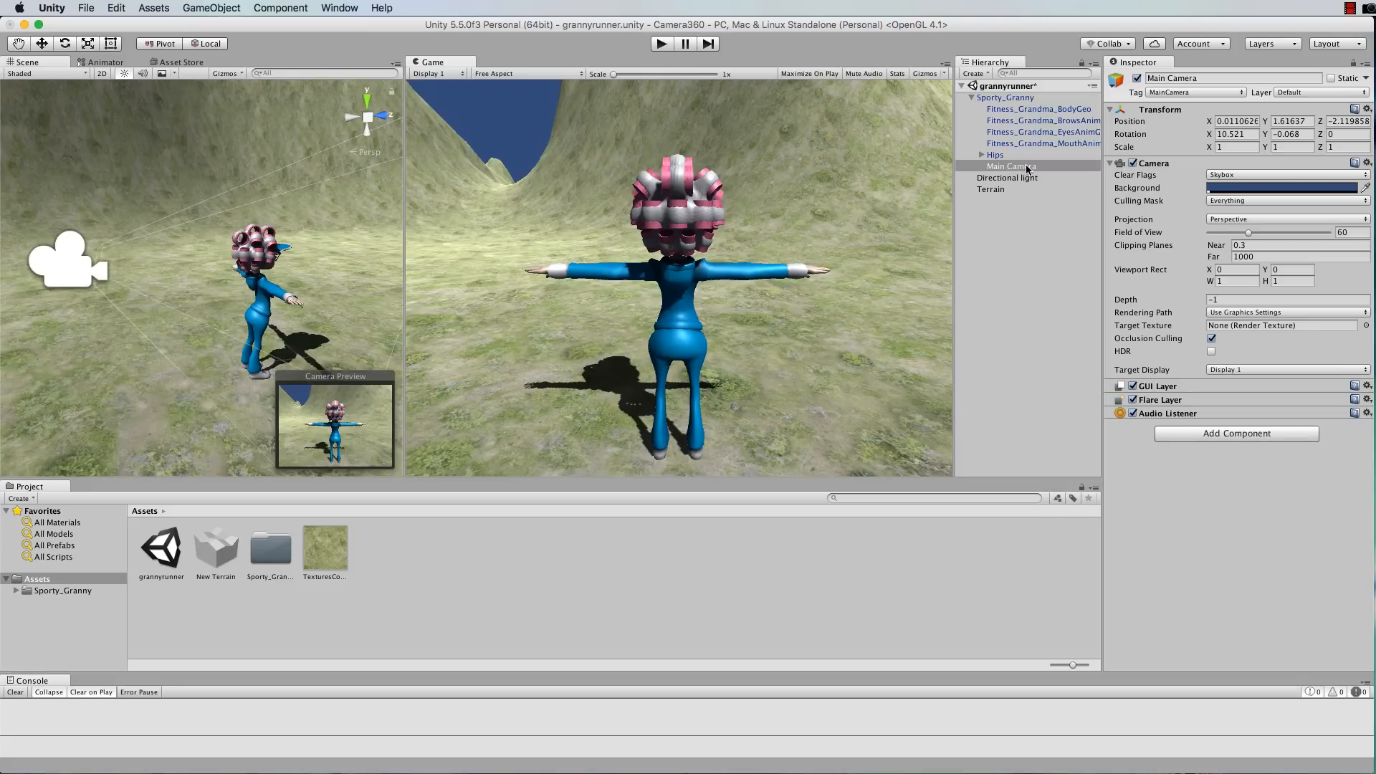
{"action": "left_click", "coordinate": [1010, 167]}
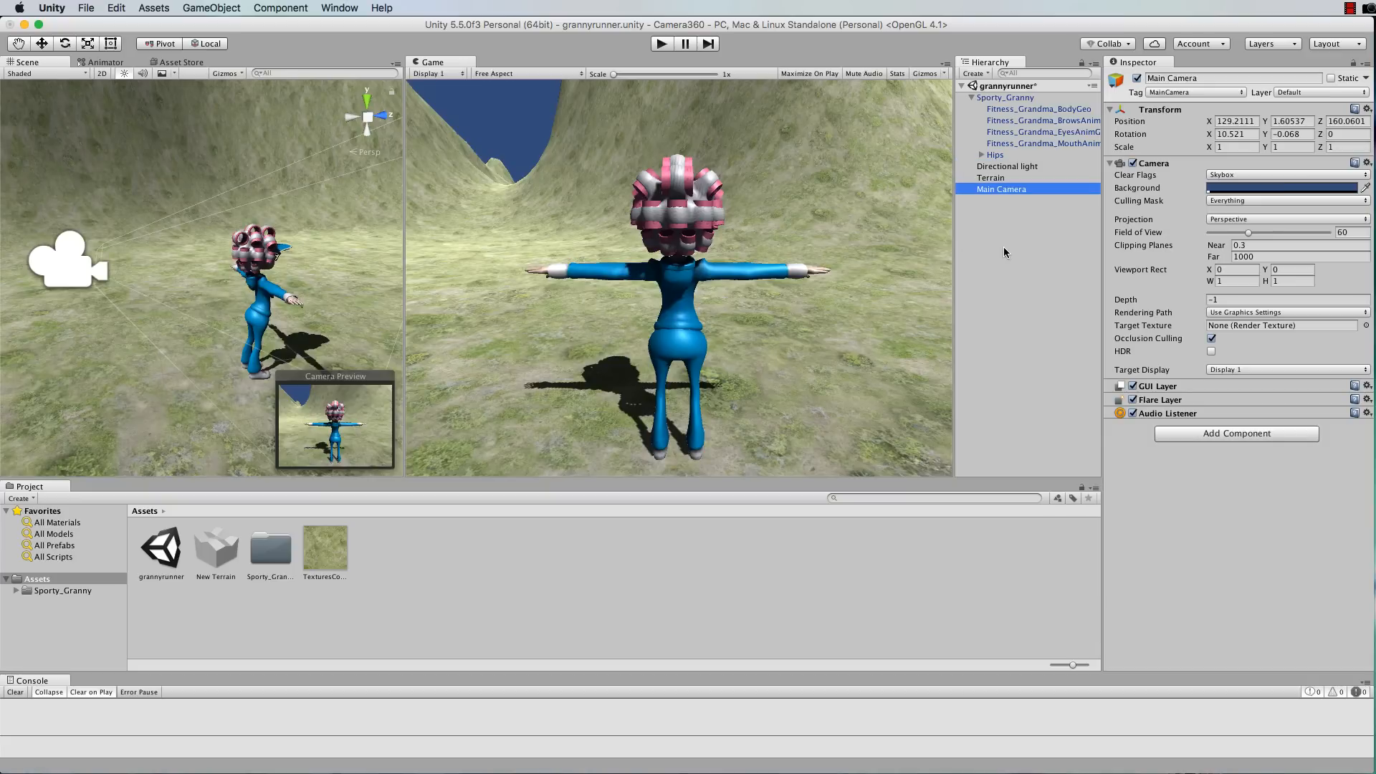
{"action": "mouse_move", "coordinate": [1009, 204]}
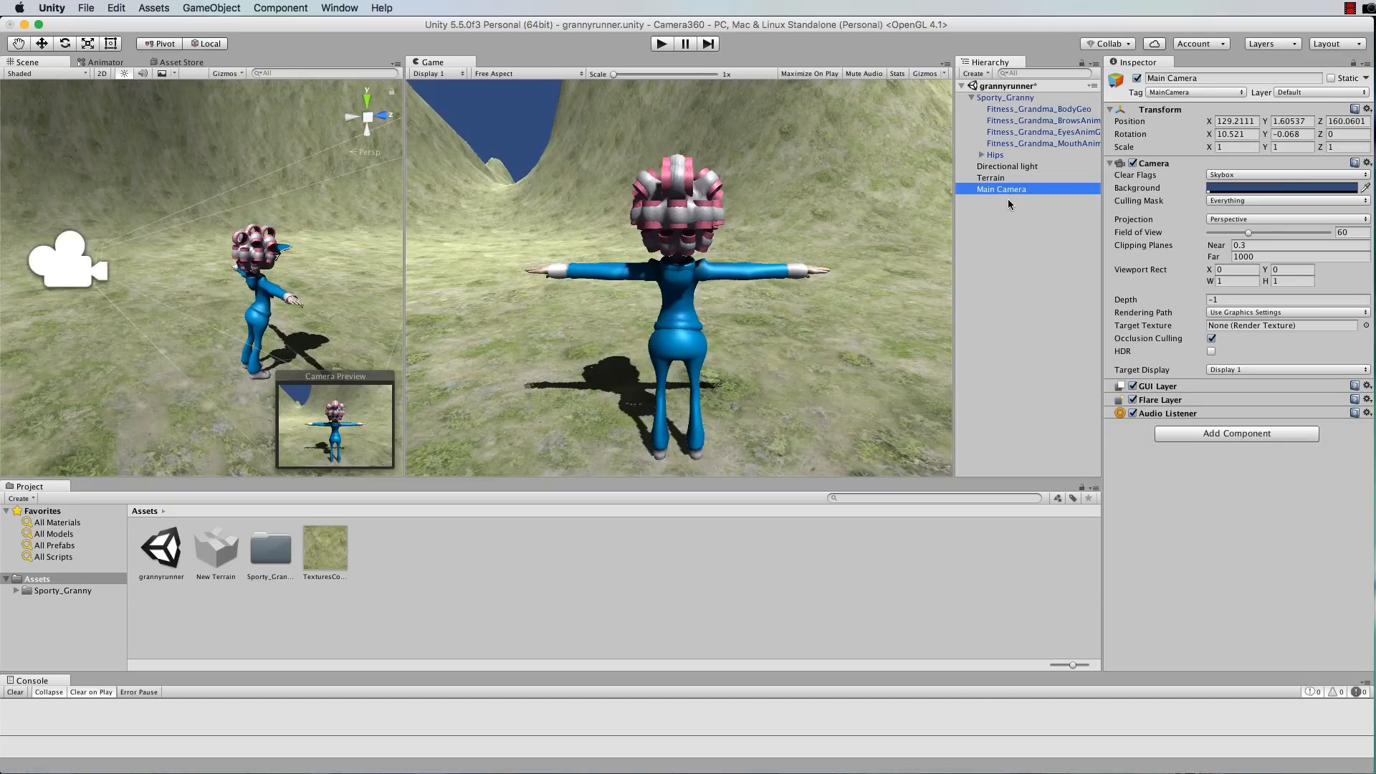
{"action": "mouse_move", "coordinate": [1015, 209]}
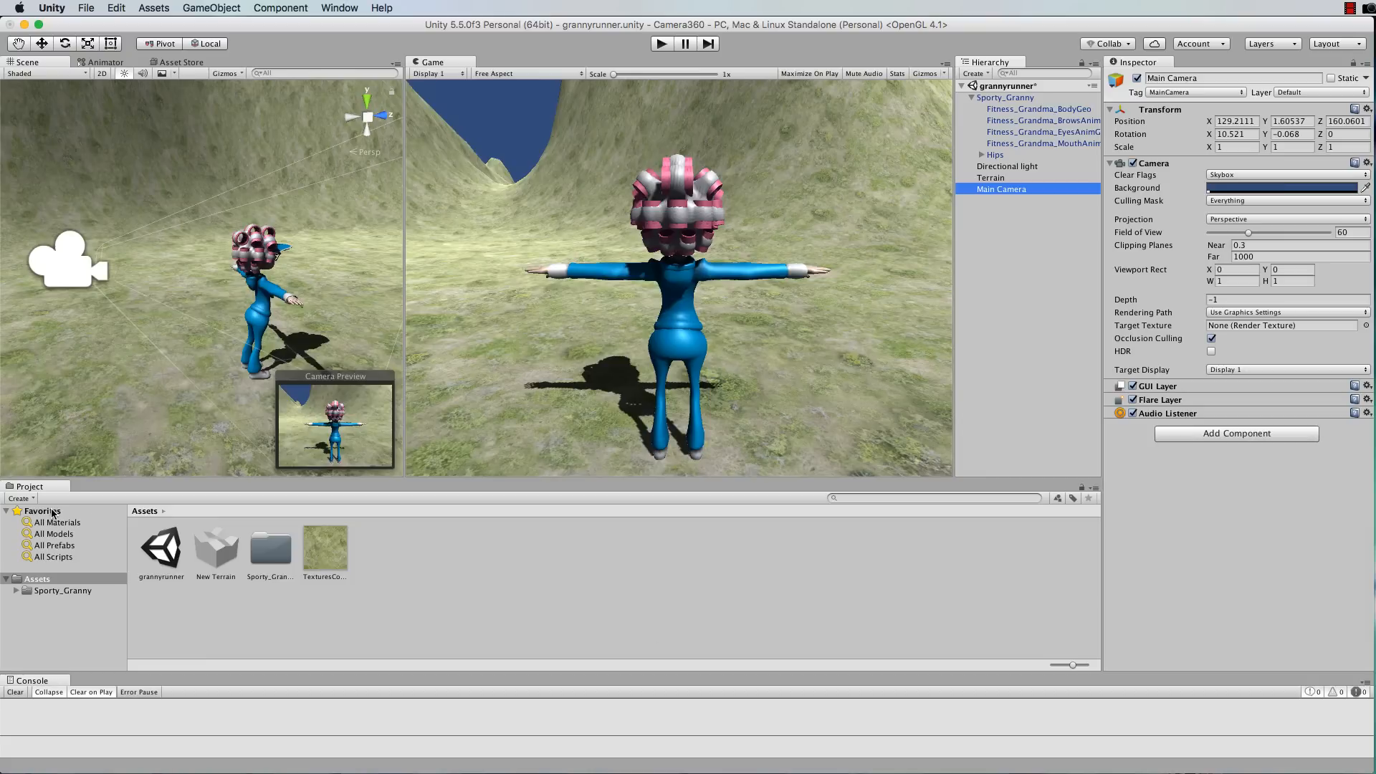
- Create a C# script asset named CameraFollow360 in Assets and open it in Sublime Text
{"action": "left_click", "coordinate": [20, 498]}
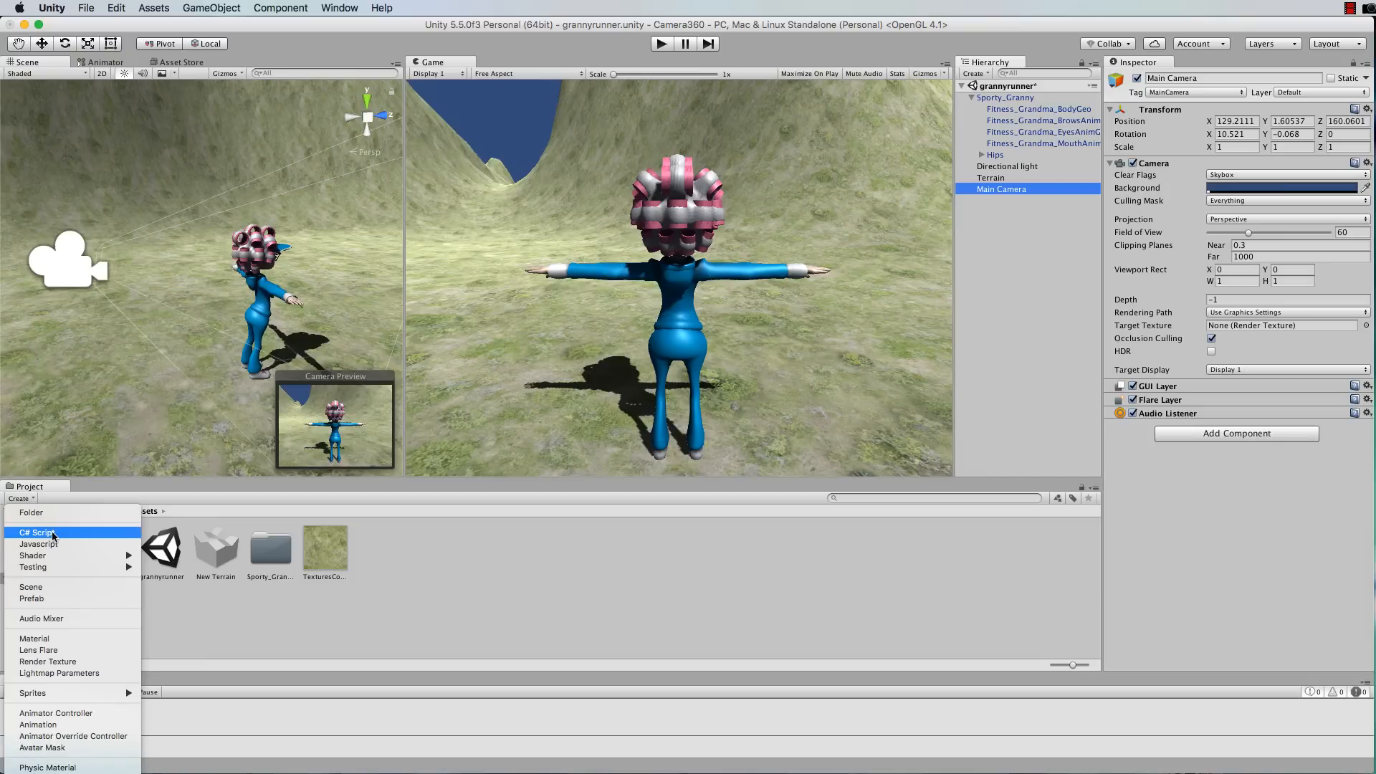
{"action": "left_click", "coordinate": [38, 532]}
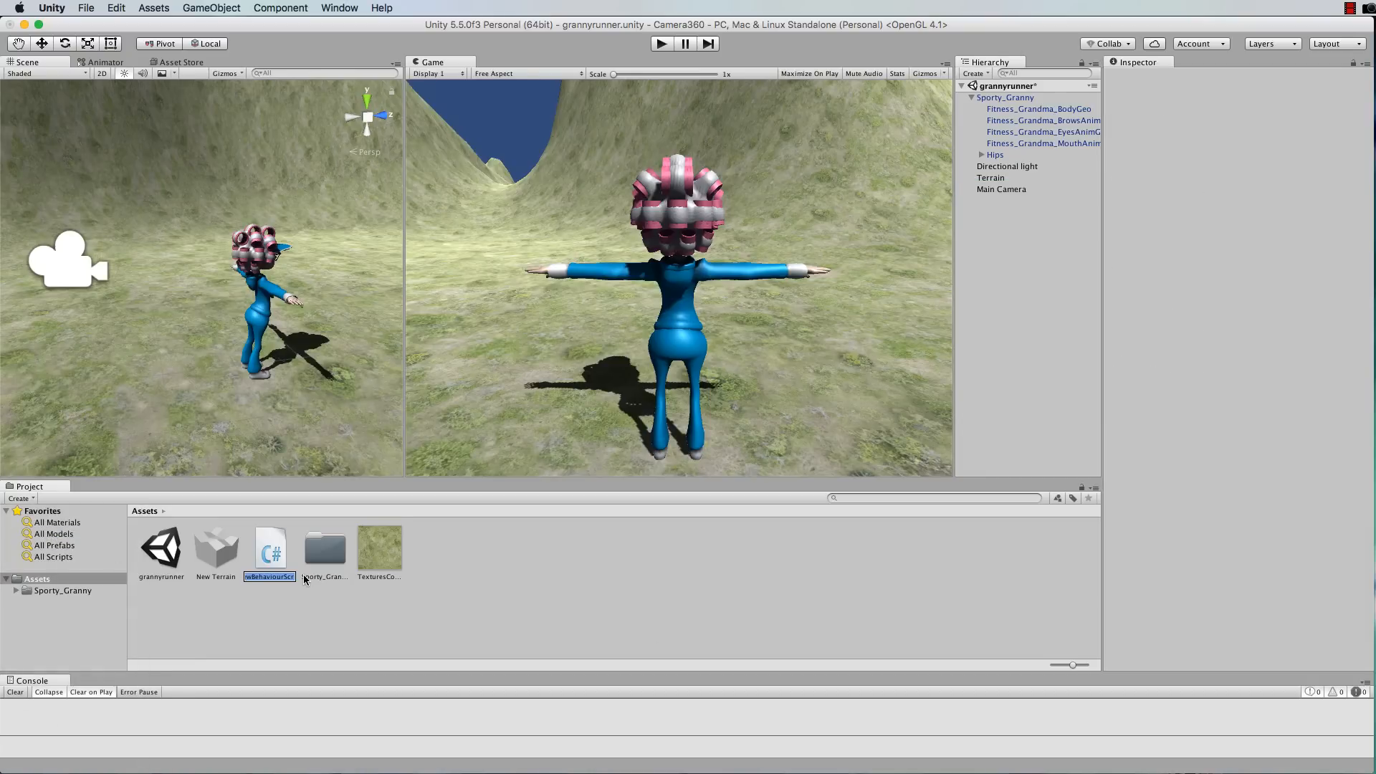
{"action": "type", "text": "CameraF"}
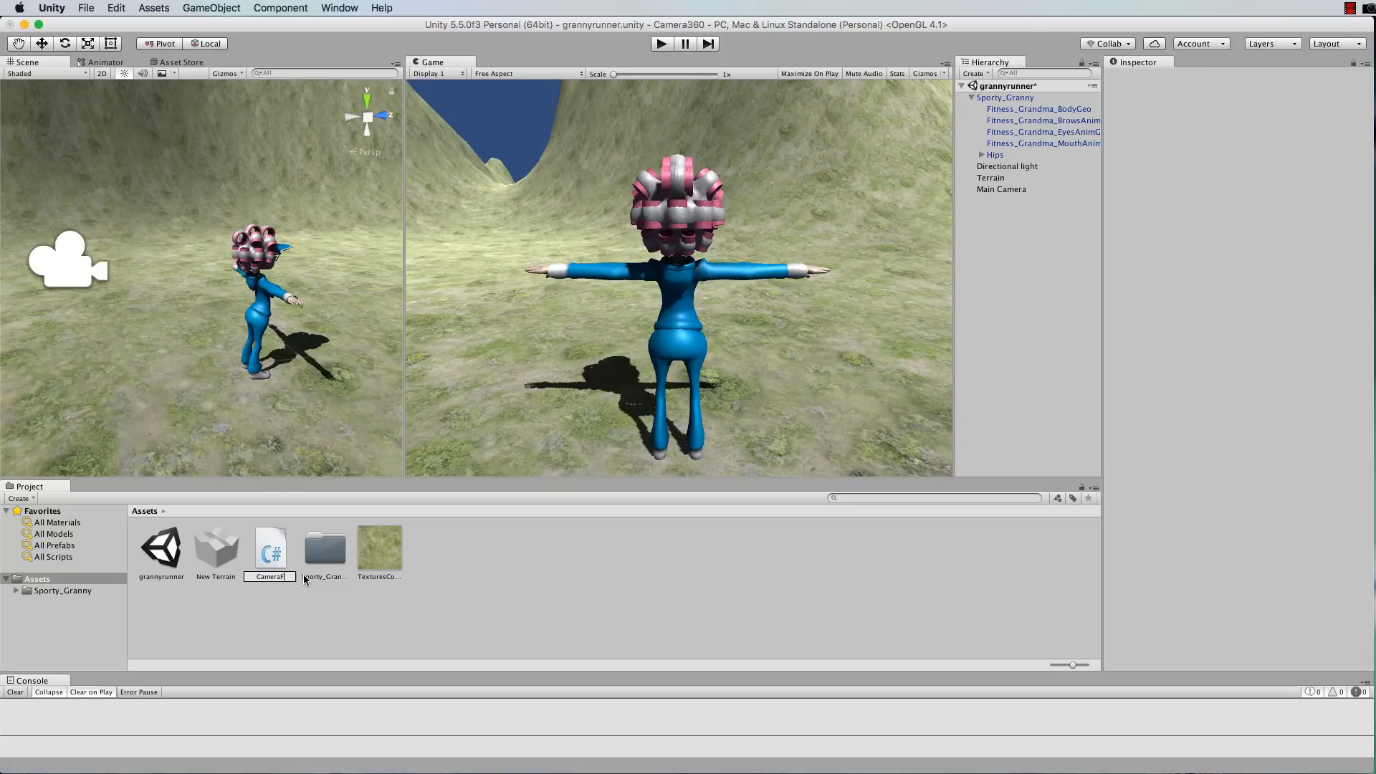
{"action": "type", "text": "CameraFollow360"}
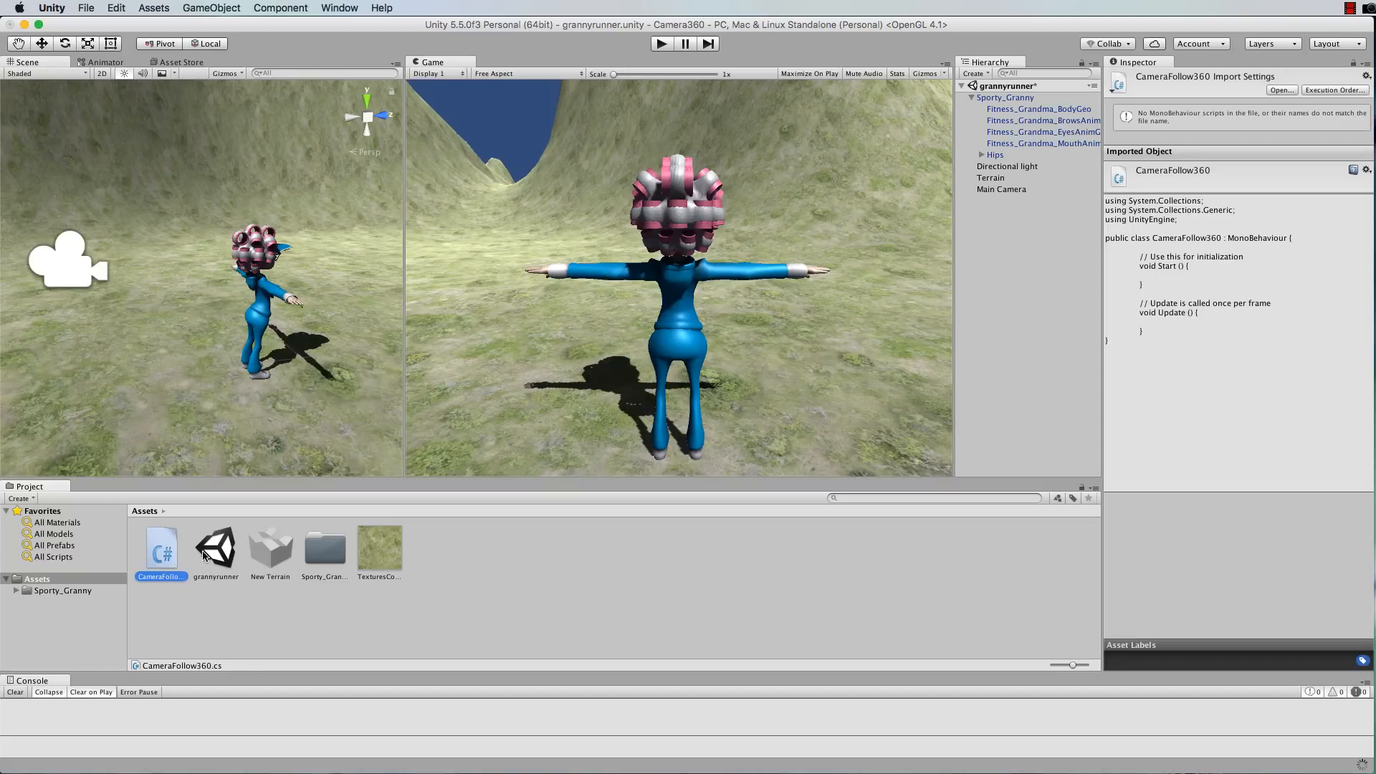
{"action": "double_click", "coordinate": [161, 547]}
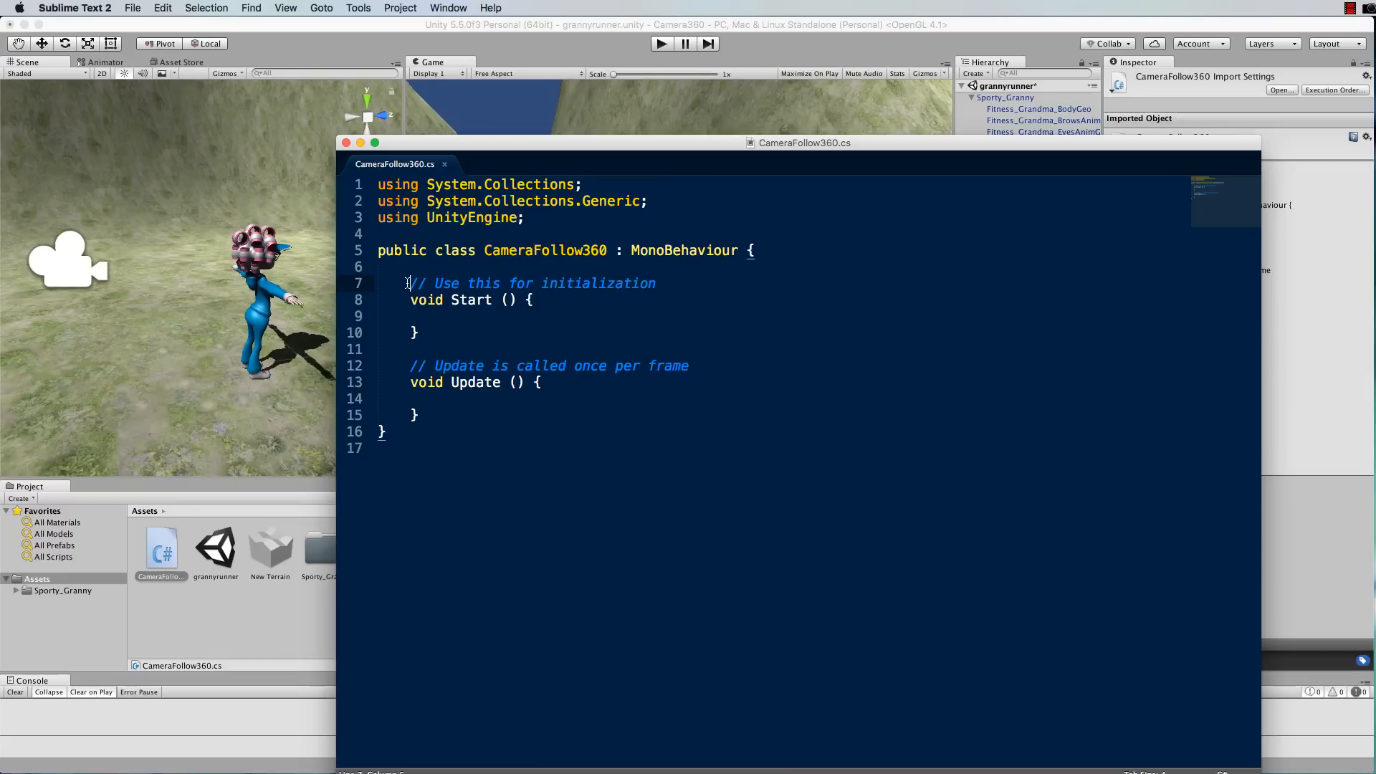
- Declare a public Transform player field above Start
{"action": "key", "text": "Enter"}
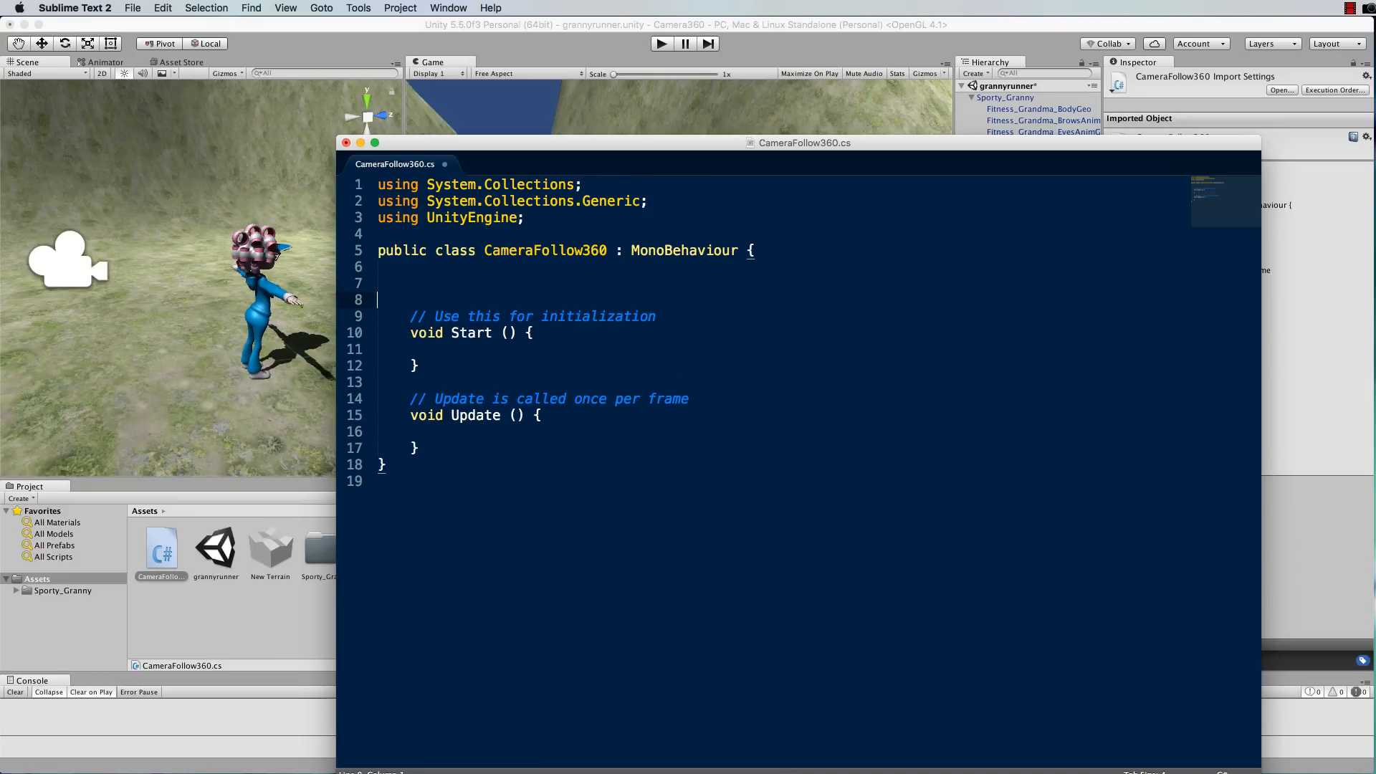
{"action": "type", "text": "public"}
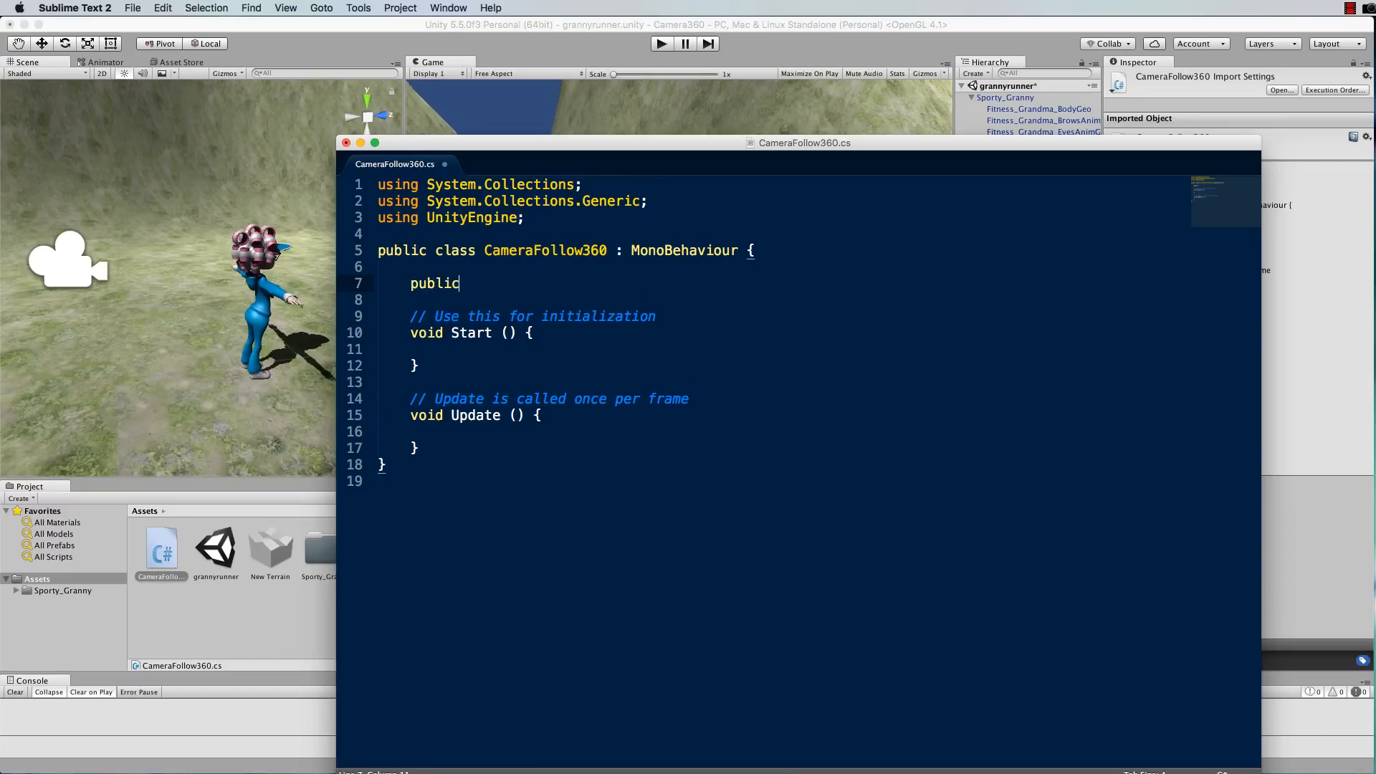
{"action": "type", "text": "Trans"}
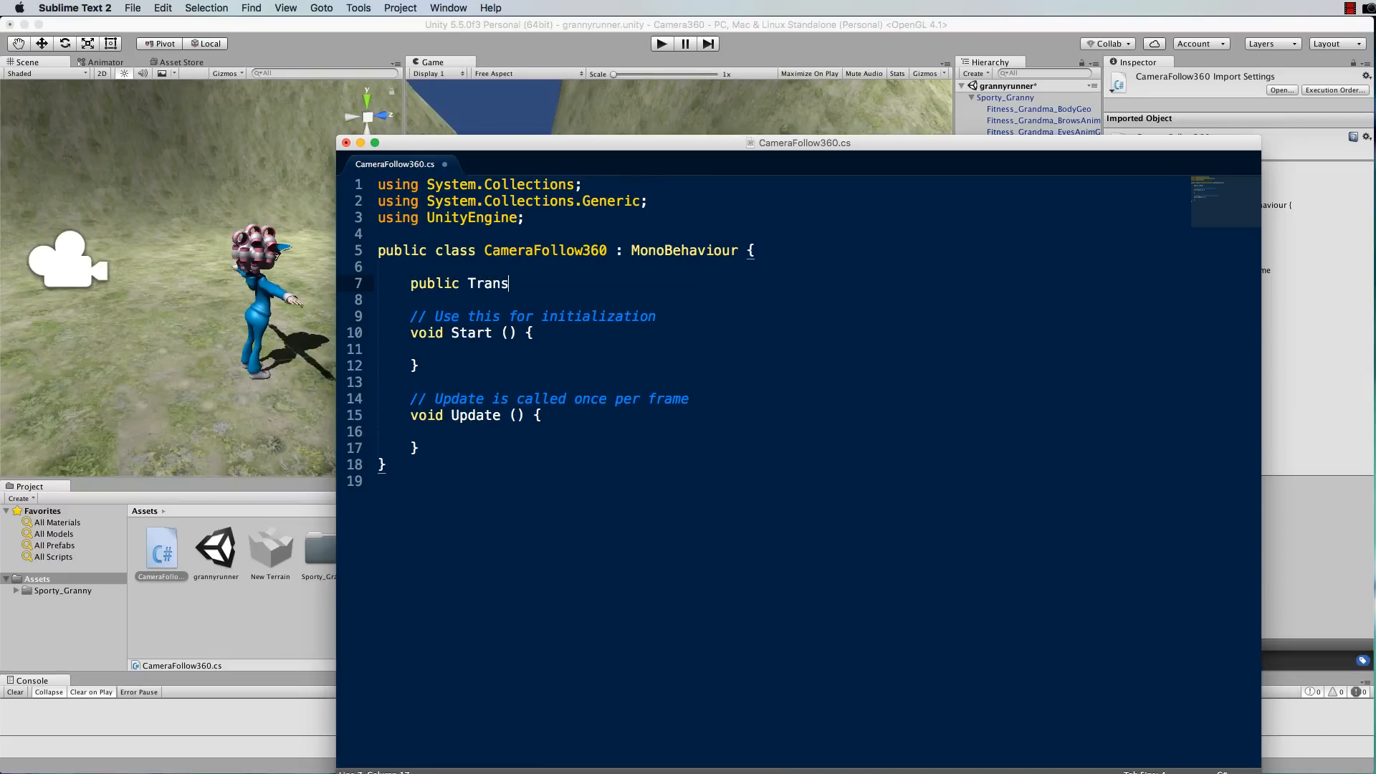
{"action": "type", "text": "form player"}
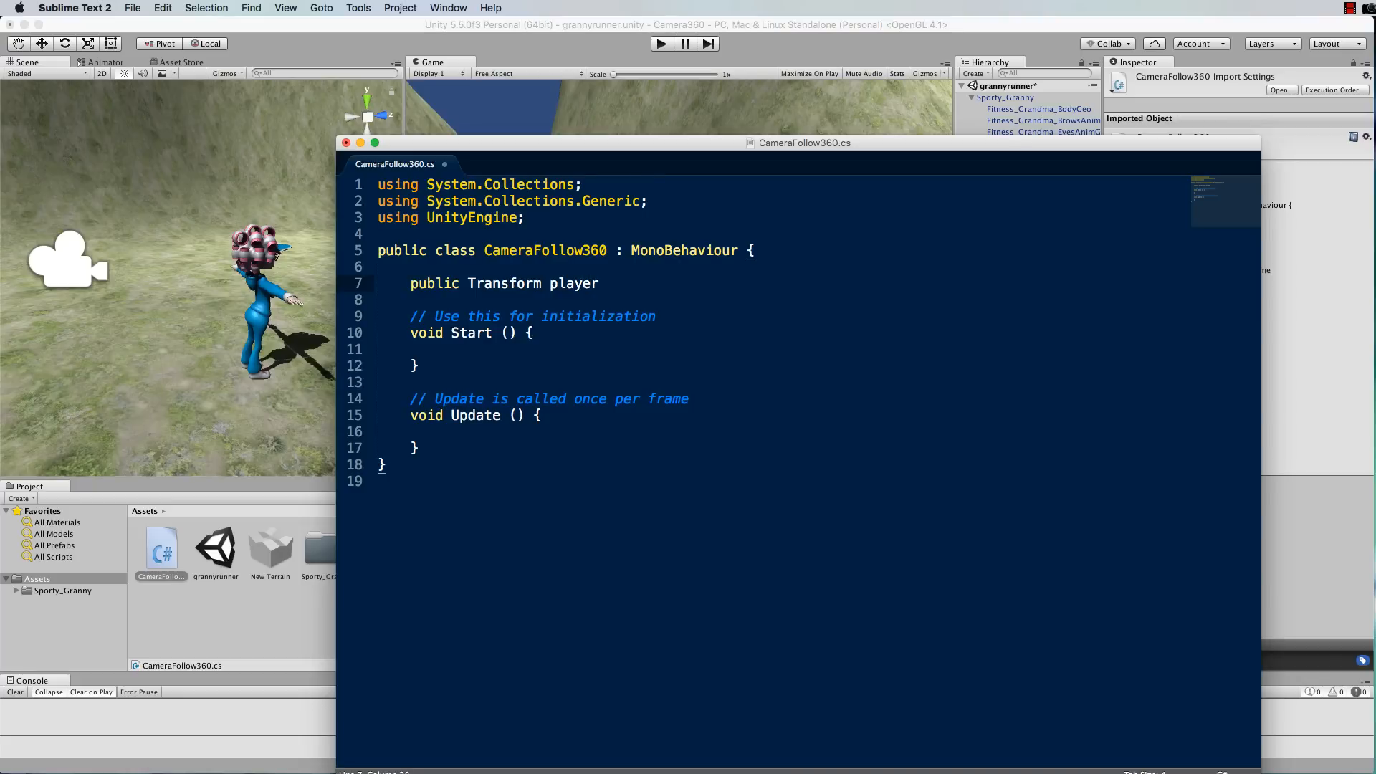
{"action": "type", "text": ";"}
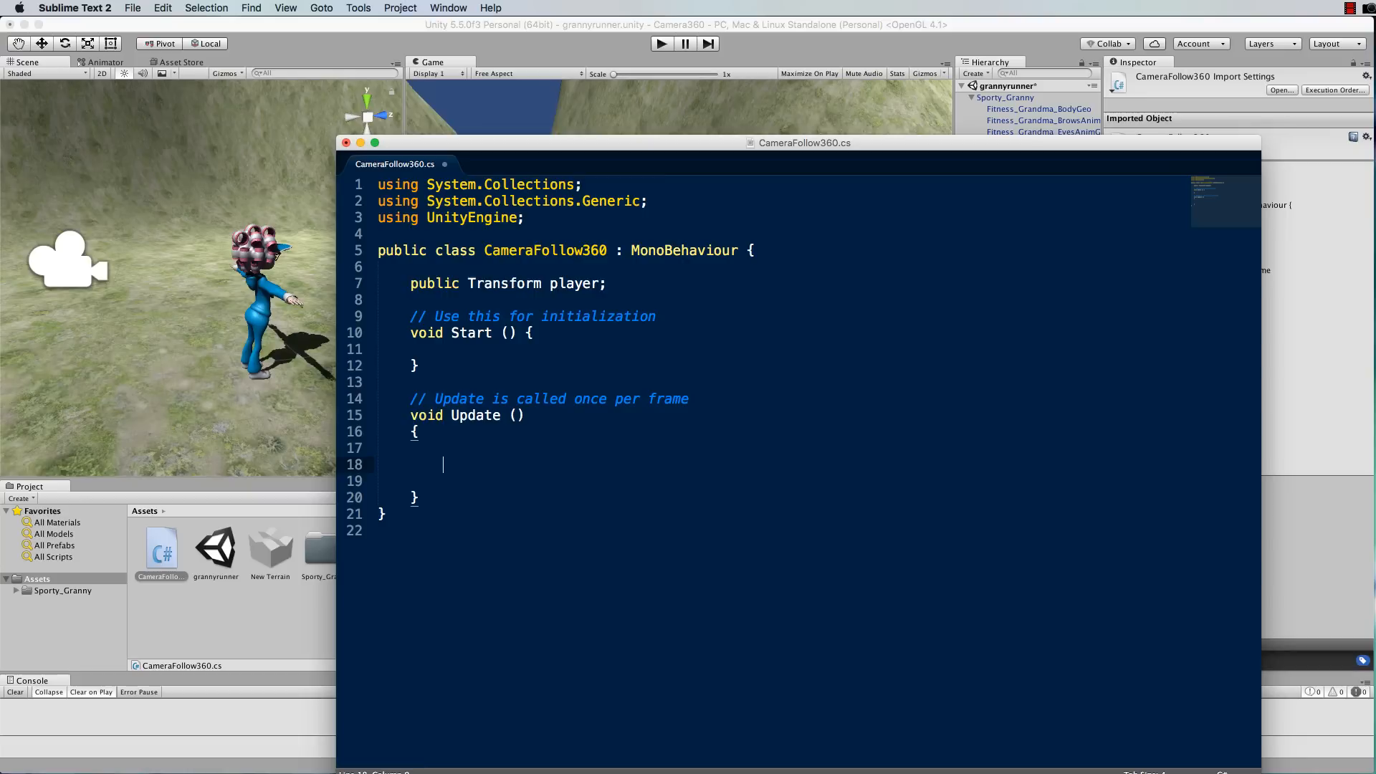
- In Update, add this.transform.LookAt(player.position); so the camera faces the player
{"action": "type", "text": "thi"}
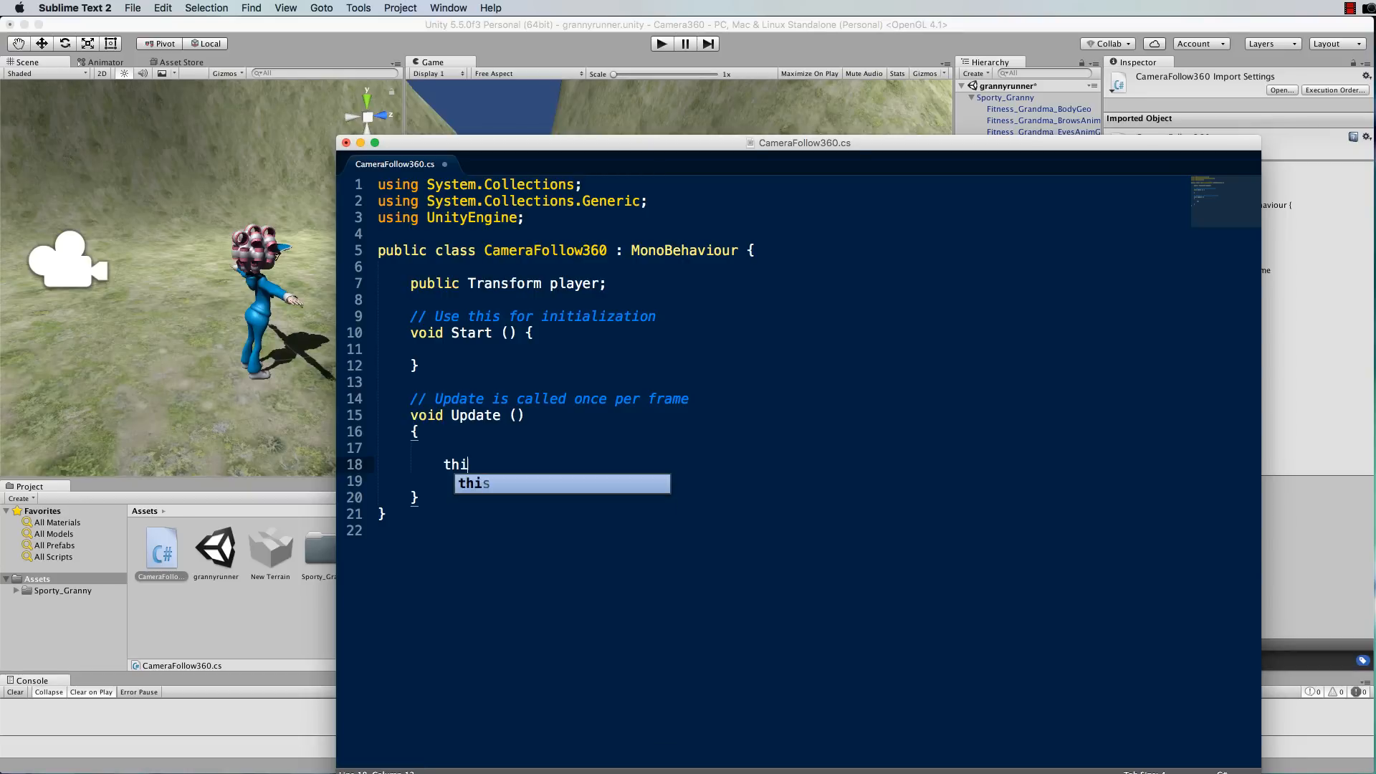
{"action": "type", "text": "s.transf"}
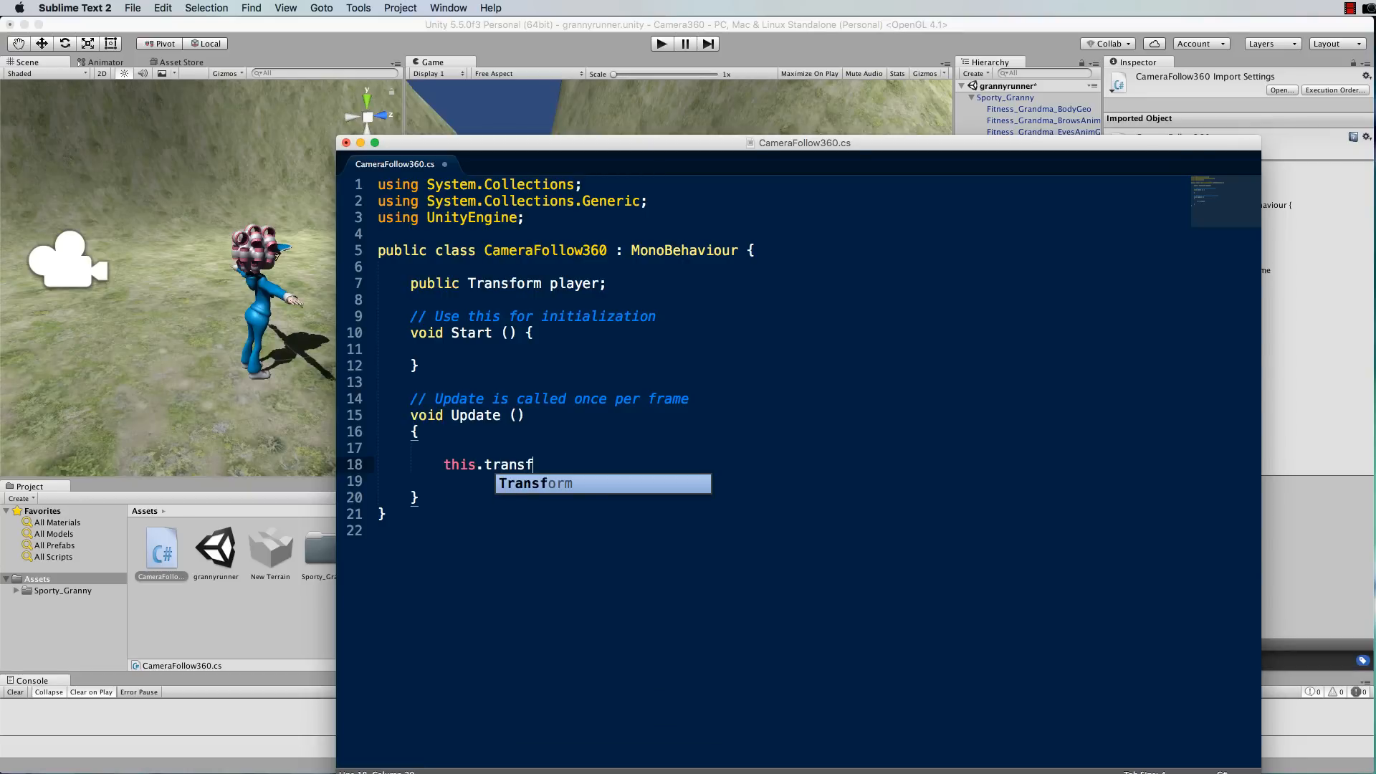
{"action": "type", "text": "orm.LookAt"}
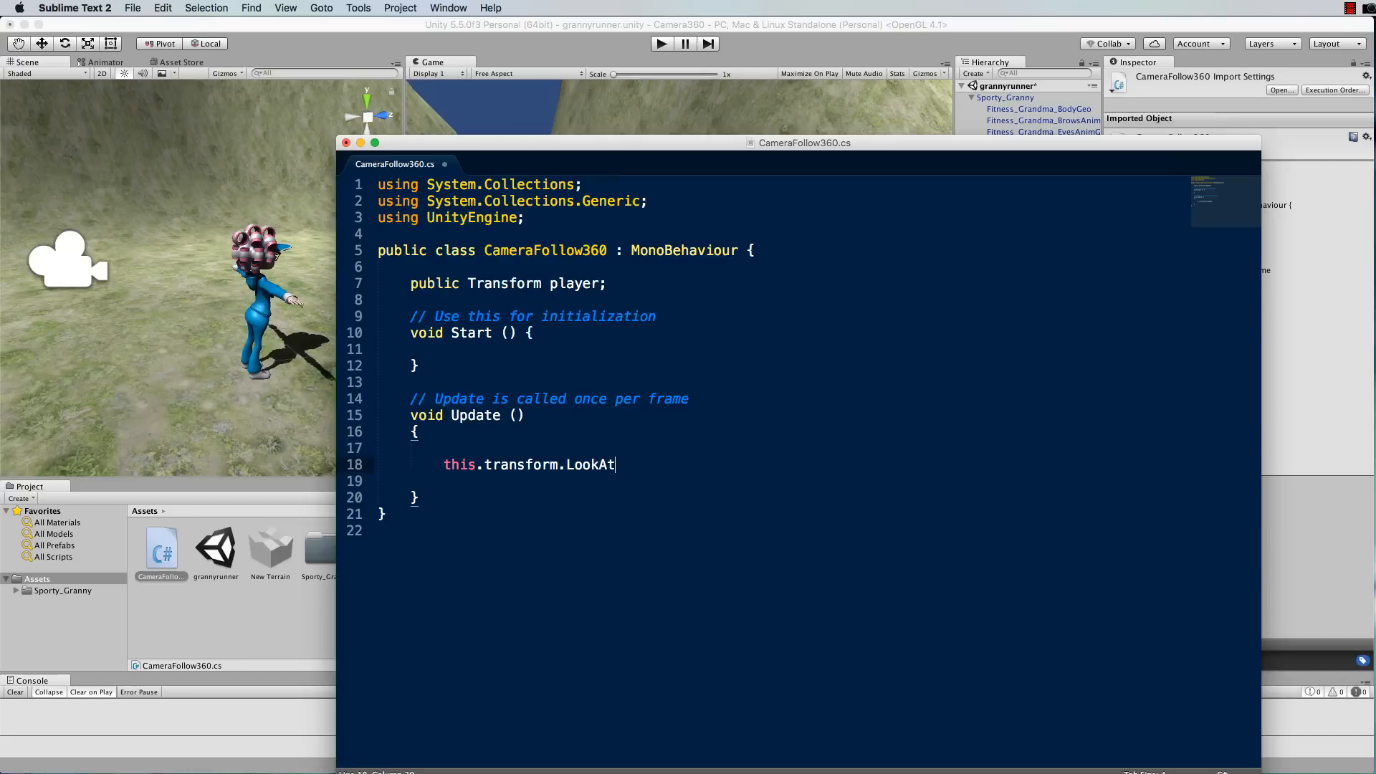
{"action": "type", "text": "()"}
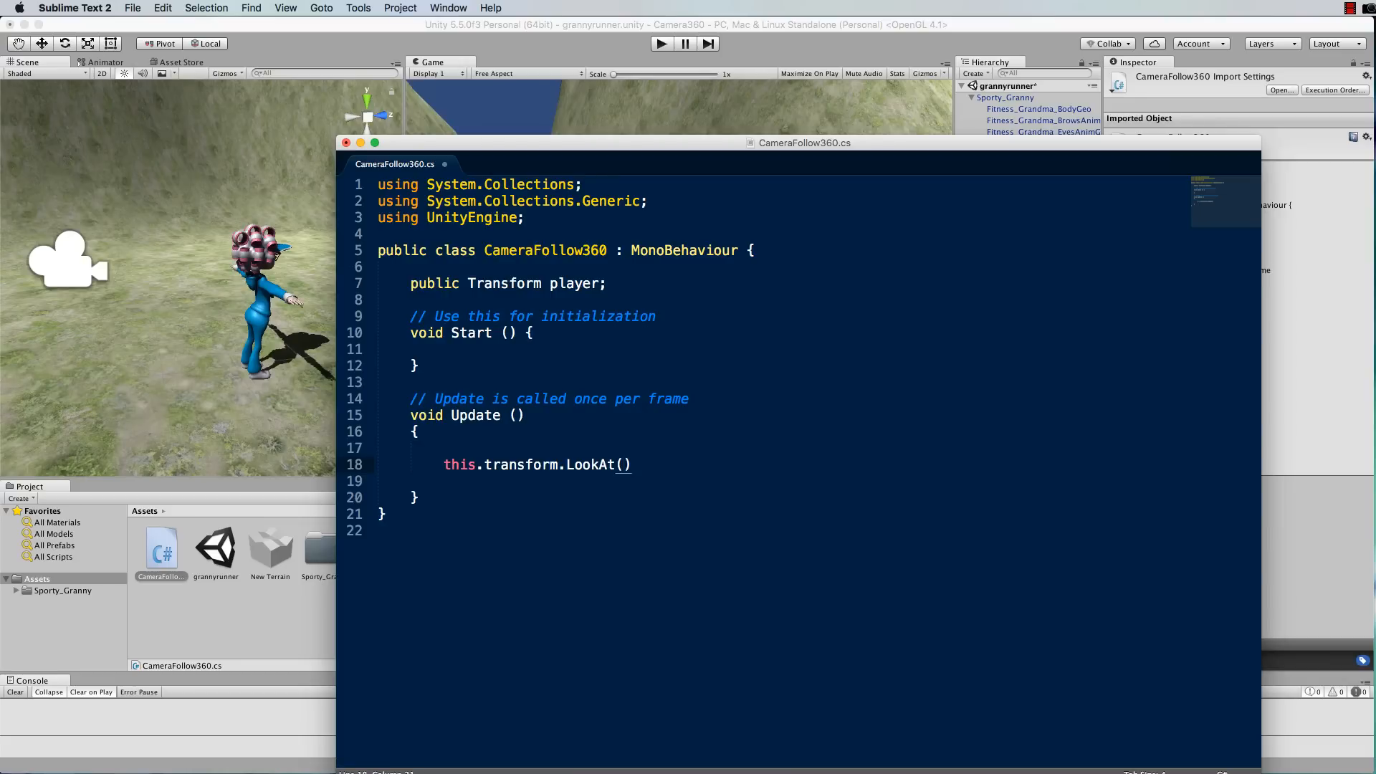
{"action": "type", "text": "player.po"}
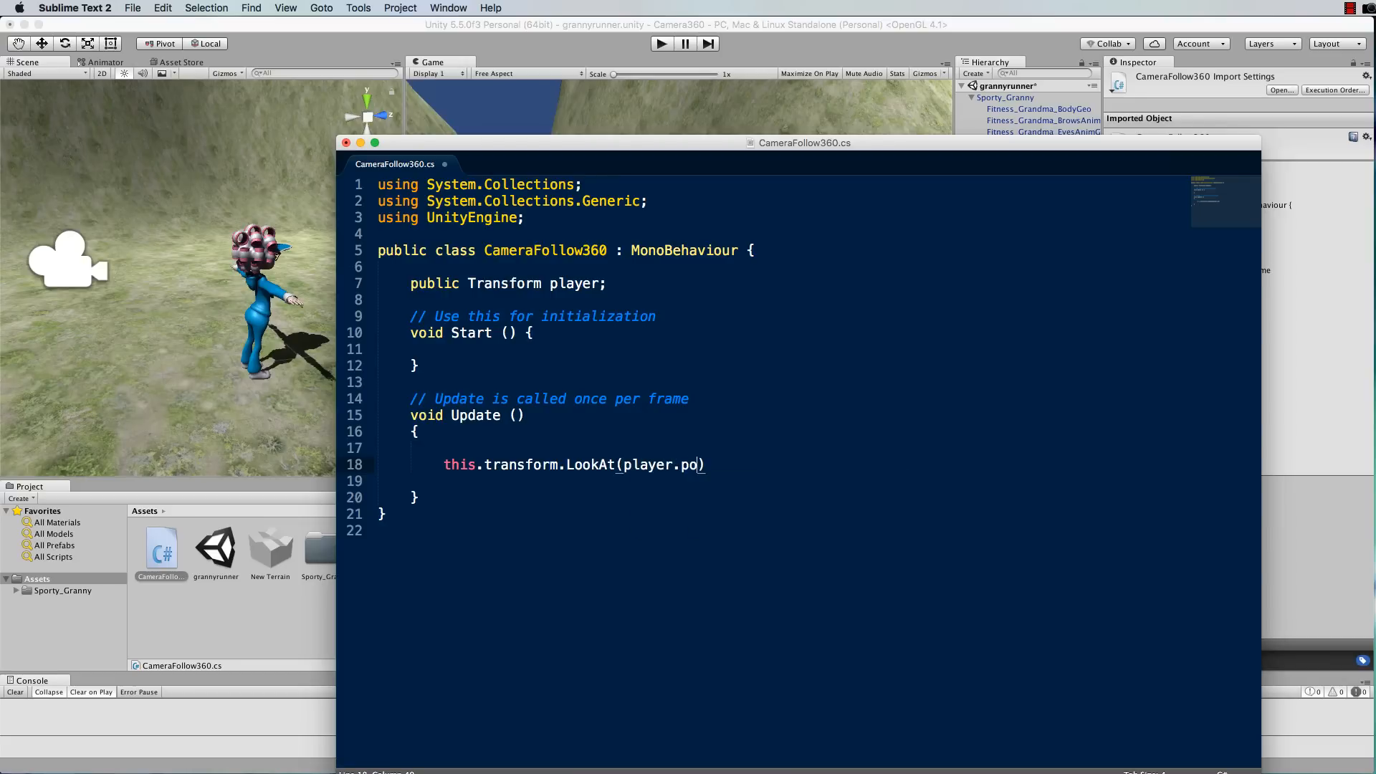
{"action": "type", "text": "sition);"}
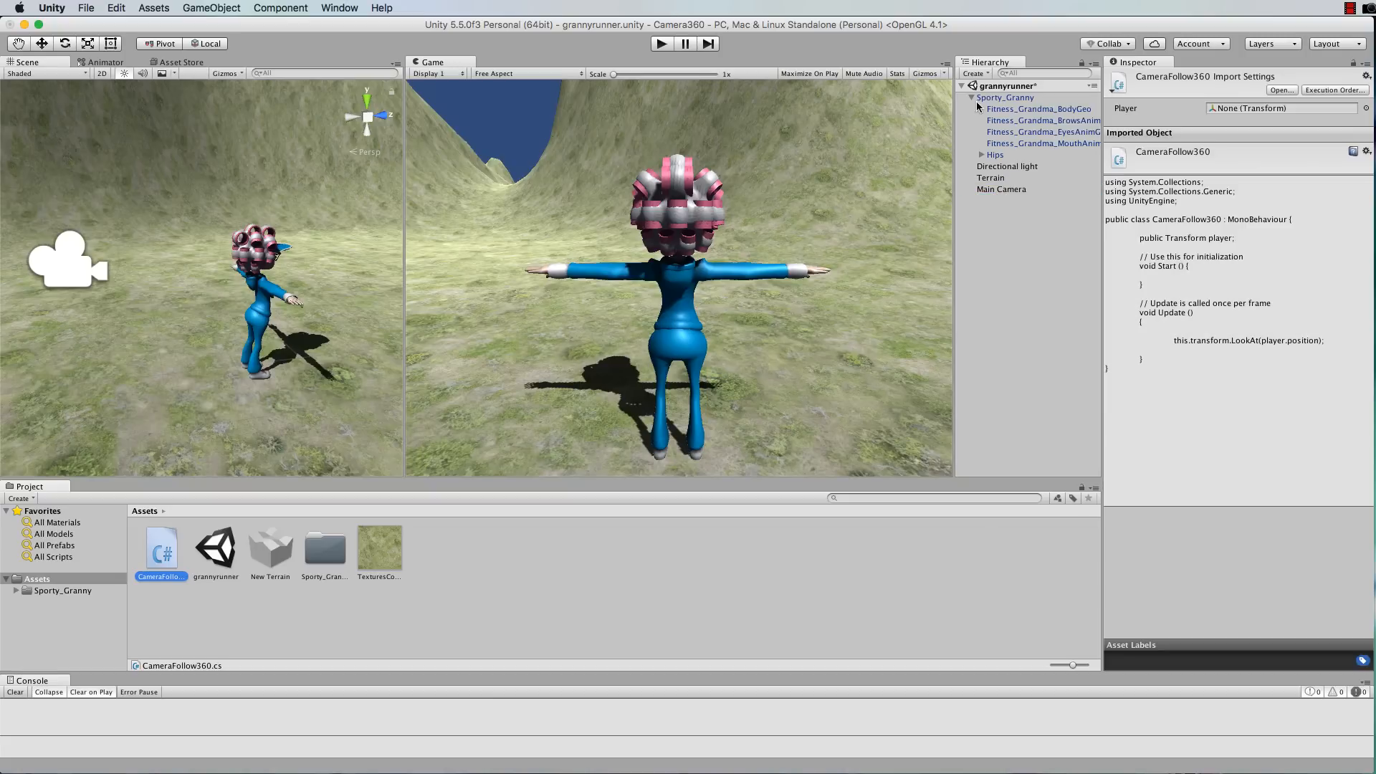
- Assign Sporty_Granny to the Player field of Main Camera's CameraFollow360 script
{"action": "left_click", "coordinate": [1000, 132]}
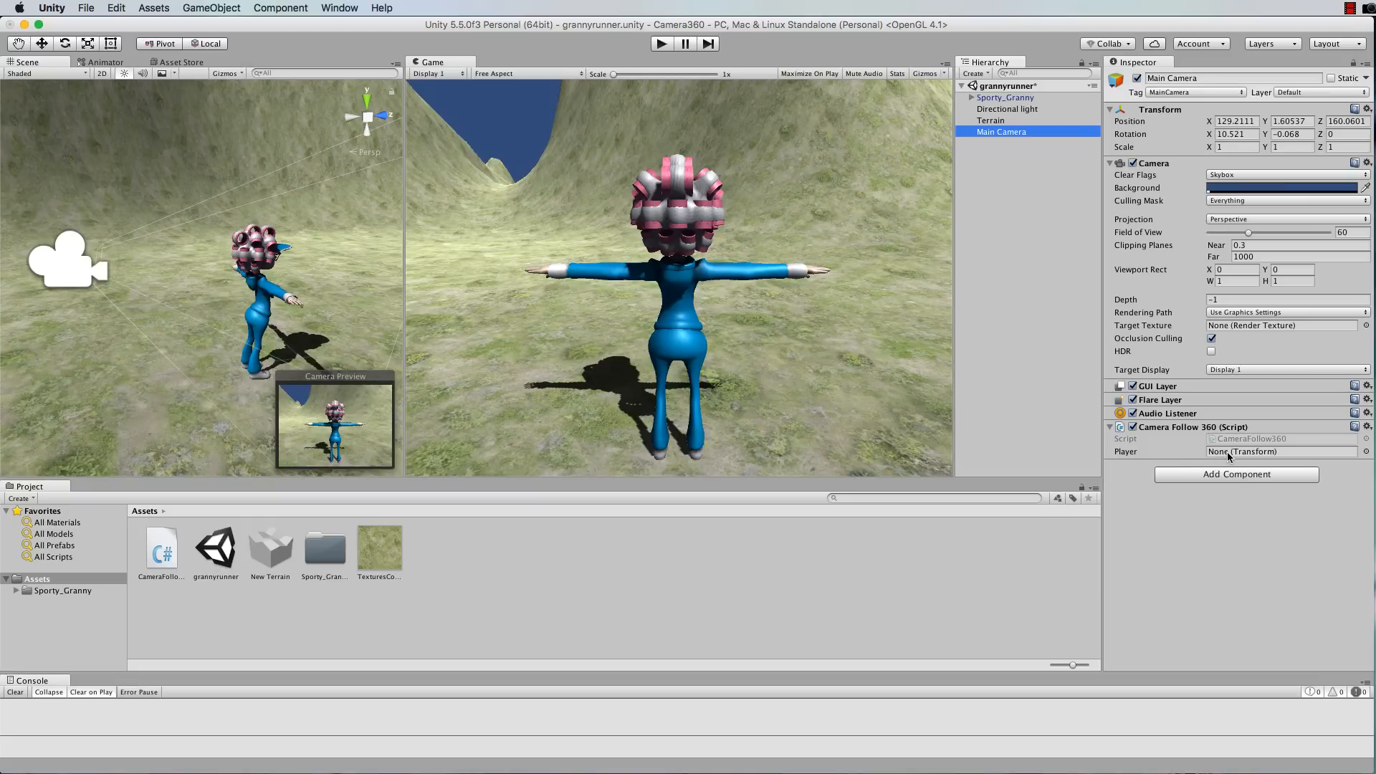
{"action": "mouse_move", "coordinate": [1244, 461]}
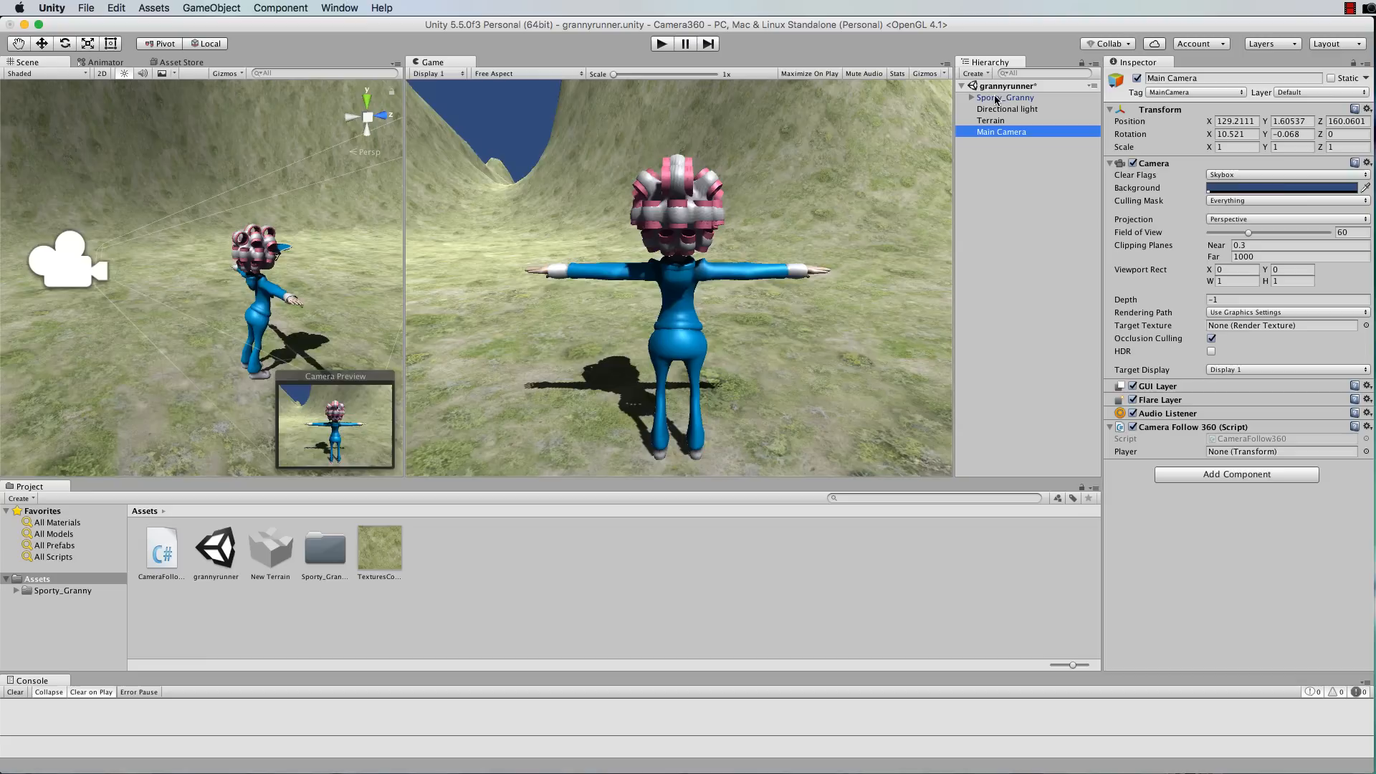
{"action": "left_click", "coordinate": [1006, 97]}
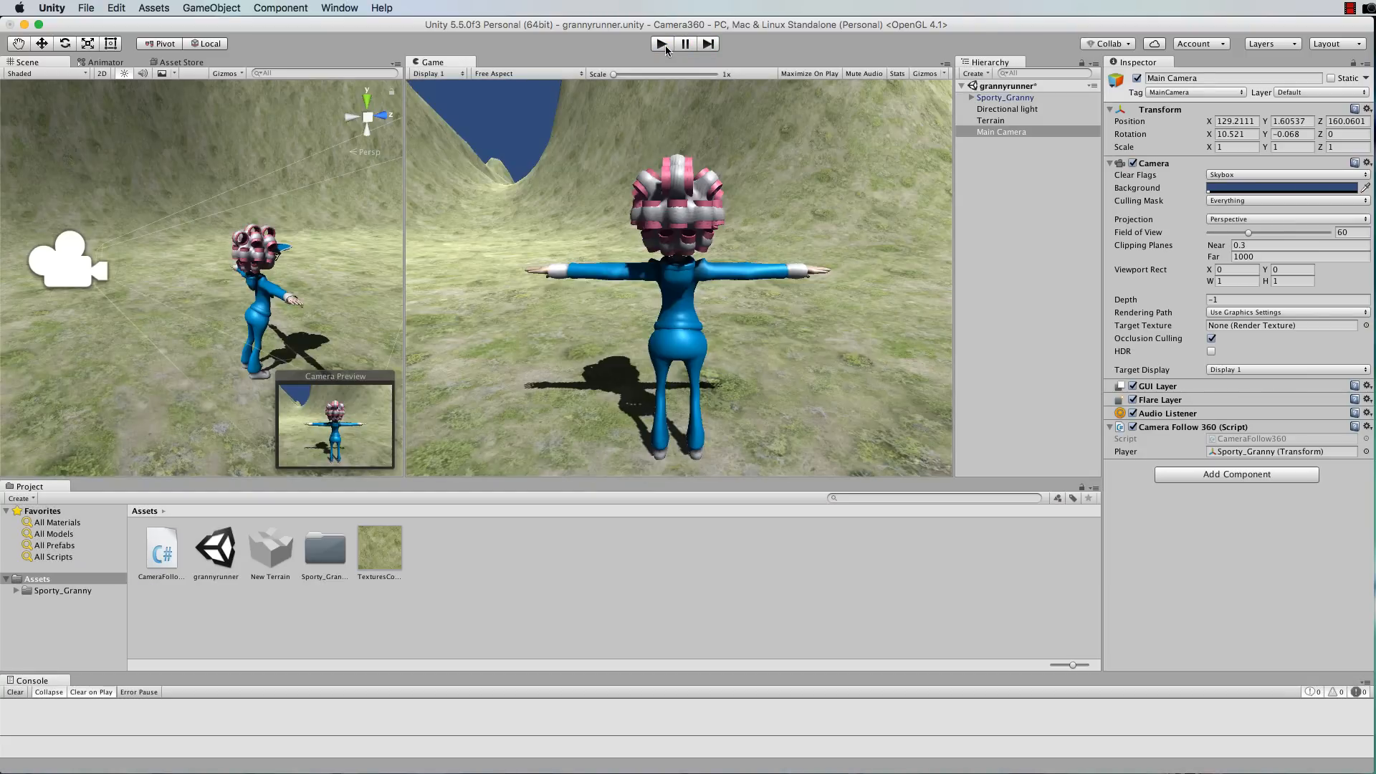
- Play the scene to verify the camera aims at Sporty Granny
{"action": "left_click", "coordinate": [1006, 97]}
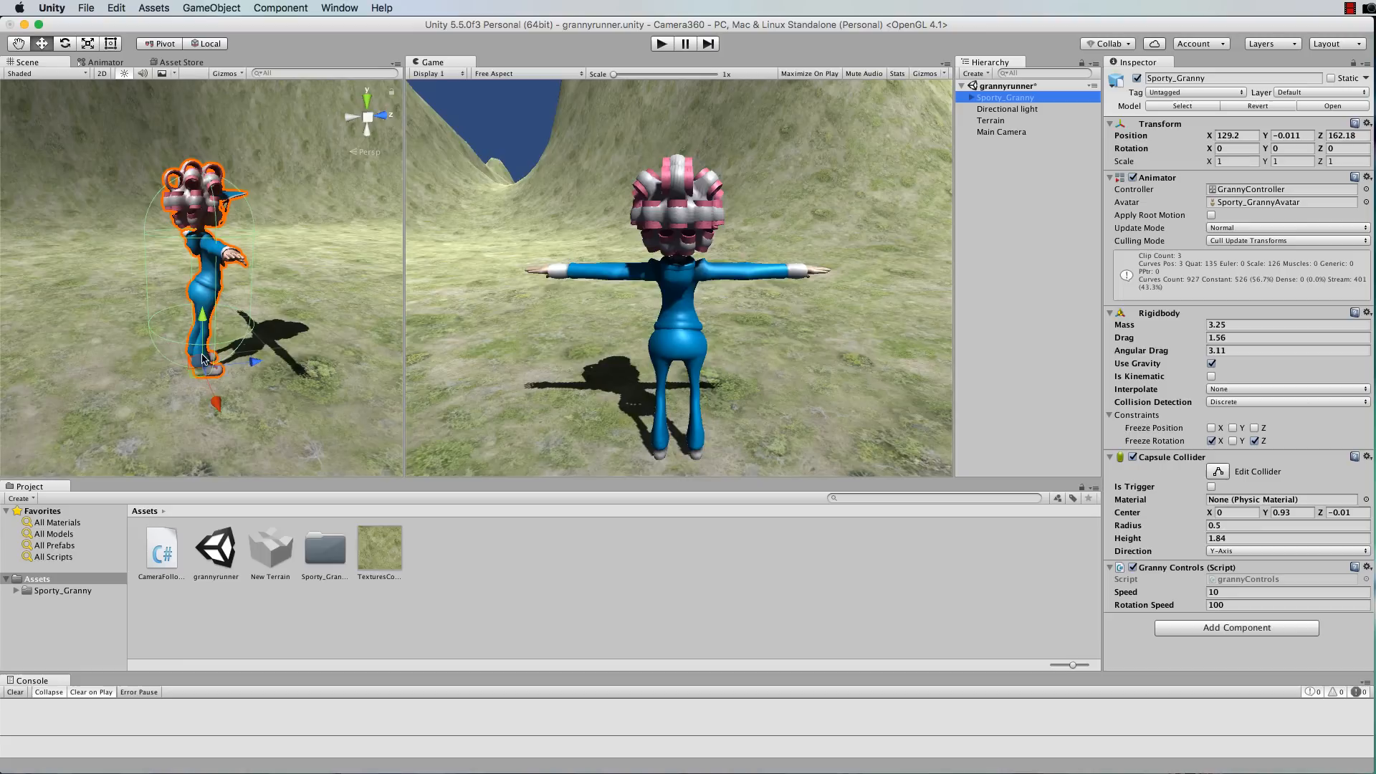
{"action": "mouse_move", "coordinate": [206, 374]}
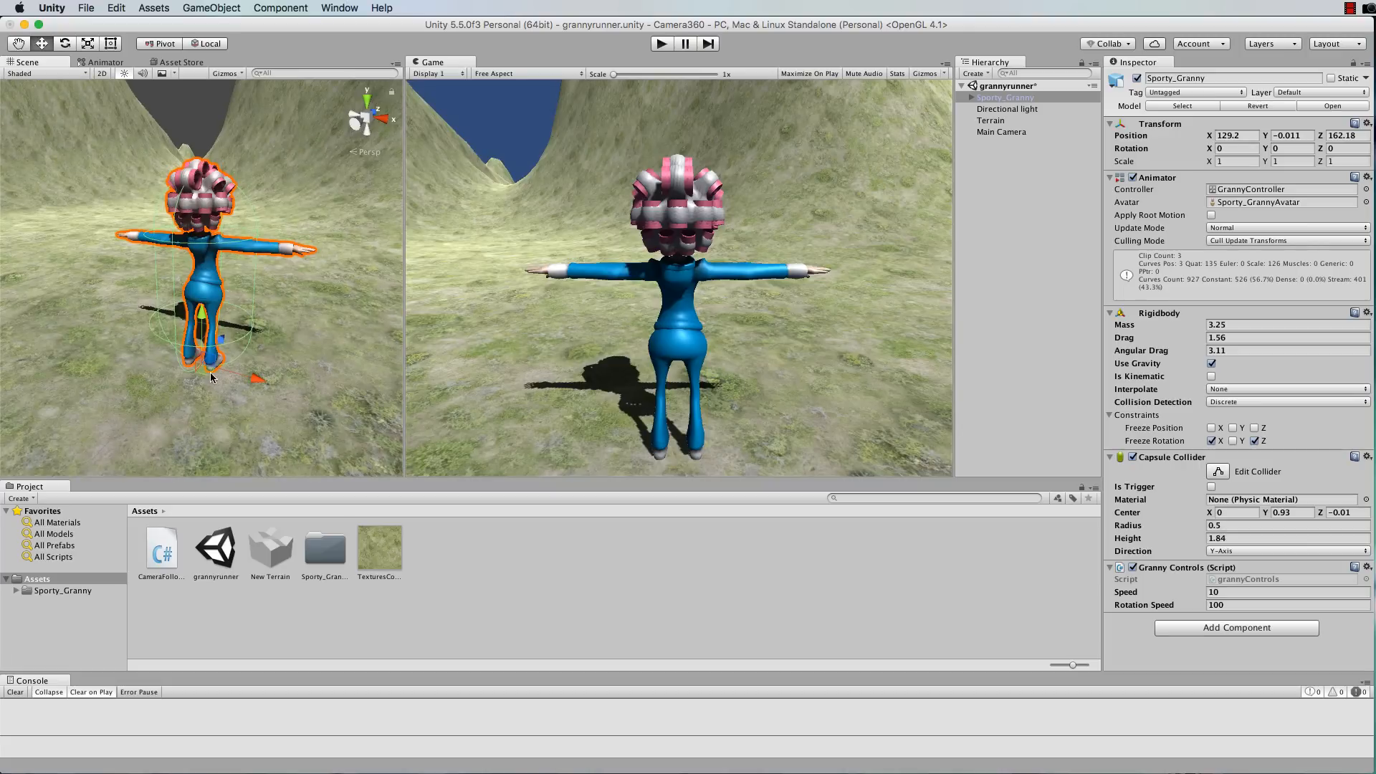
{"action": "mouse_move", "coordinate": [205, 371]}
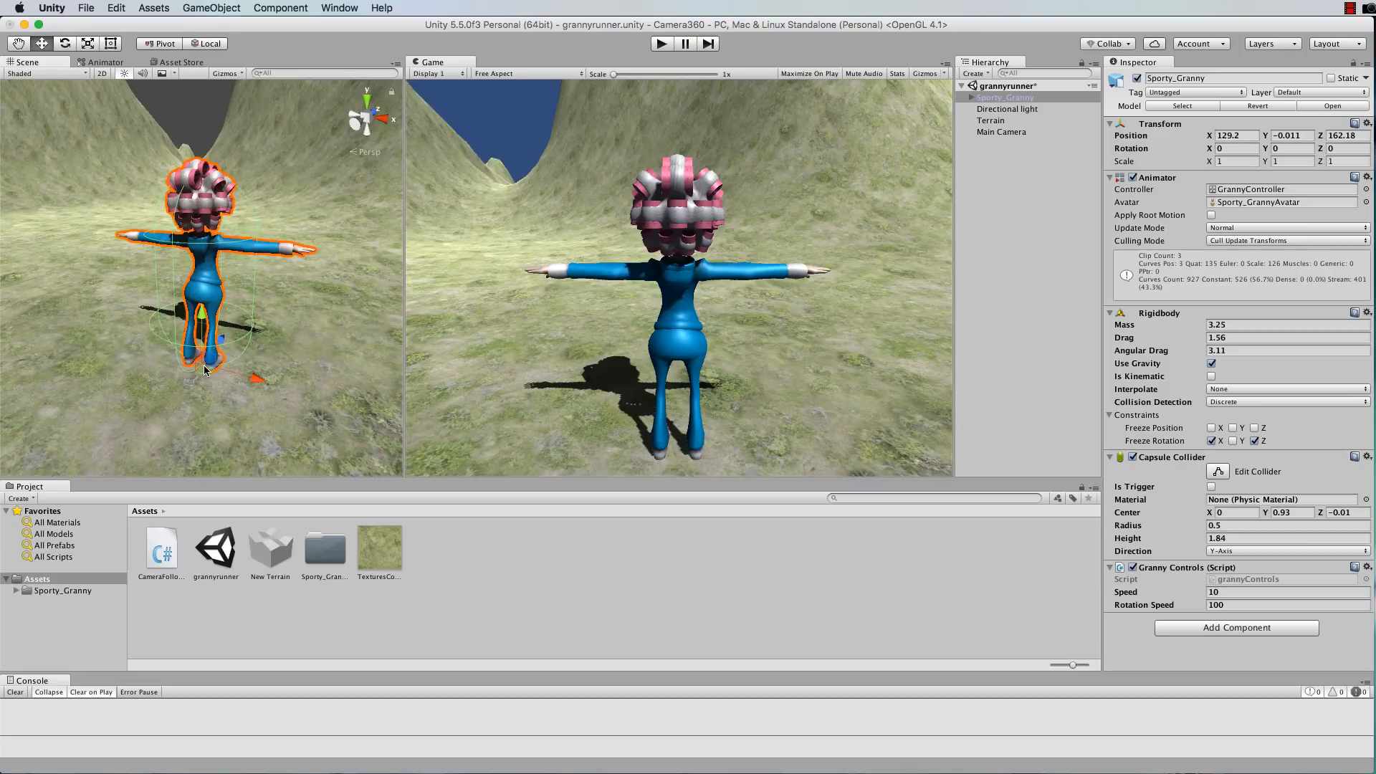
{"action": "mouse_move", "coordinate": [204, 370]}
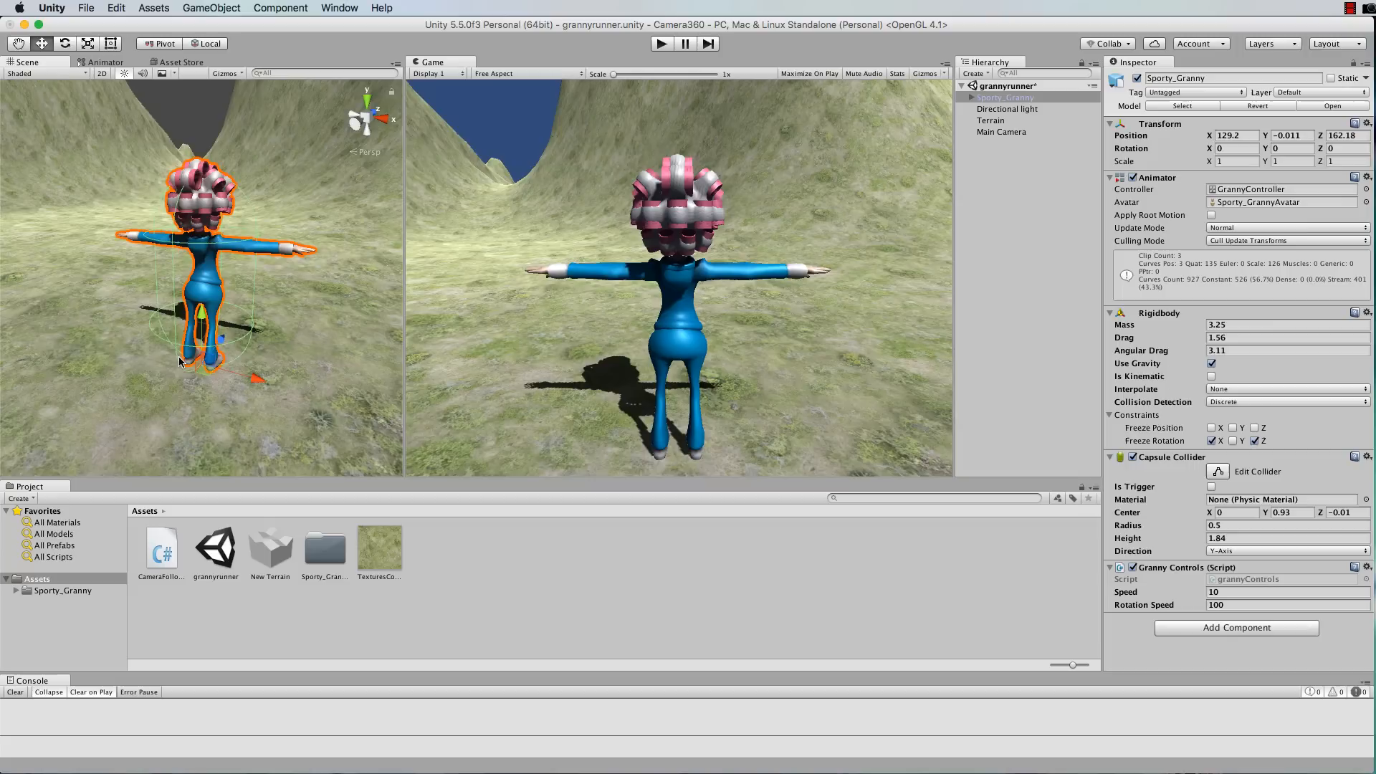
{"action": "mouse_move", "coordinate": [215, 369]}
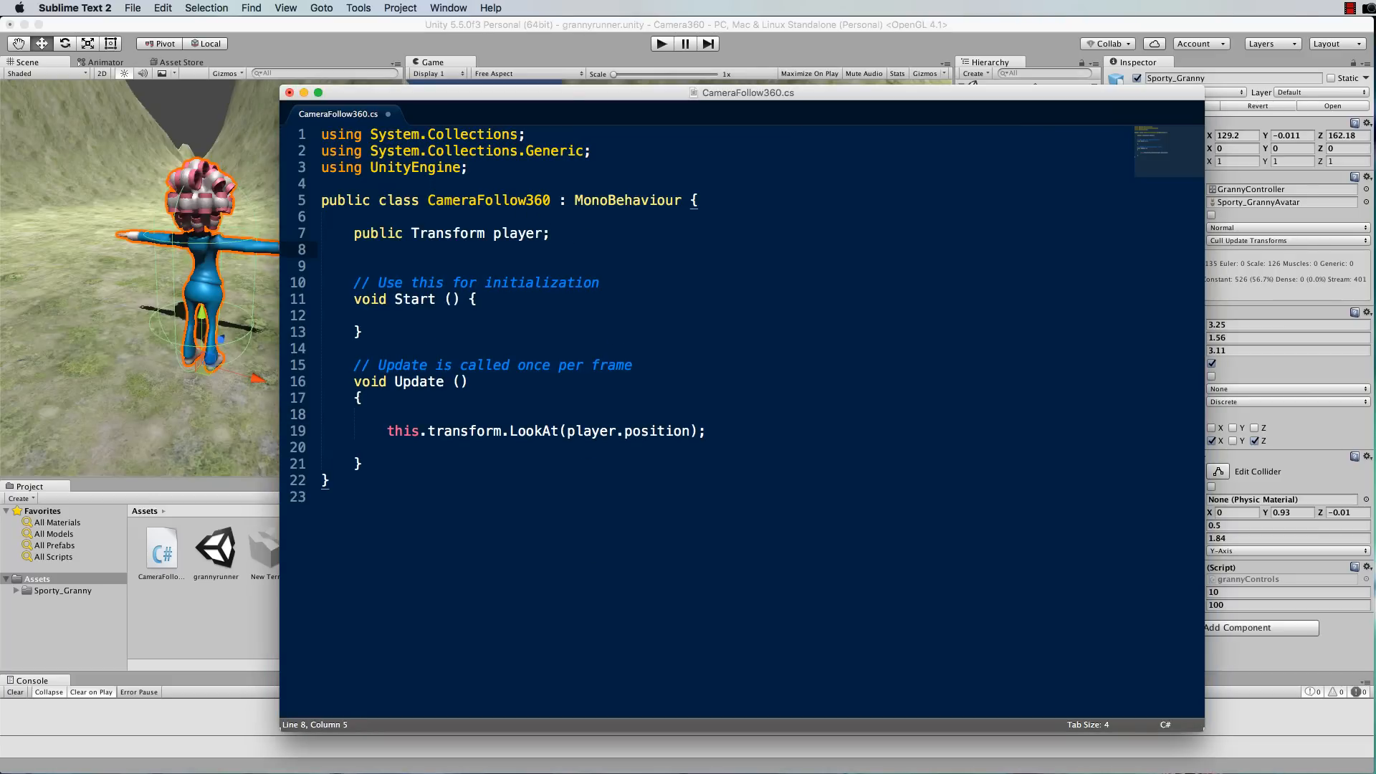
- Declare public Vector3 lookOffset = new Vector3(0,1,0);
{"action": "type", "text": "public"}
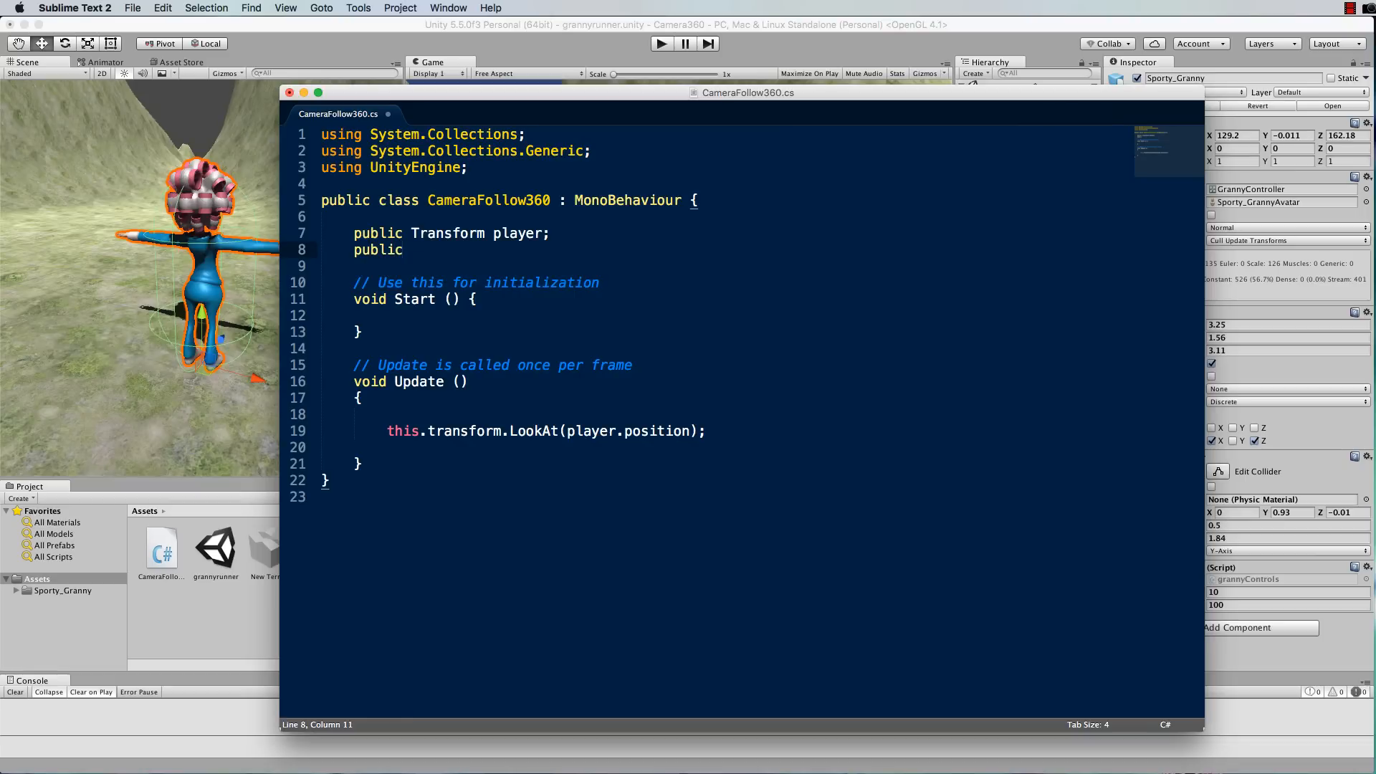
{"action": "type", "text": "Vector"}
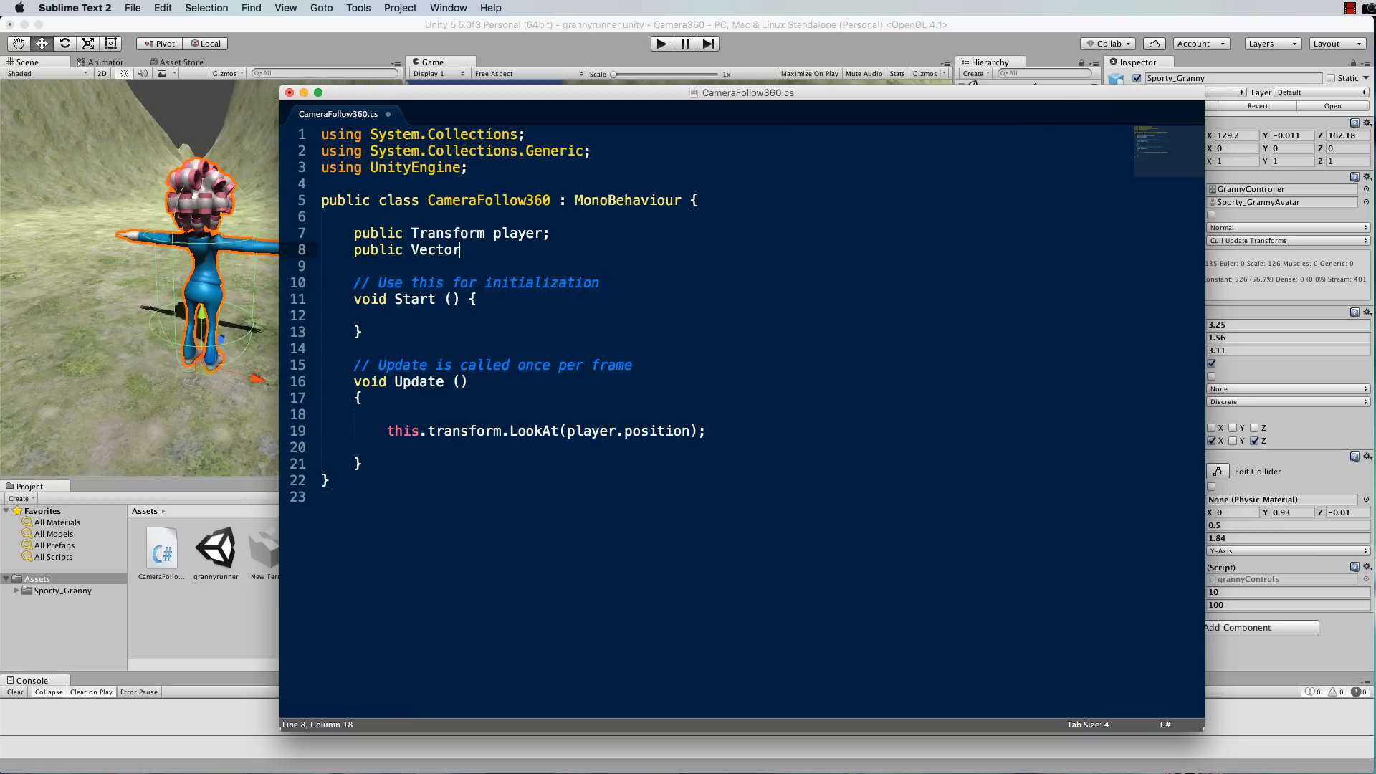
{"action": "type", "text": "3 o"}
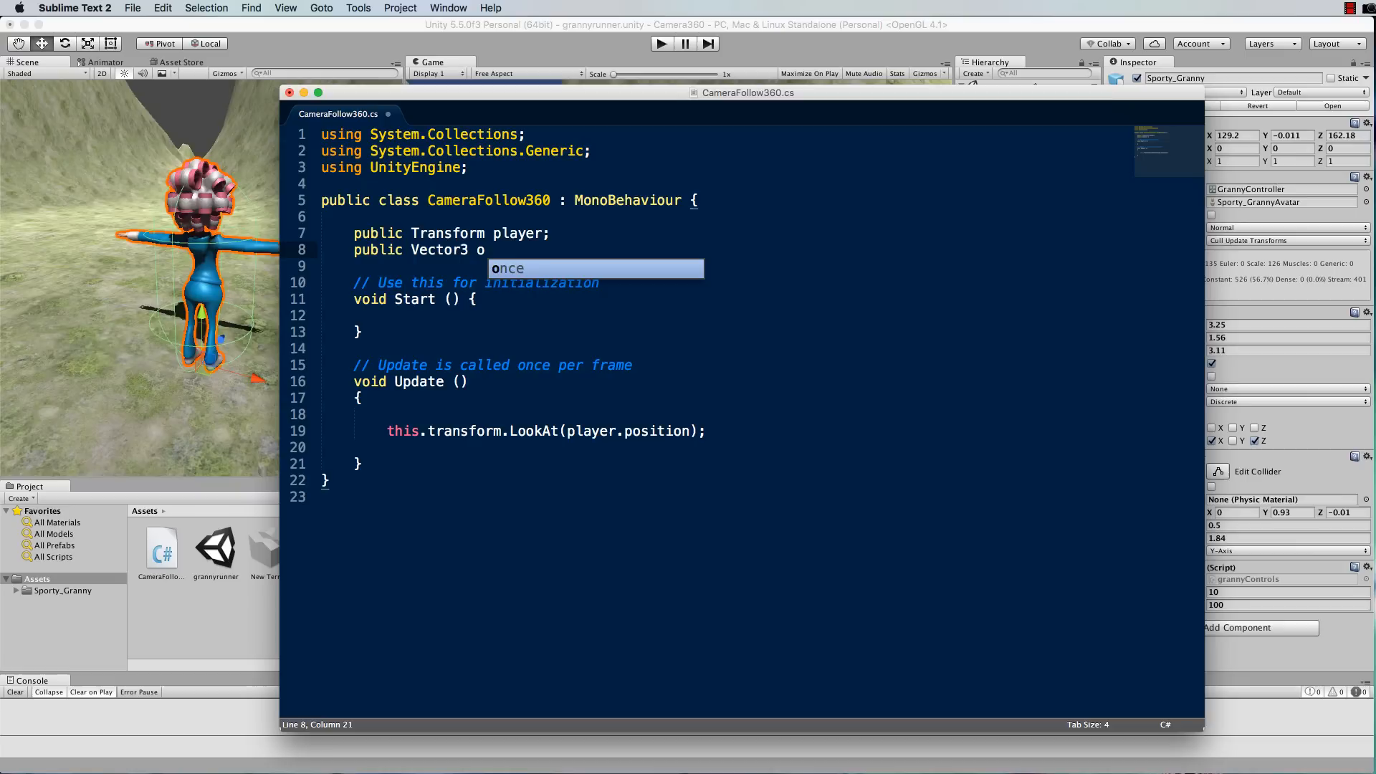
{"action": "type", "text": "lookO"}
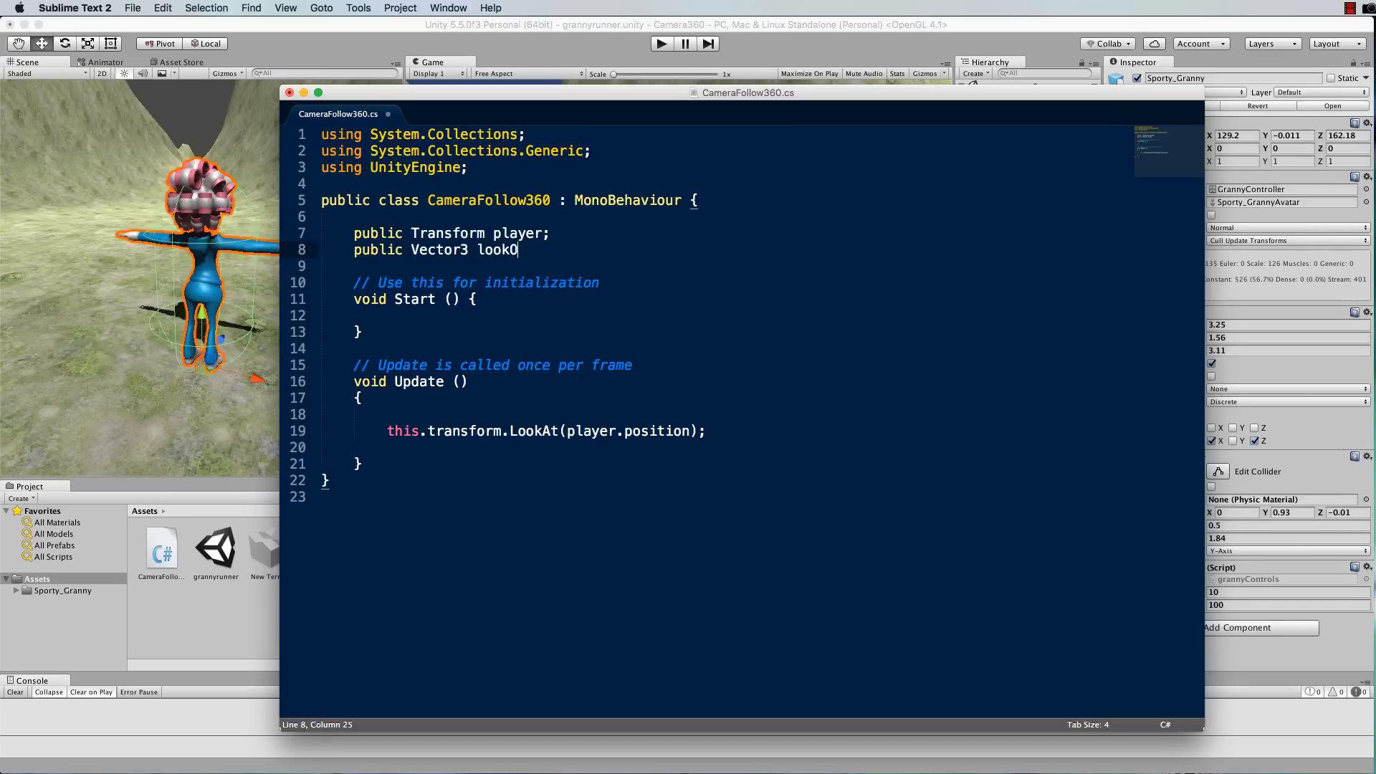
{"action": "type", "text": "ffset"}
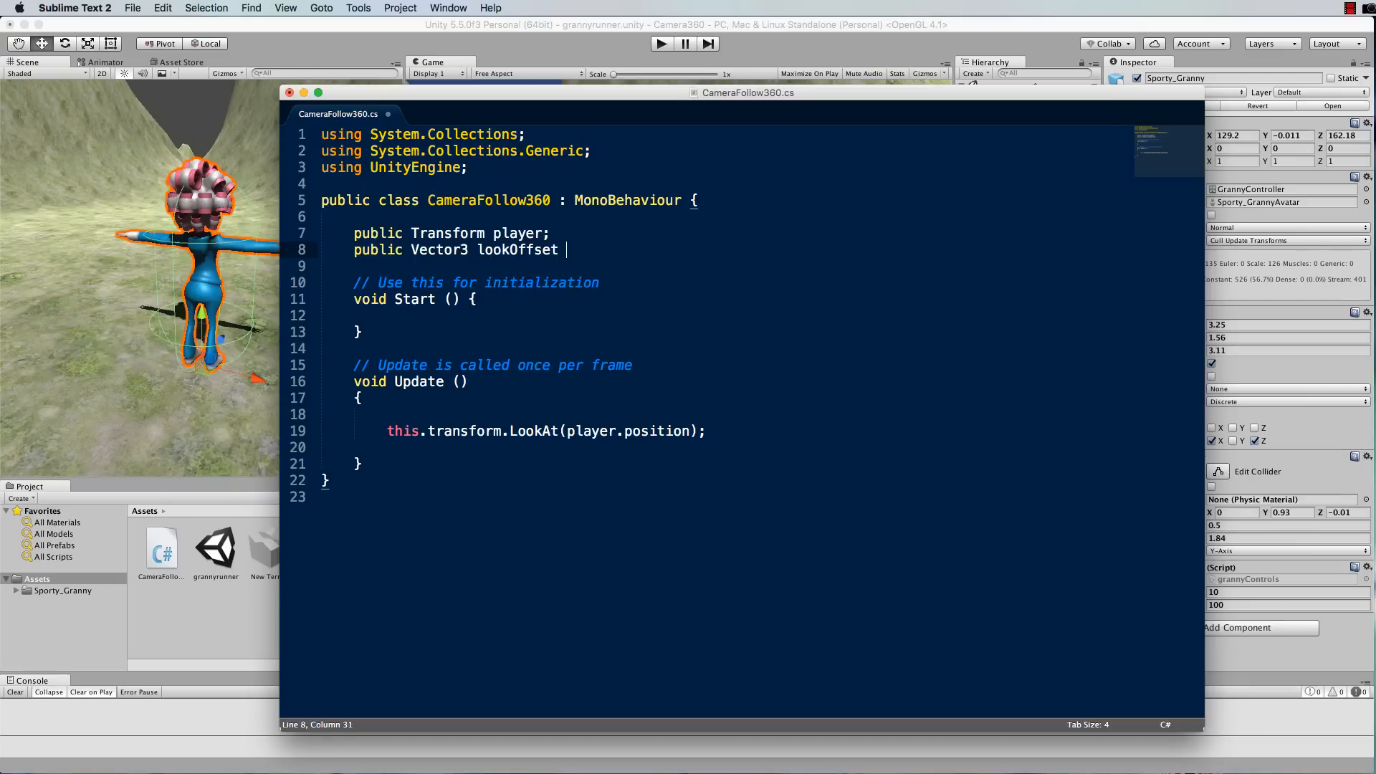
{"action": "type", "text": "= new V"}
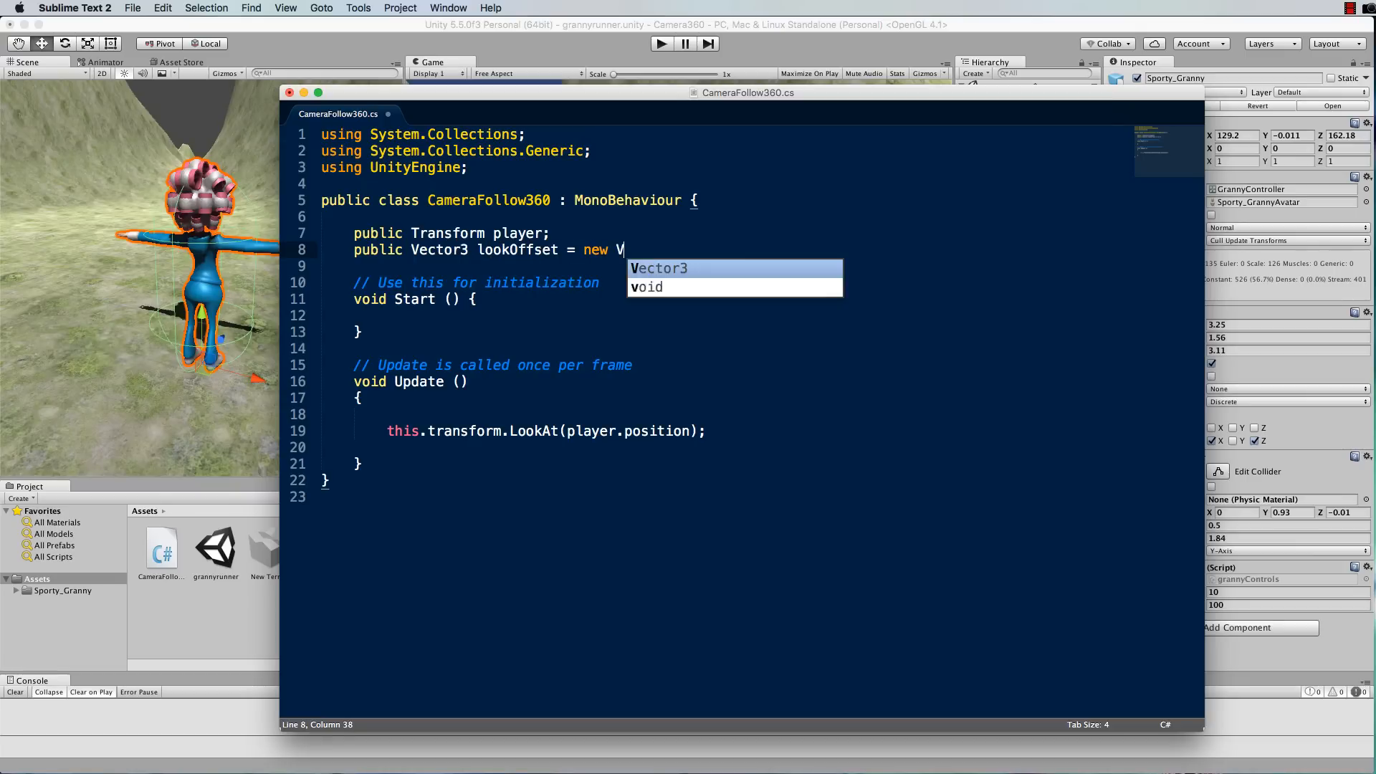
{"action": "key", "text": "Tab"}
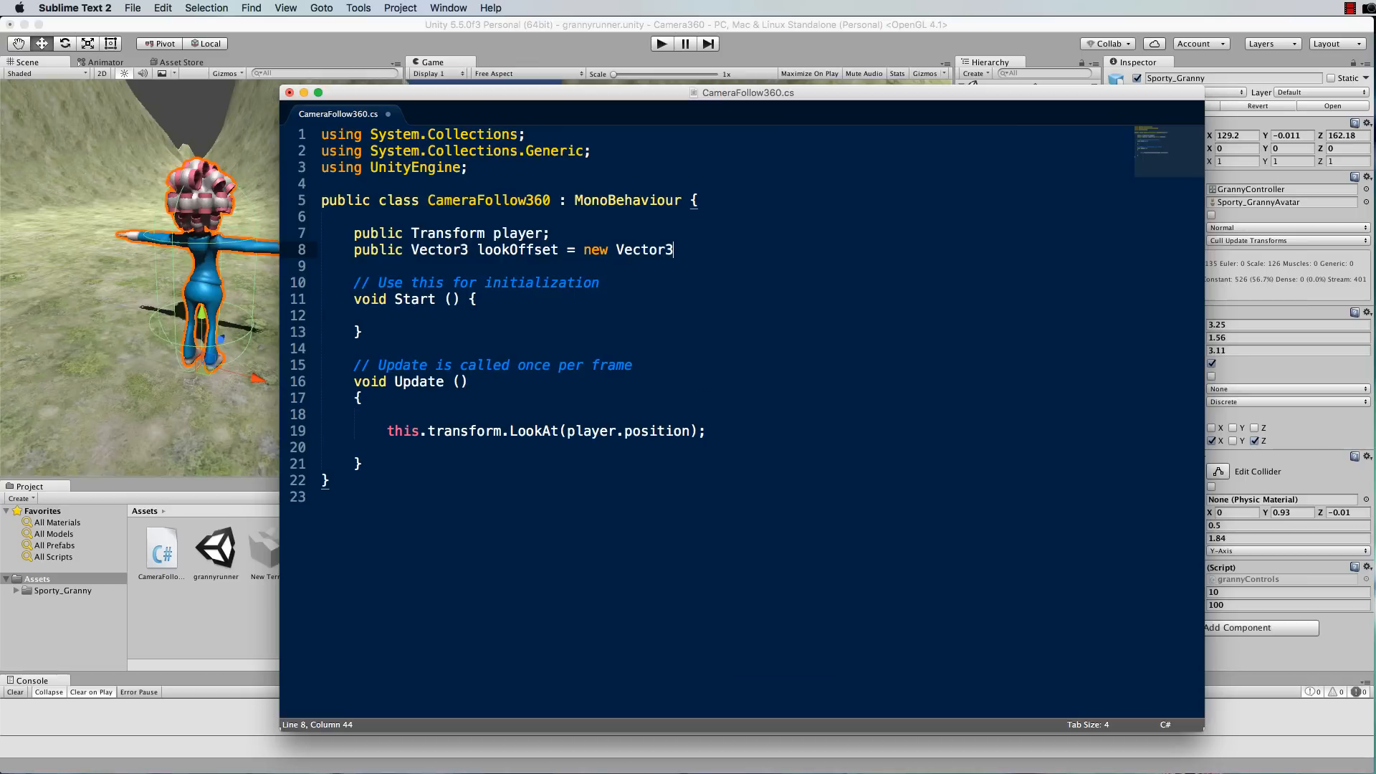
{"action": "type", "text": "(0)"}
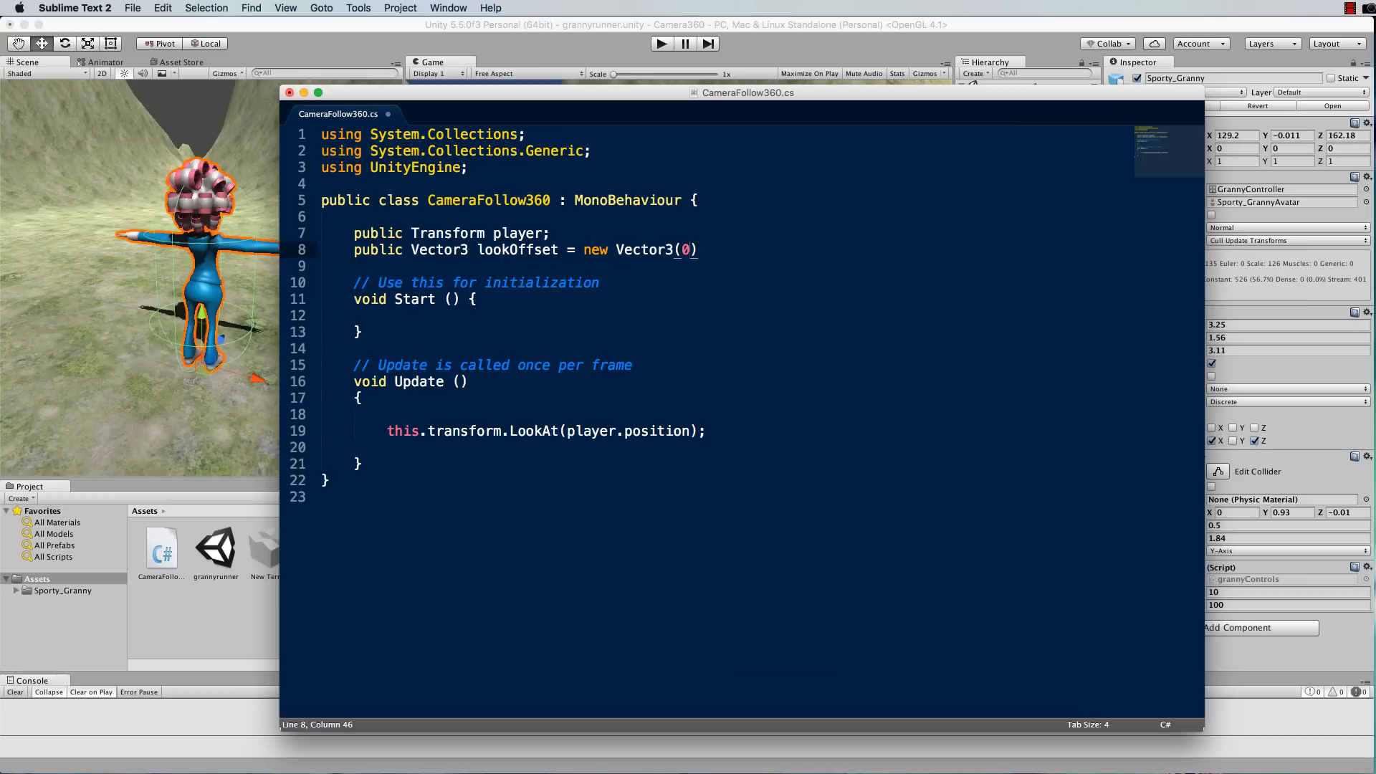
{"action": "type", "text": ",1,0"}
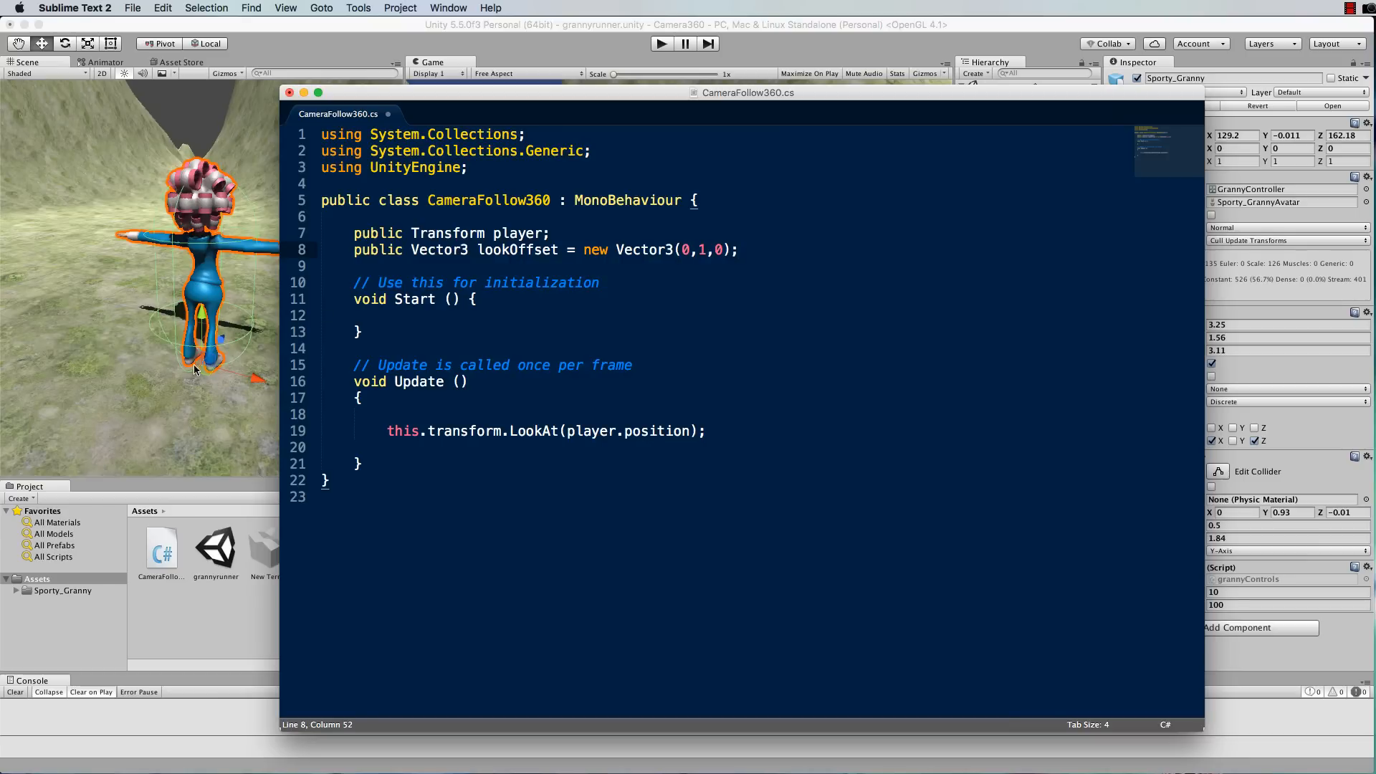
{"action": "mouse_move", "coordinate": [206, 215]}
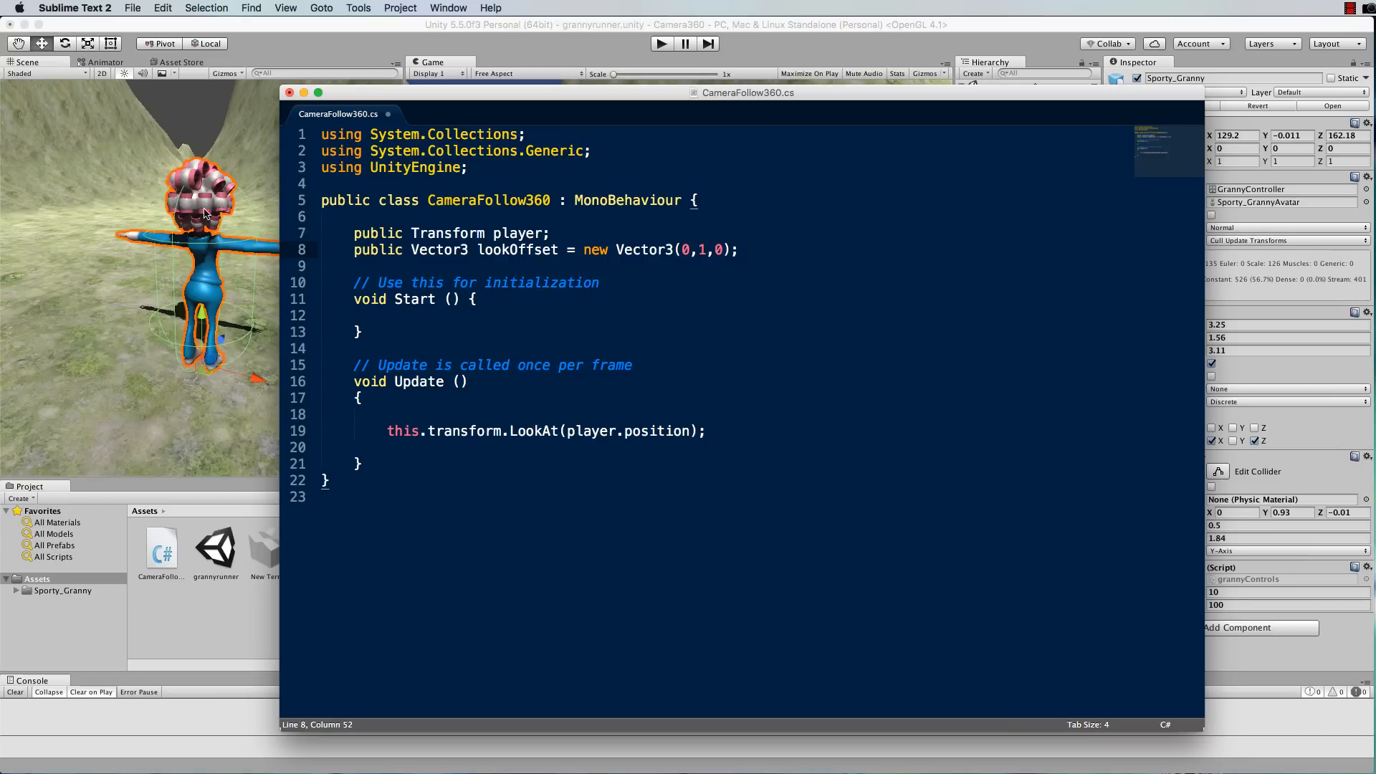
{"action": "mouse_move", "coordinate": [193, 217]}
{"action": "type", "text": " + l"}
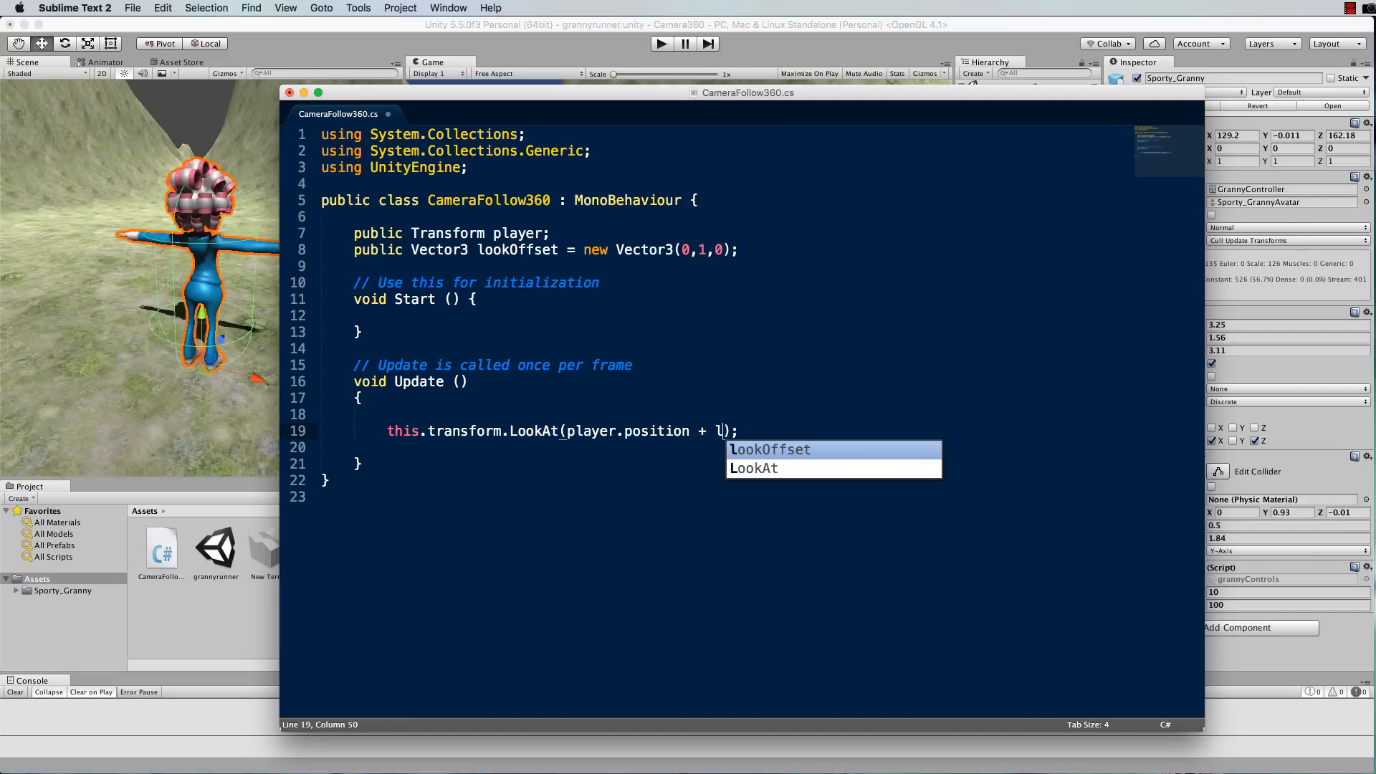
- Change the LookAt target to player.position + lookOffset and save the script
{"action": "type", "text": "ookOffs"}
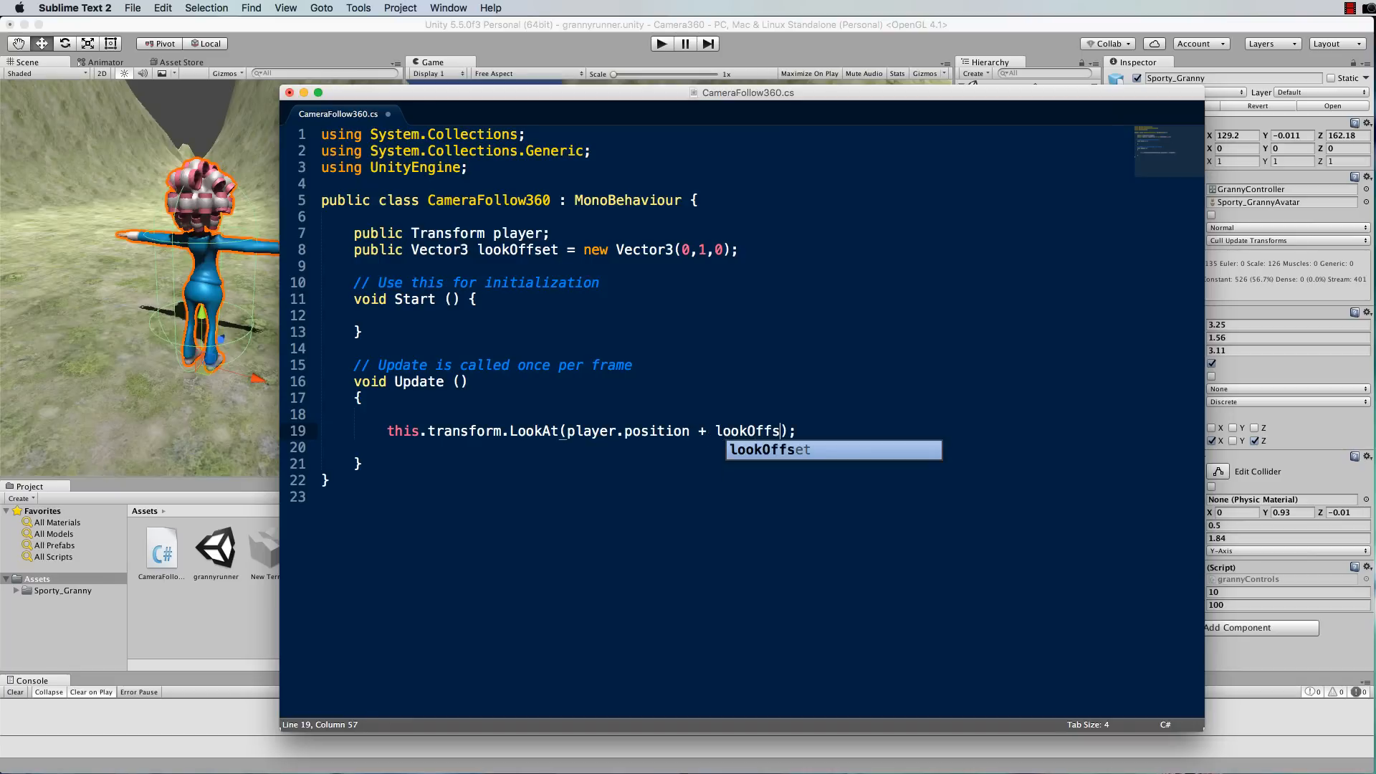
{"action": "key", "text": "Tab"}
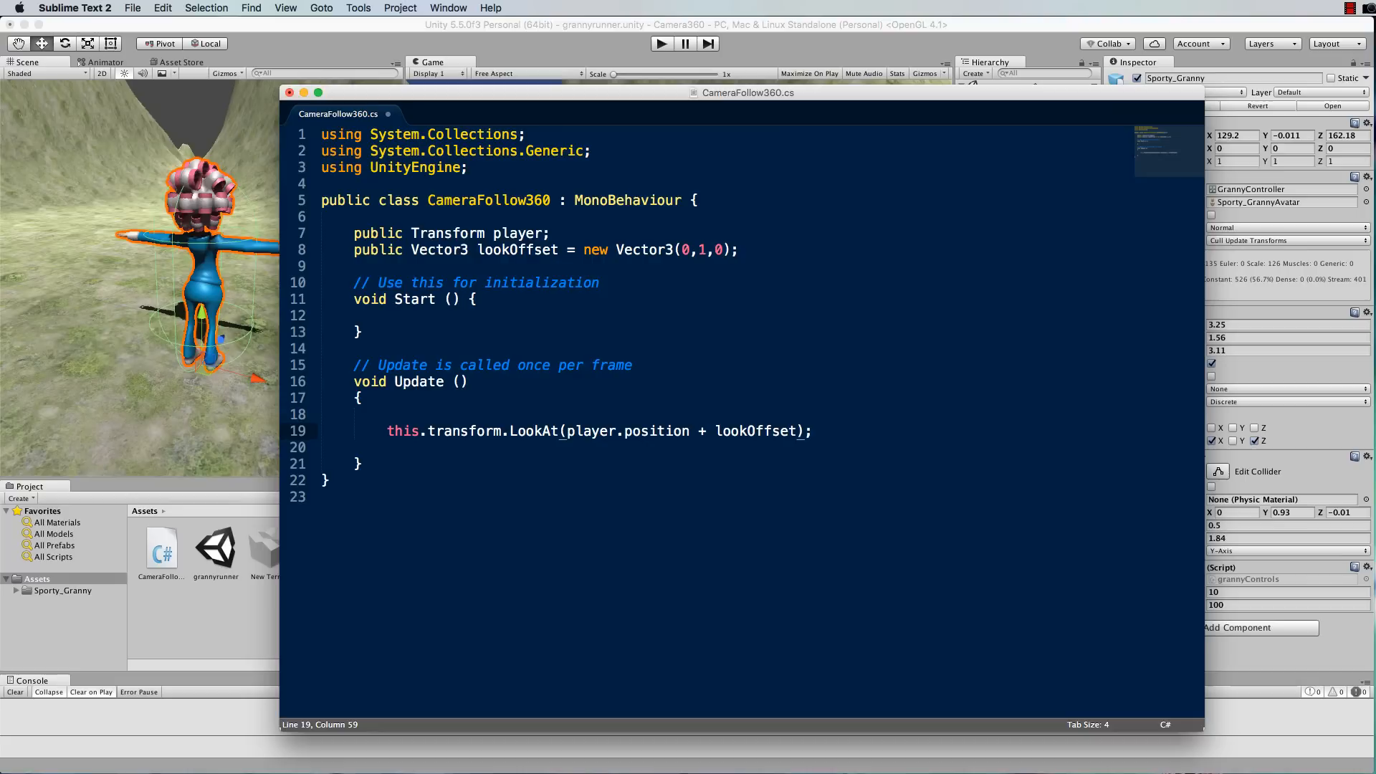
{"action": "key", "text": "cmd+s"}
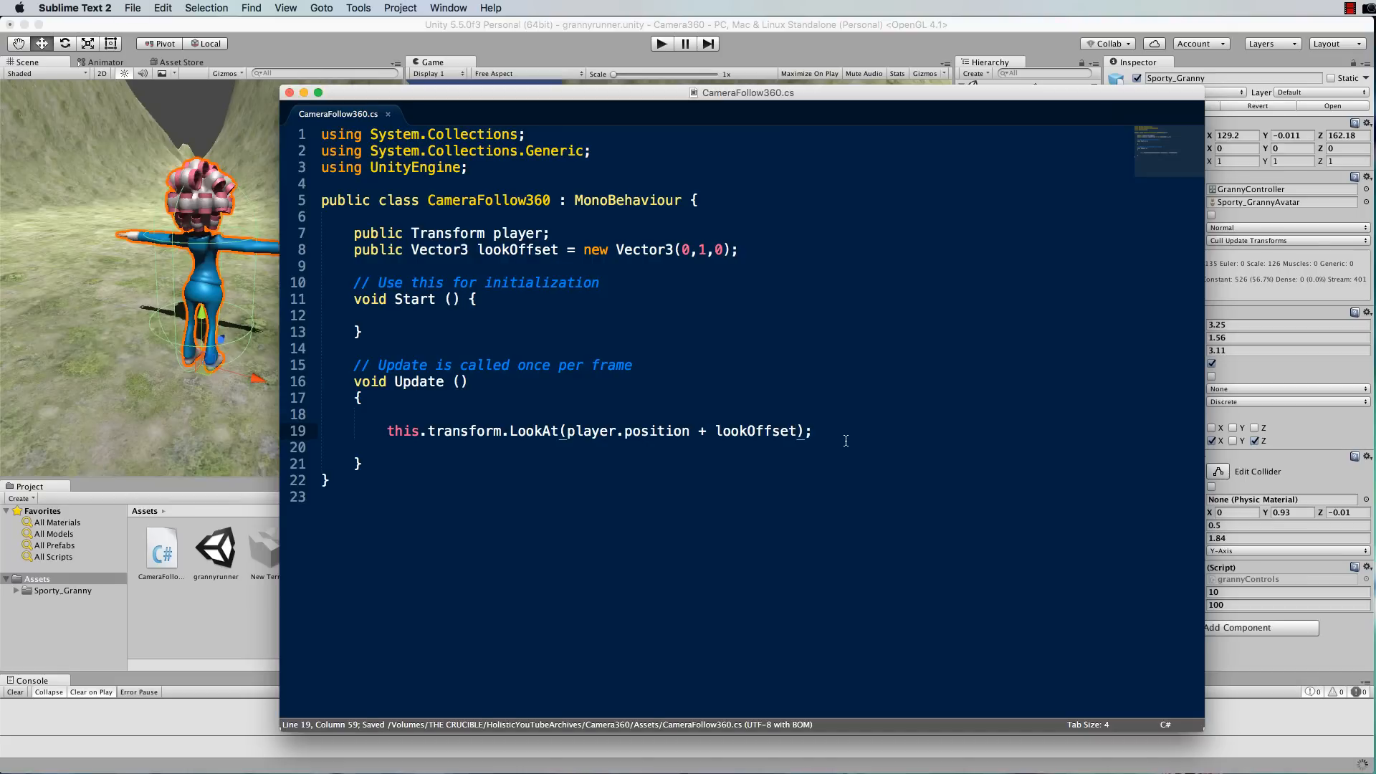
{"action": "mouse_move", "coordinate": [333, 34]}
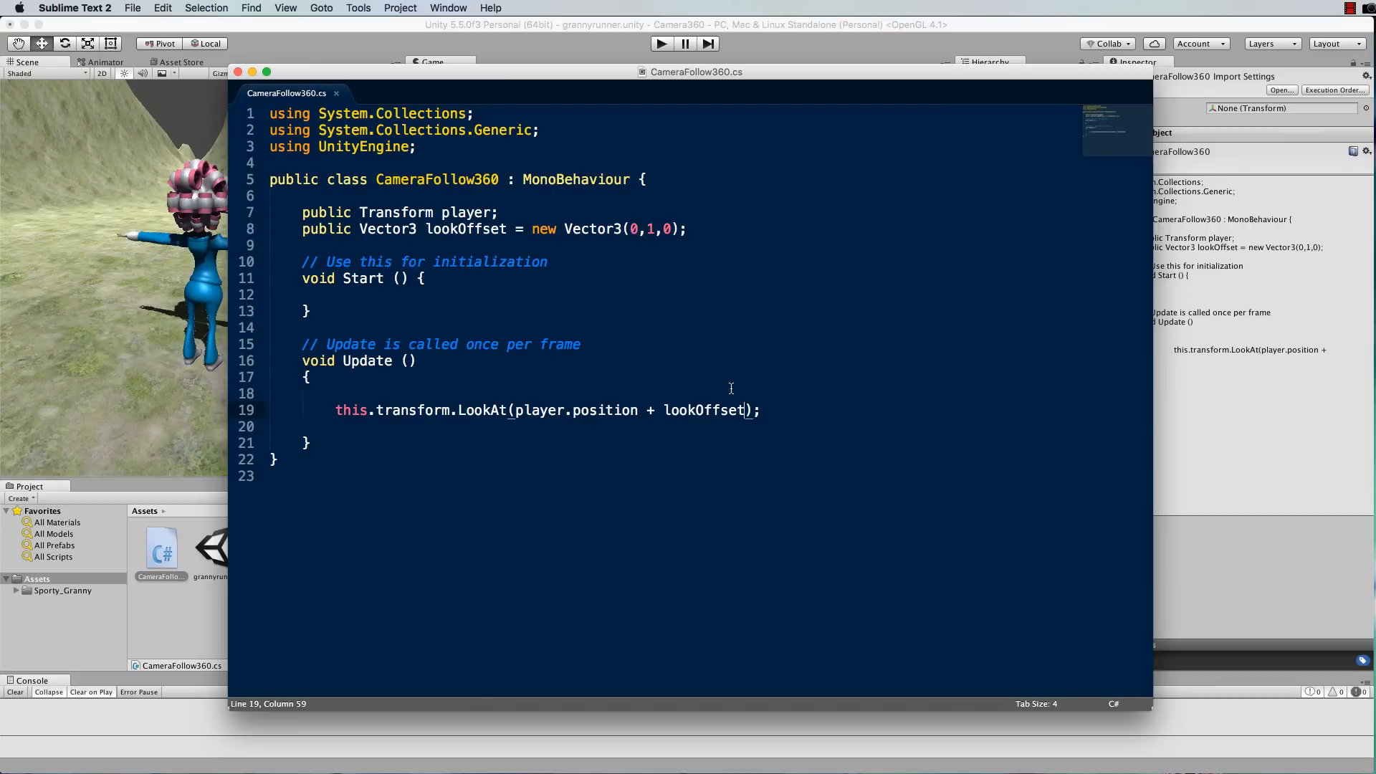
- Add a public float distance field set to 5
{"action": "left_click", "coordinate": [714, 228]}
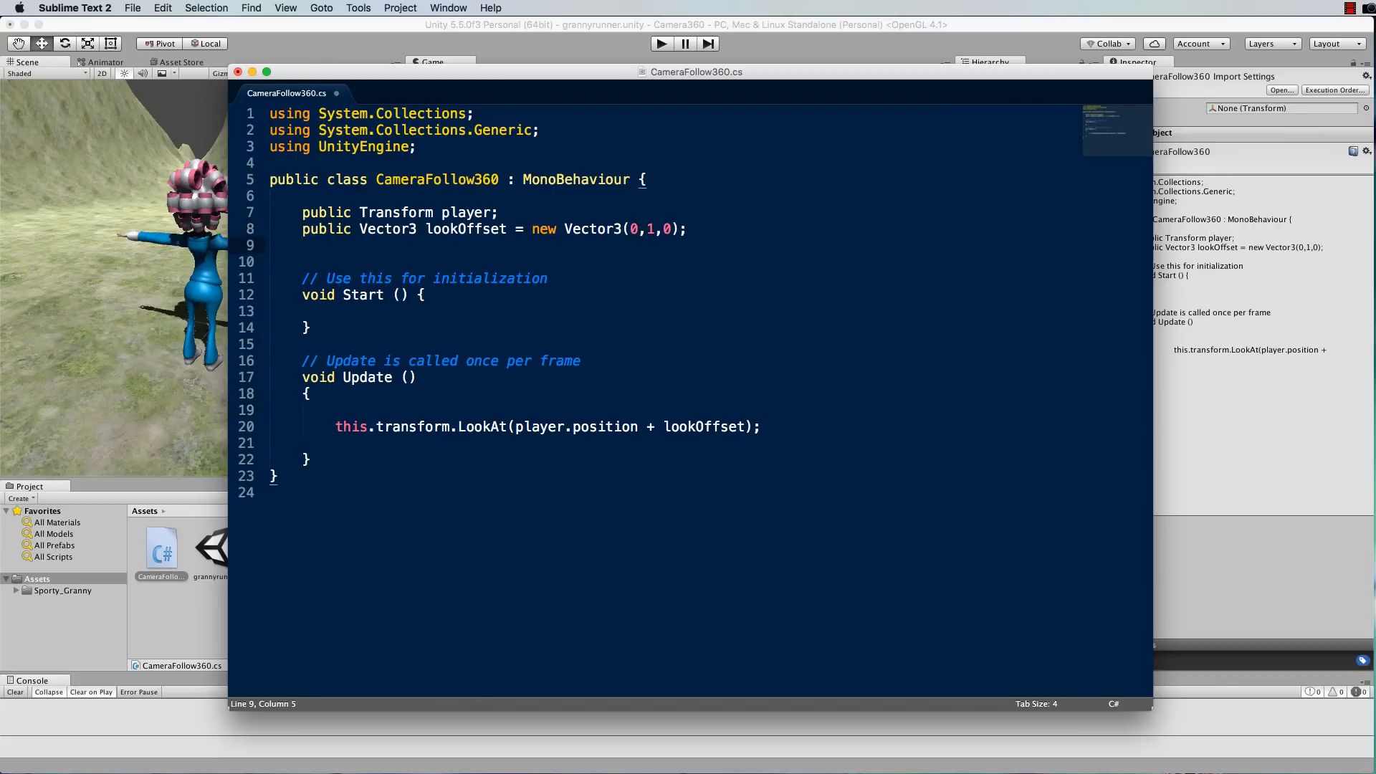
{"action": "type", "text": "public"}
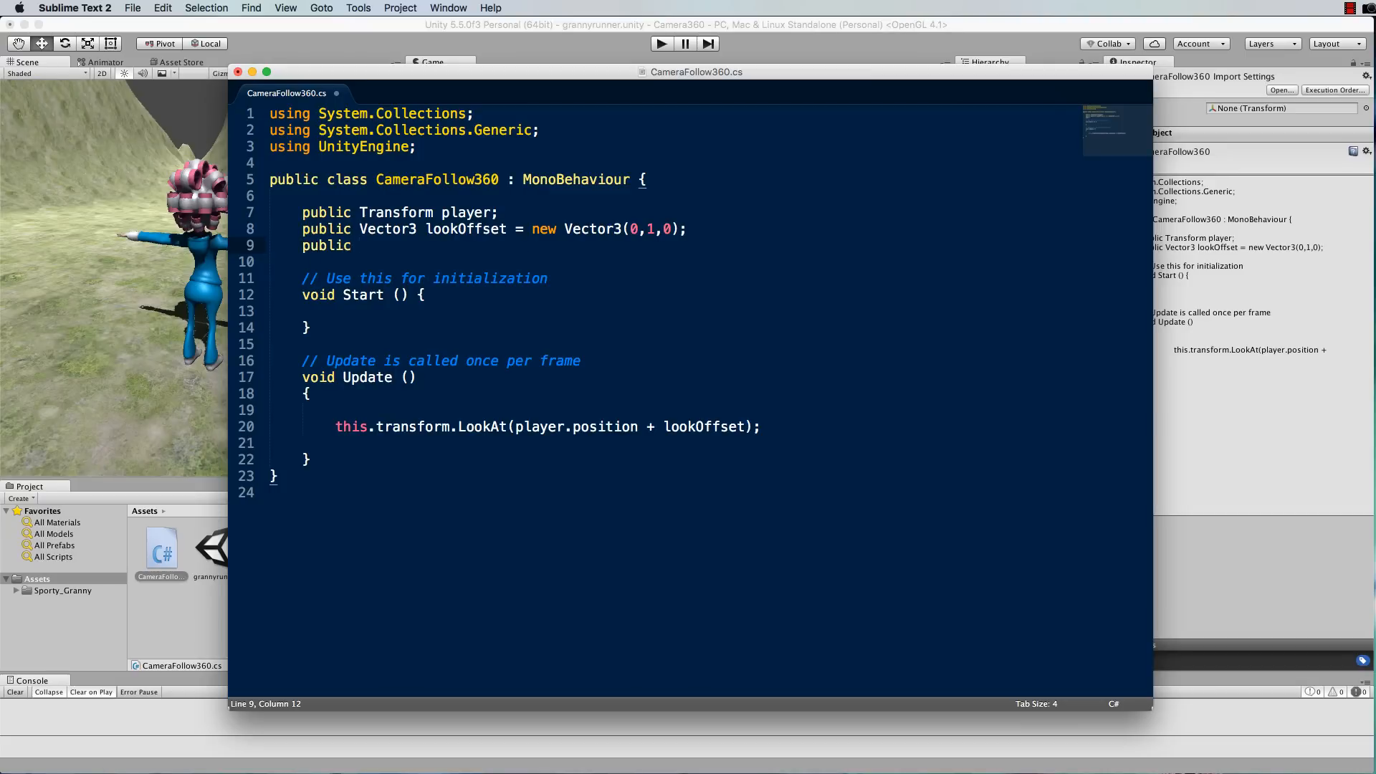
{"action": "type", "text": "float"}
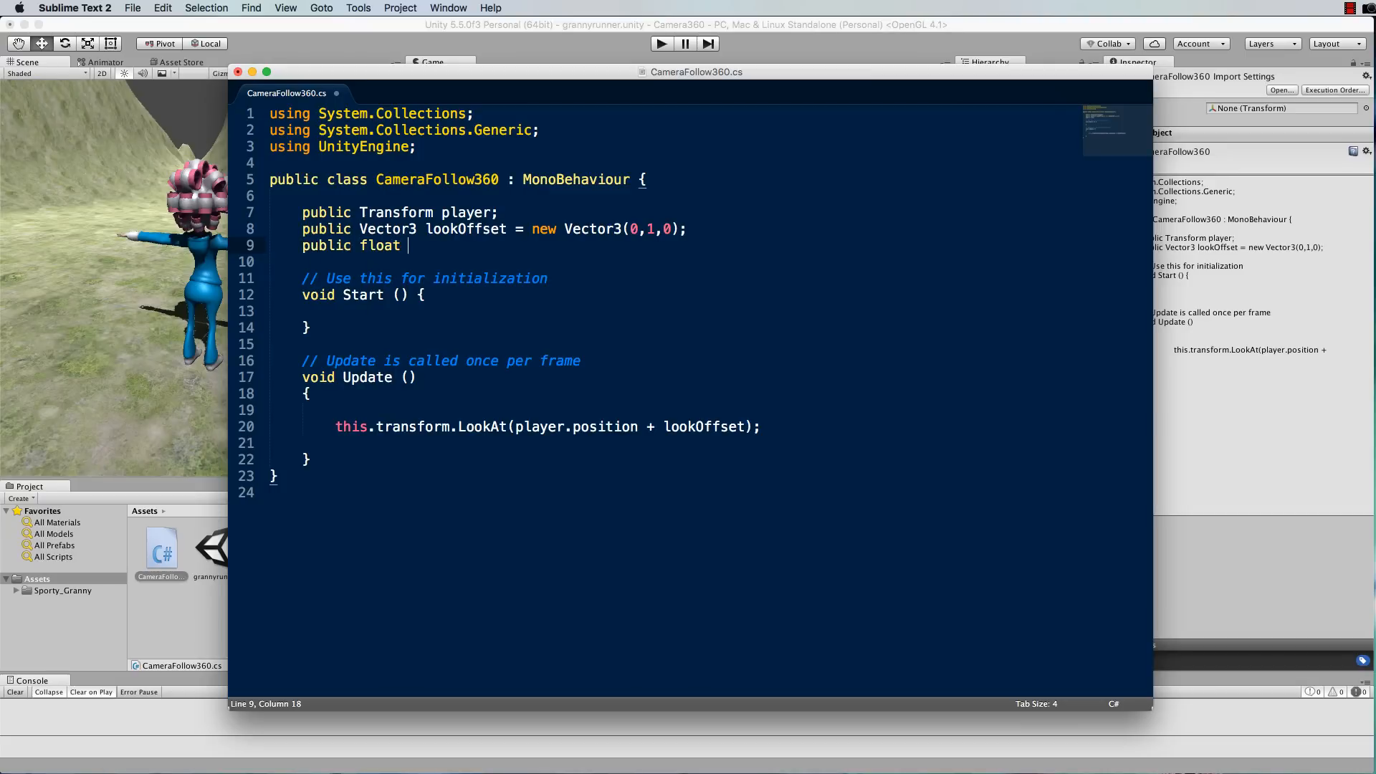
{"action": "type", "text": "distance"}
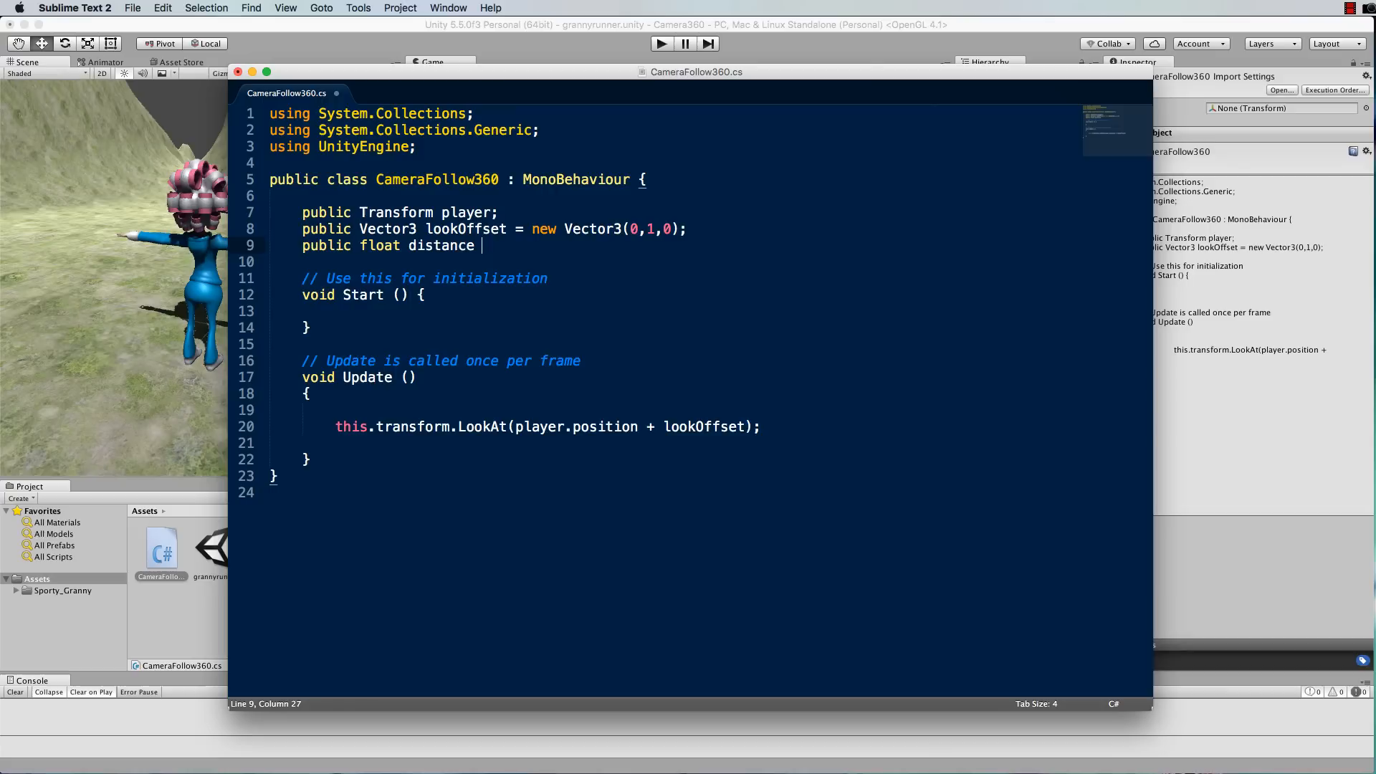
{"action": "type", "text": "= 5;"}
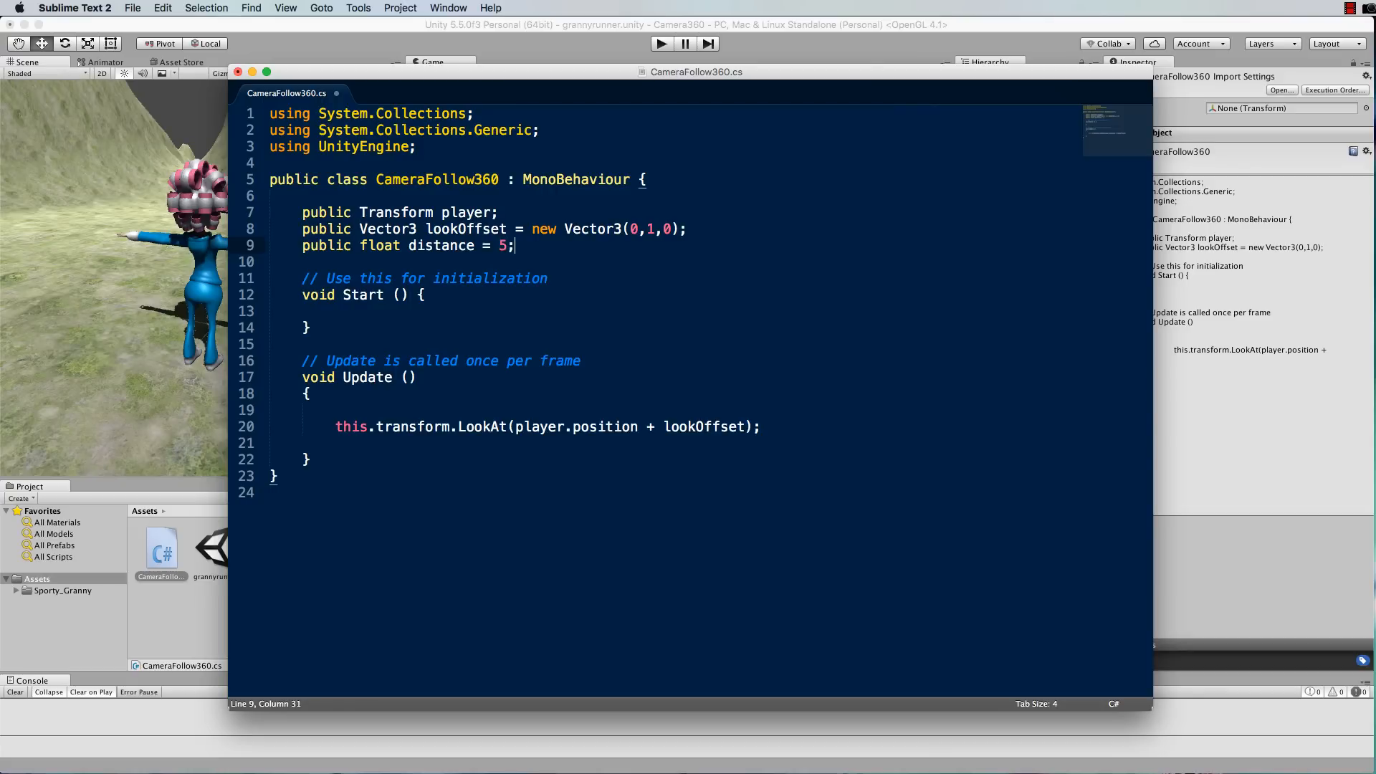
- Add a public float cameraSpeed field set to 8
{"action": "type", "text": "public fload"}
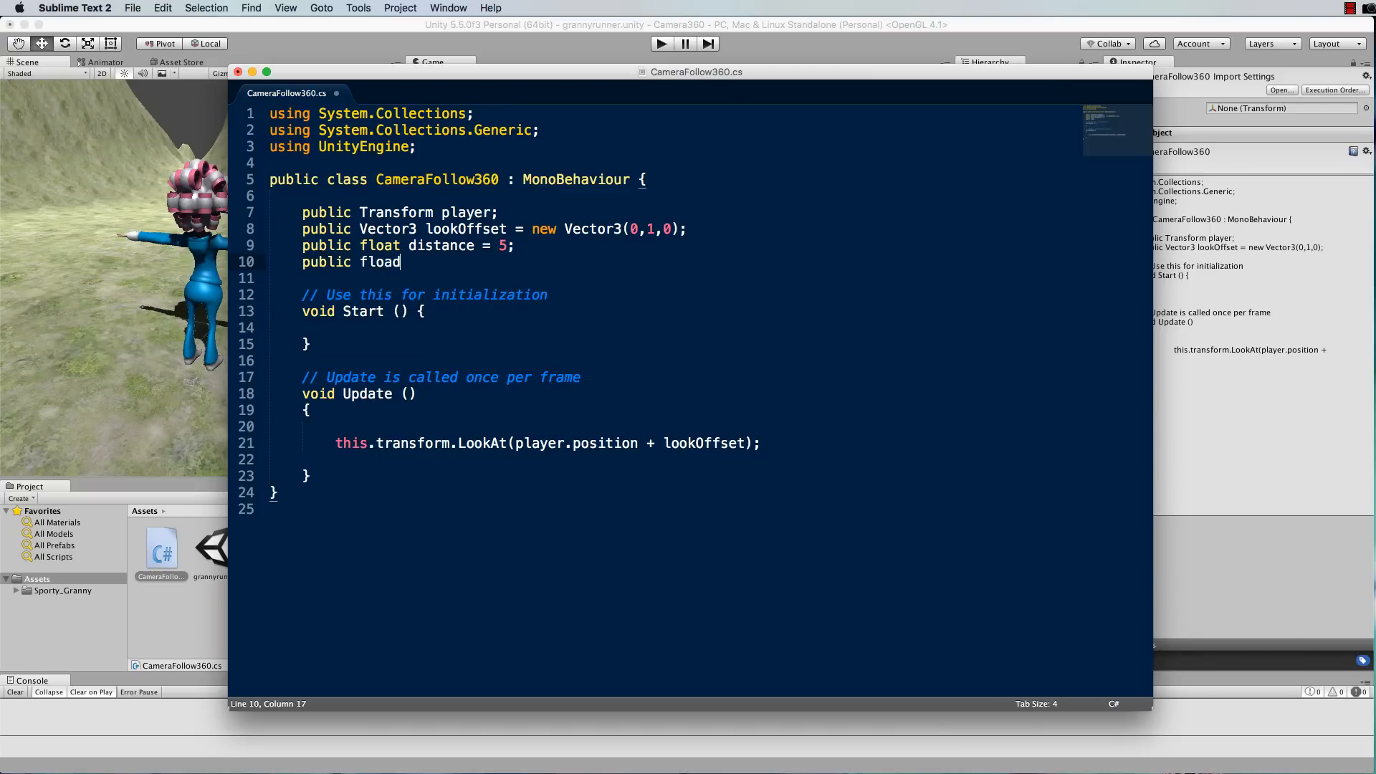
{"action": "type", "text": "c"}
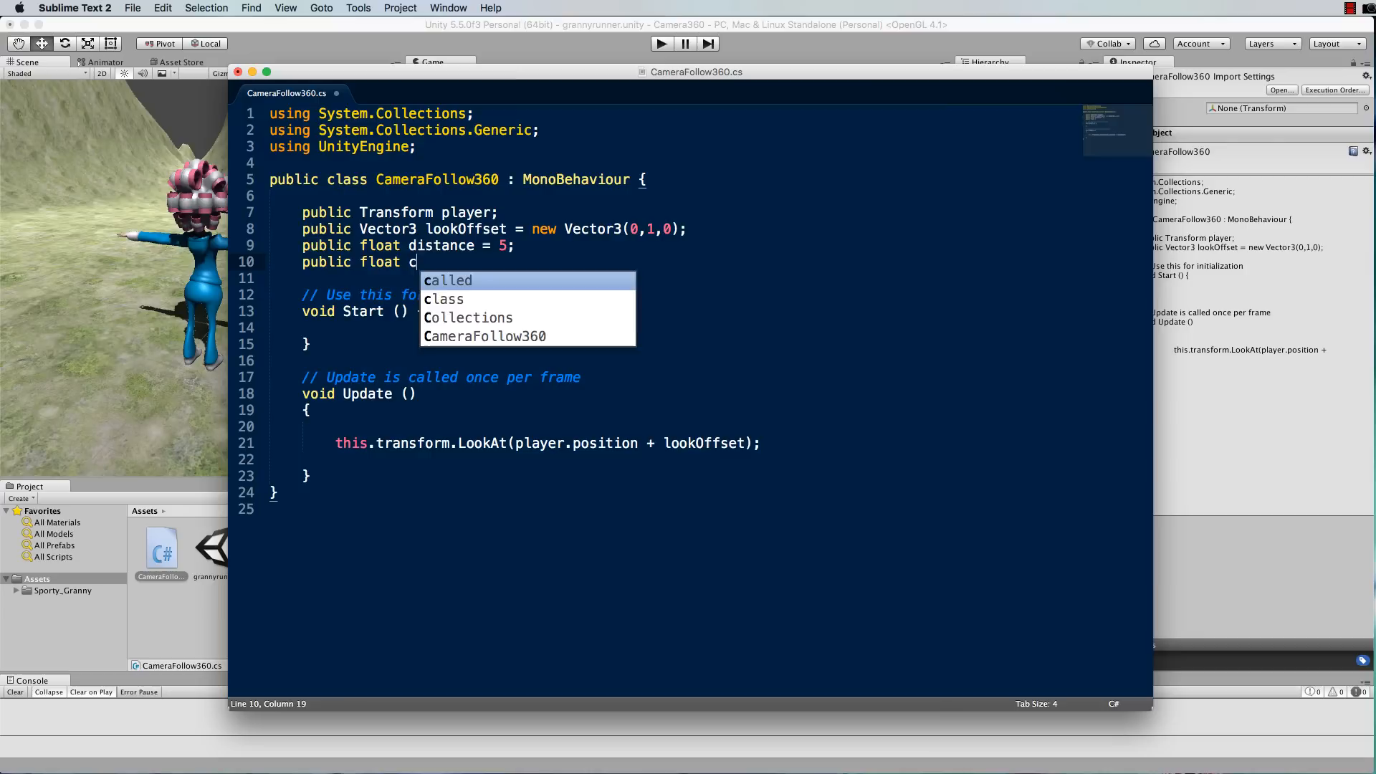
{"action": "type", "text": "ameraSpee"}
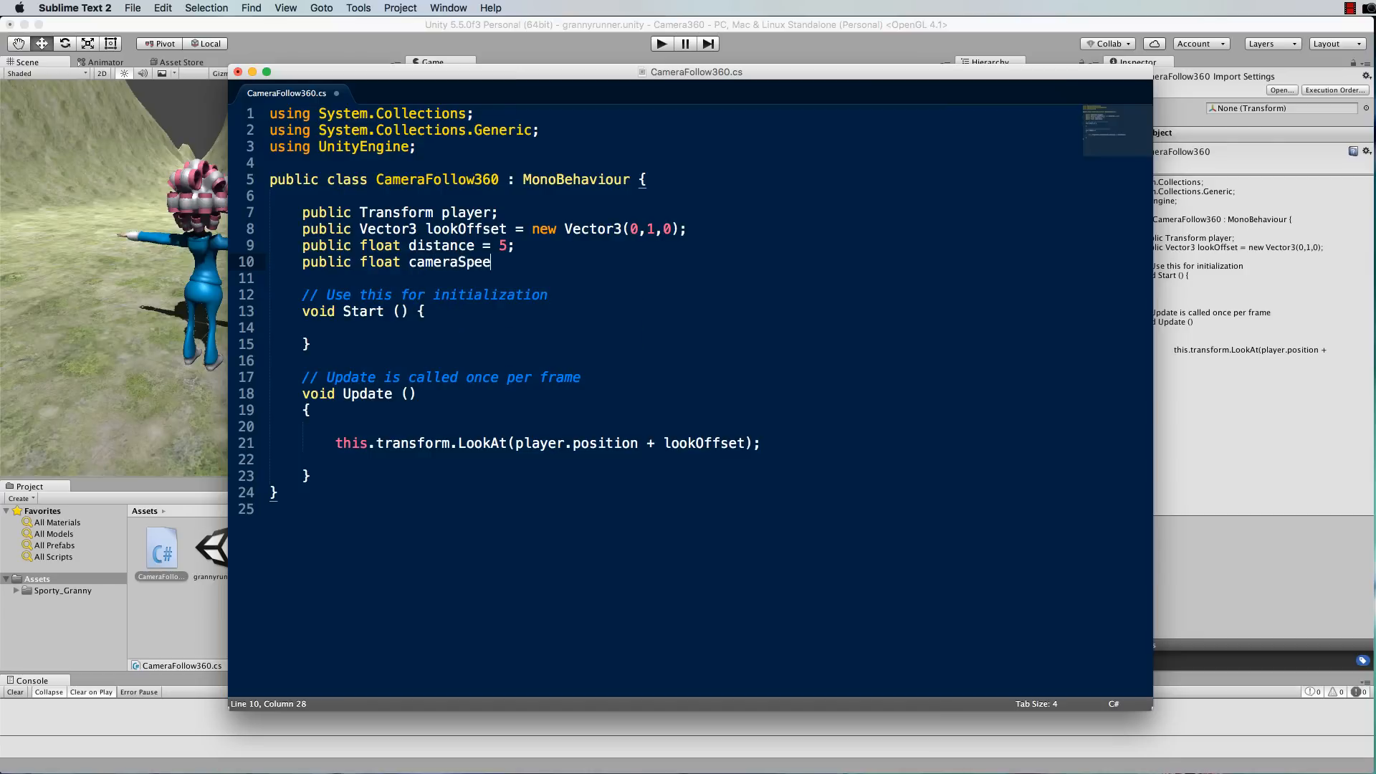
{"action": "type", "text": "d ="}
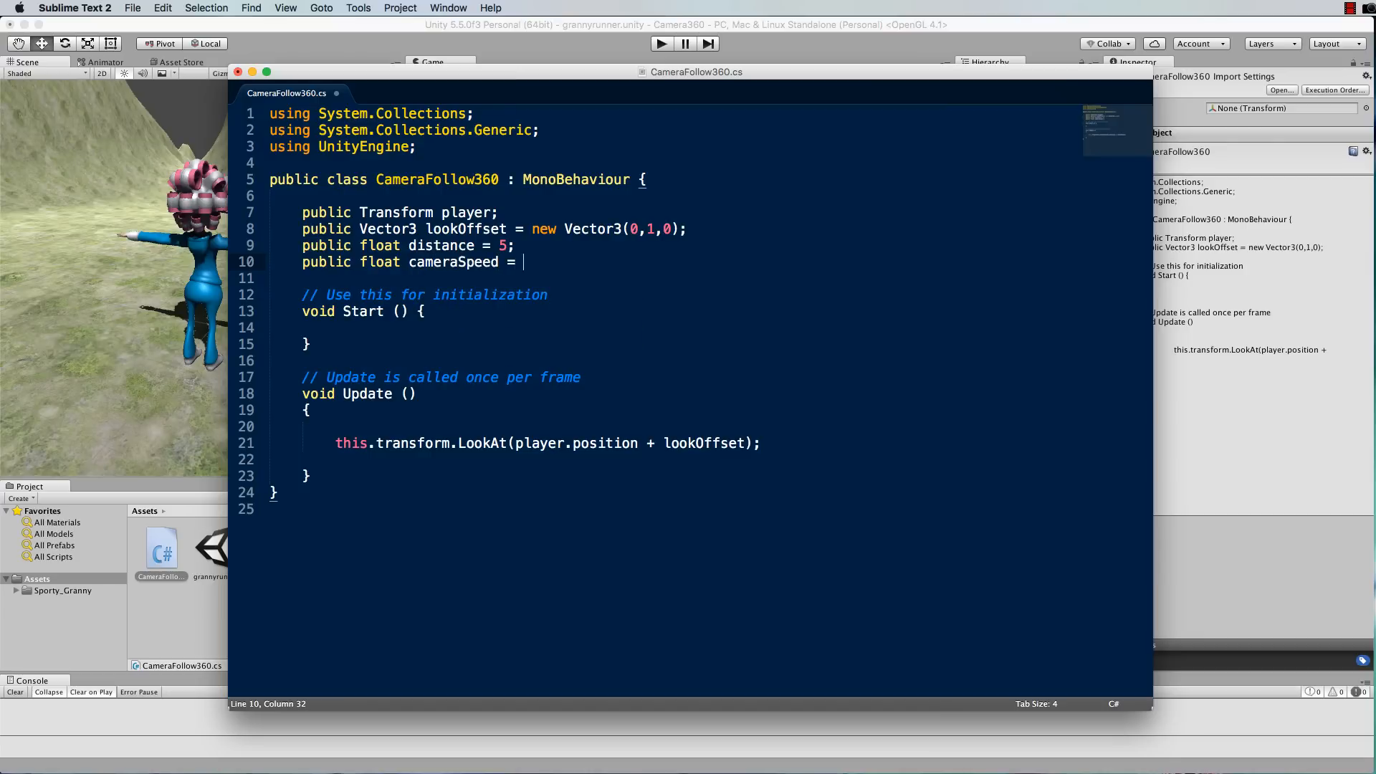
{"action": "type", "text": "8;"}
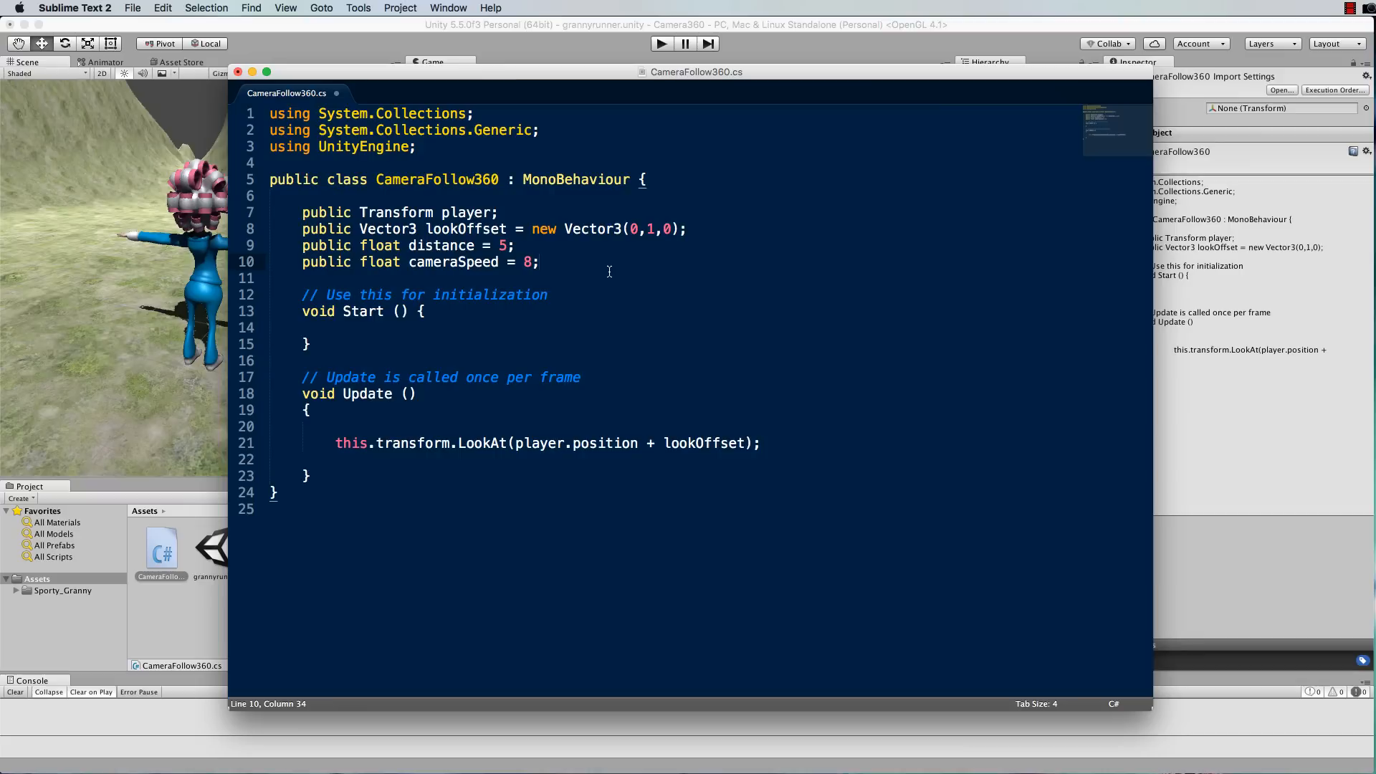
{"action": "mouse_move", "coordinate": [560, 464]}
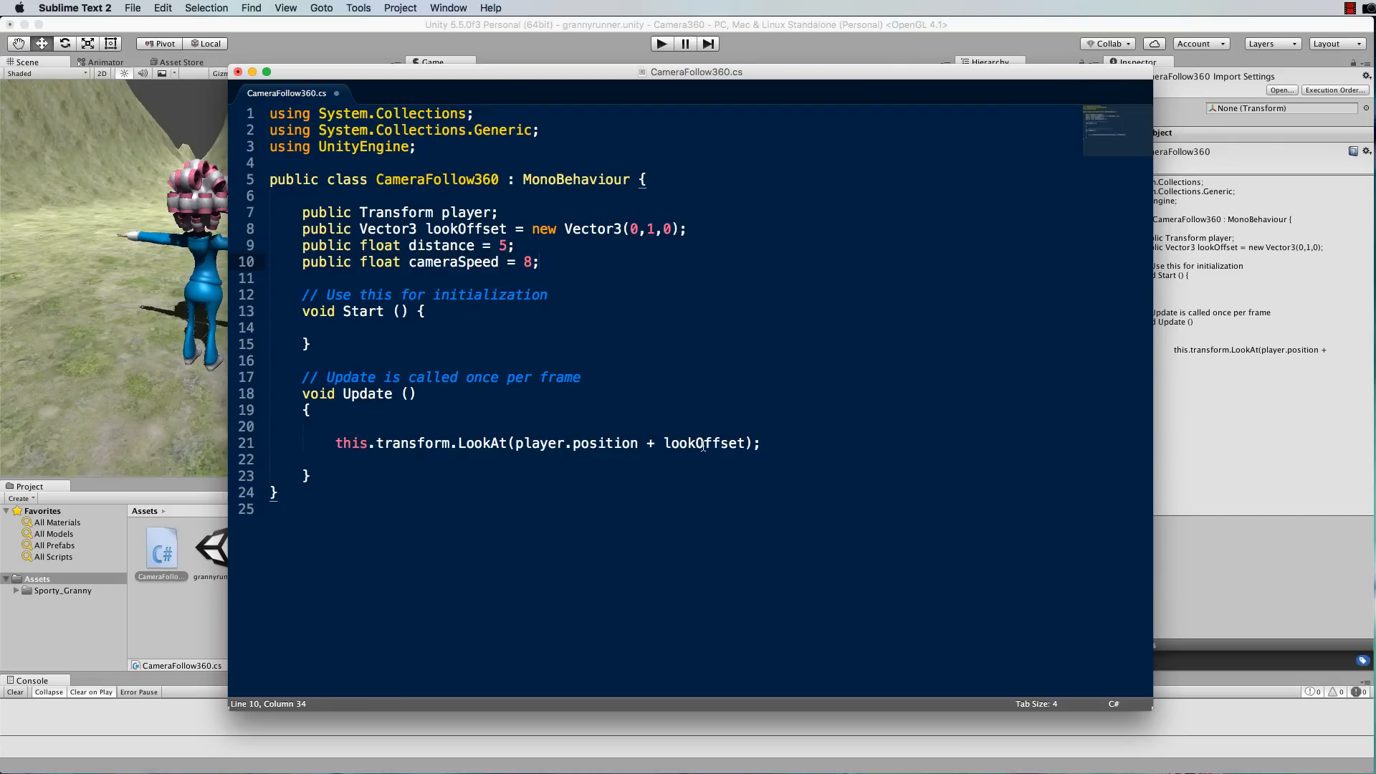
- In Update, declare Vector3 lookPosition = player.position + lookOffset;
{"action": "left_click", "coordinate": [314, 427]}
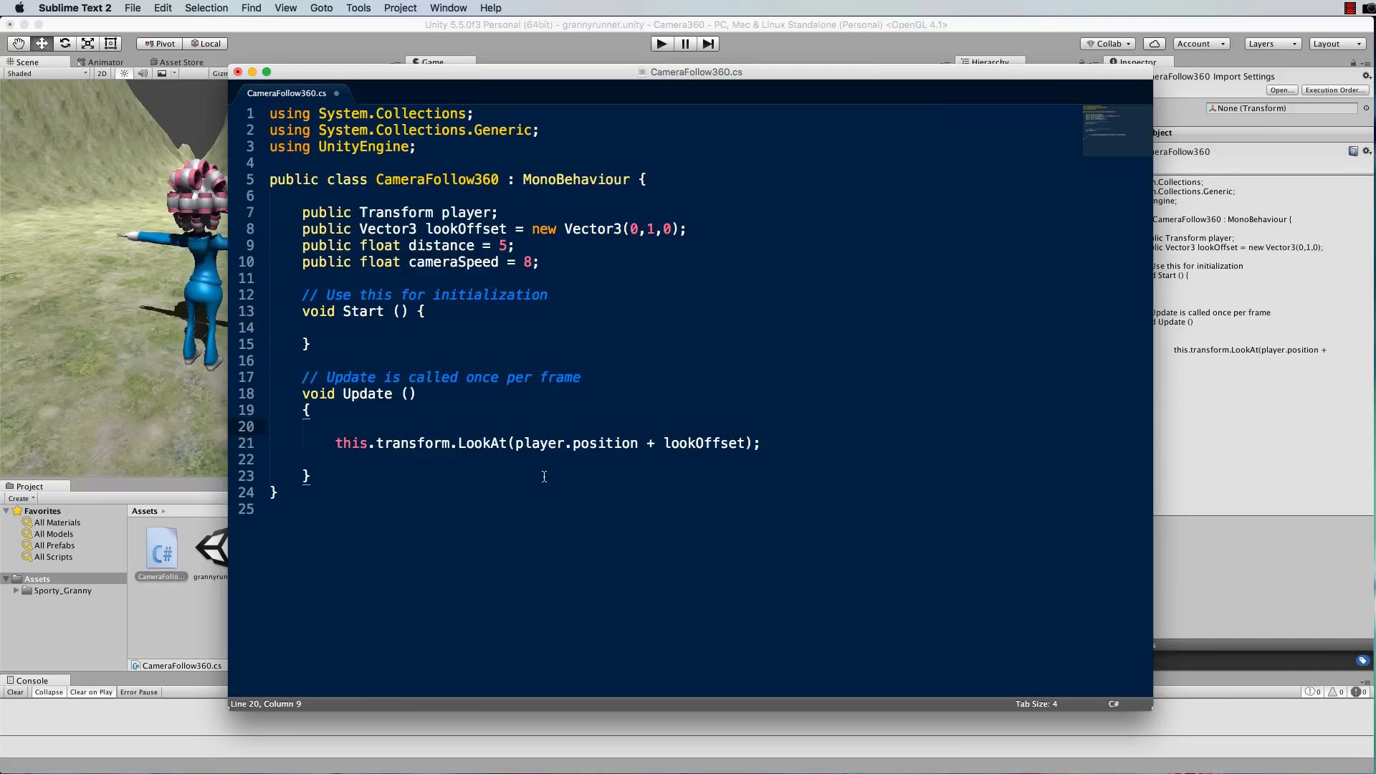
{"action": "type", "text": "v"}
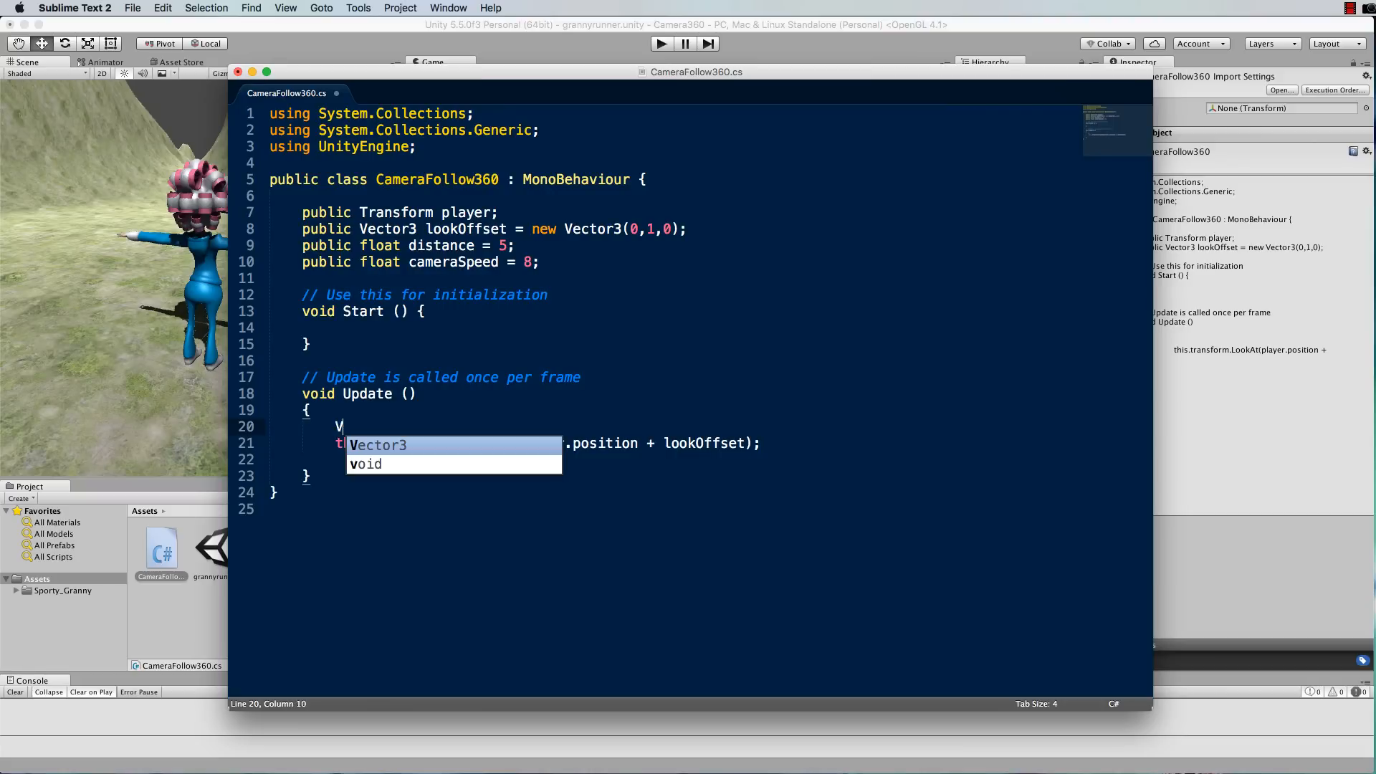
{"action": "type", "text": "ec"}
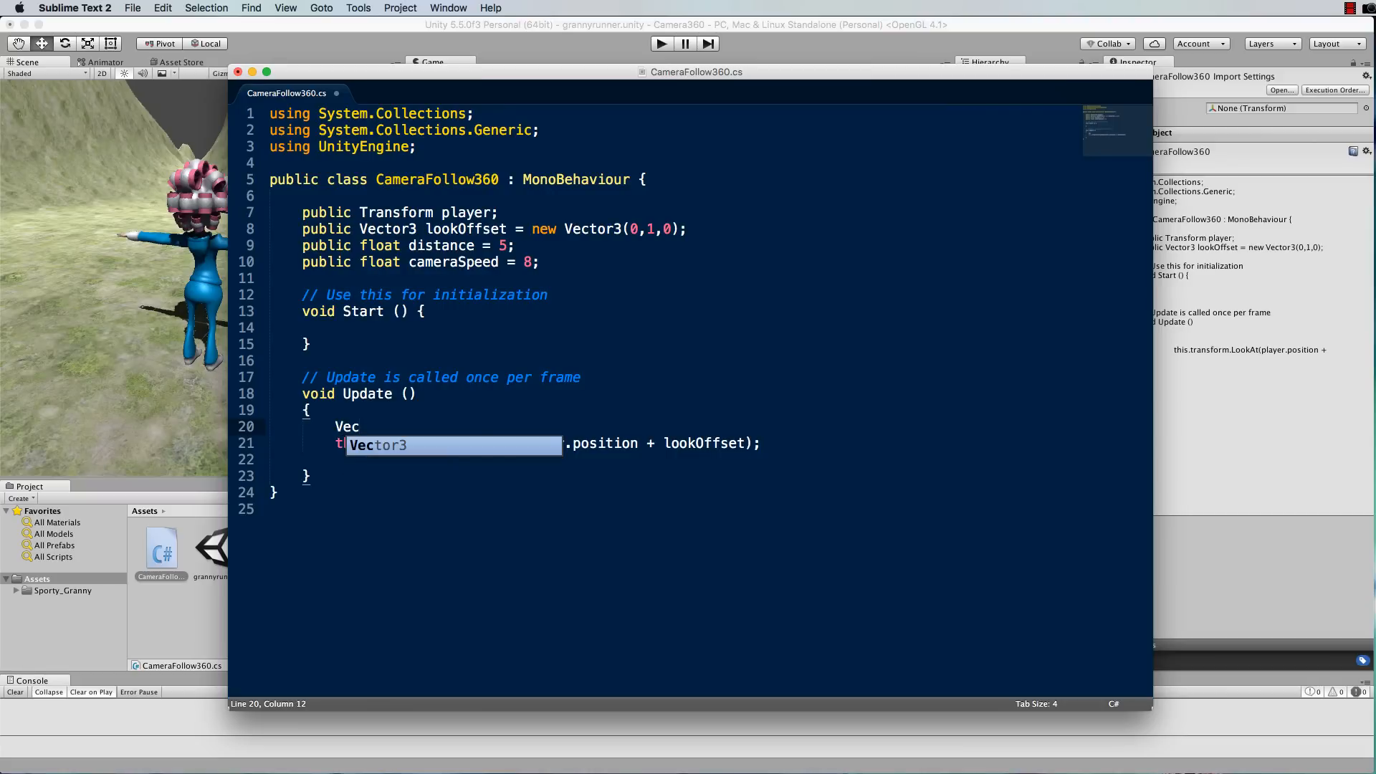
{"action": "type", "text": "tor"}
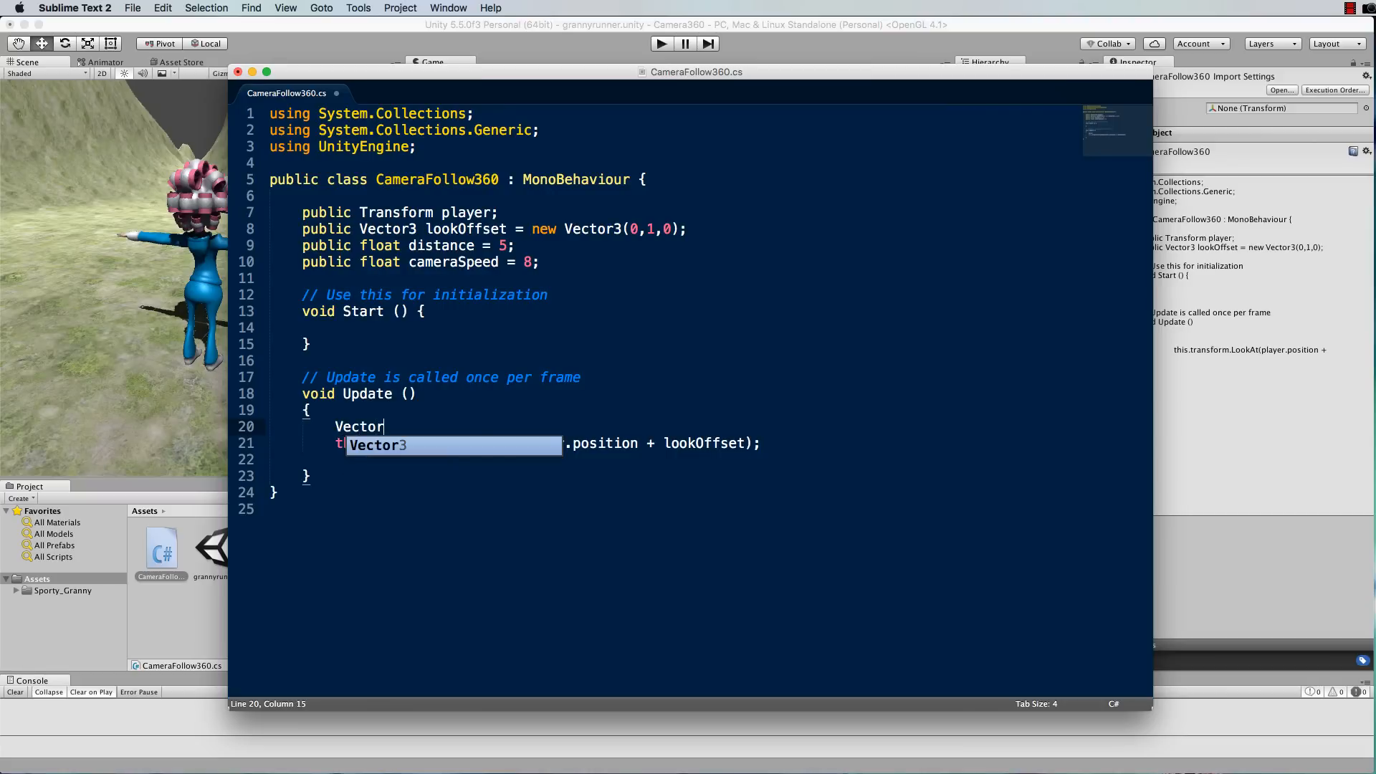
{"action": "key", "text": "Tab"}
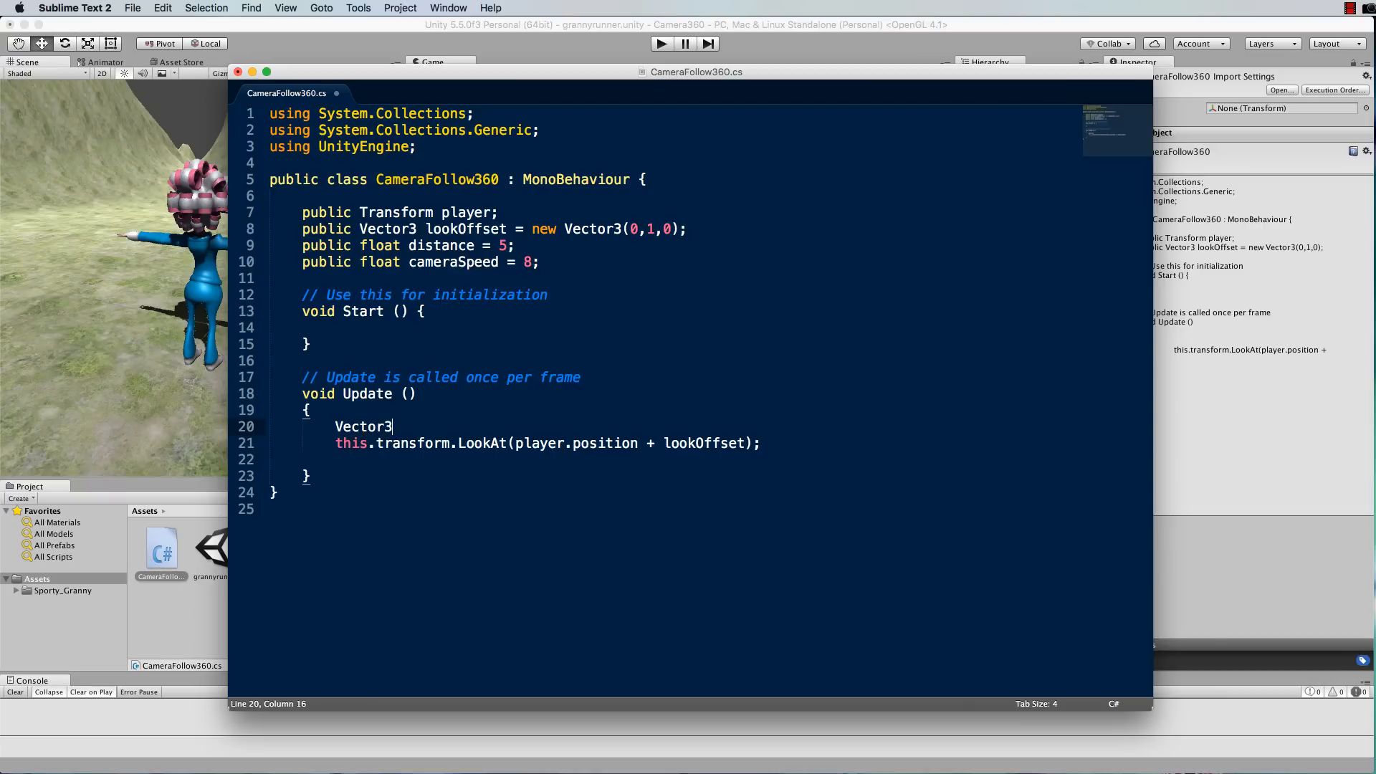
{"action": "type", "text": "lookP"}
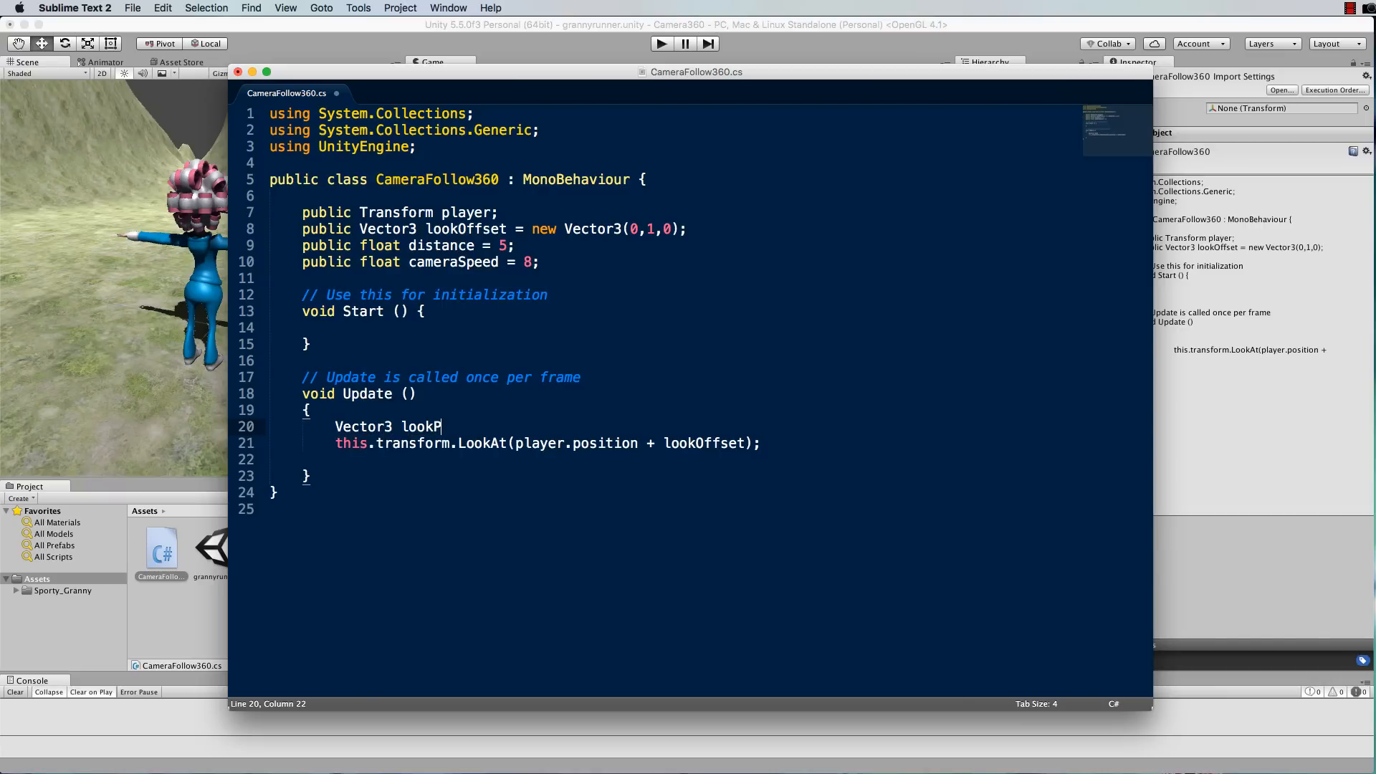
{"action": "type", "text": "osition ="}
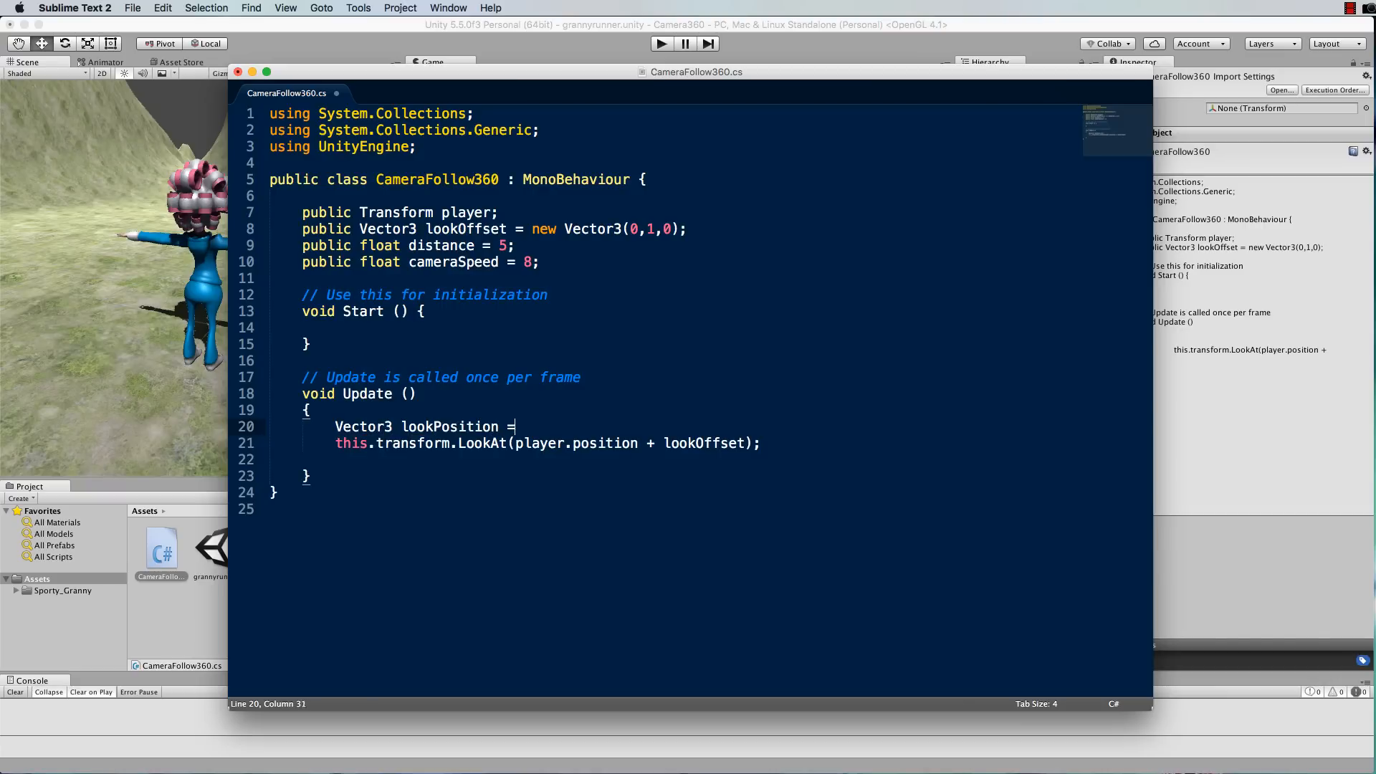
{"action": "left_click", "coordinate": [513, 443]}
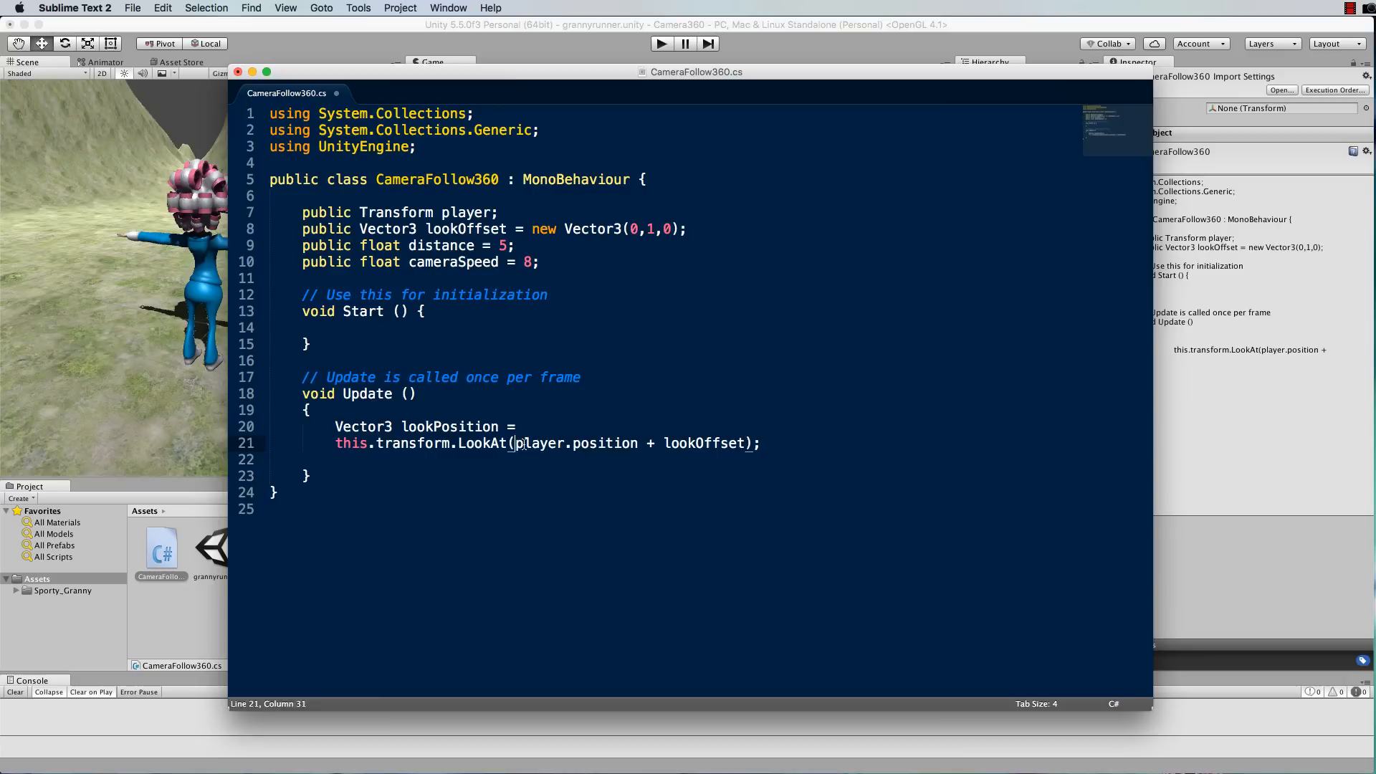
{"action": "left_click_drag", "start_coordinate": [516, 443], "coordinate": [748, 442]}
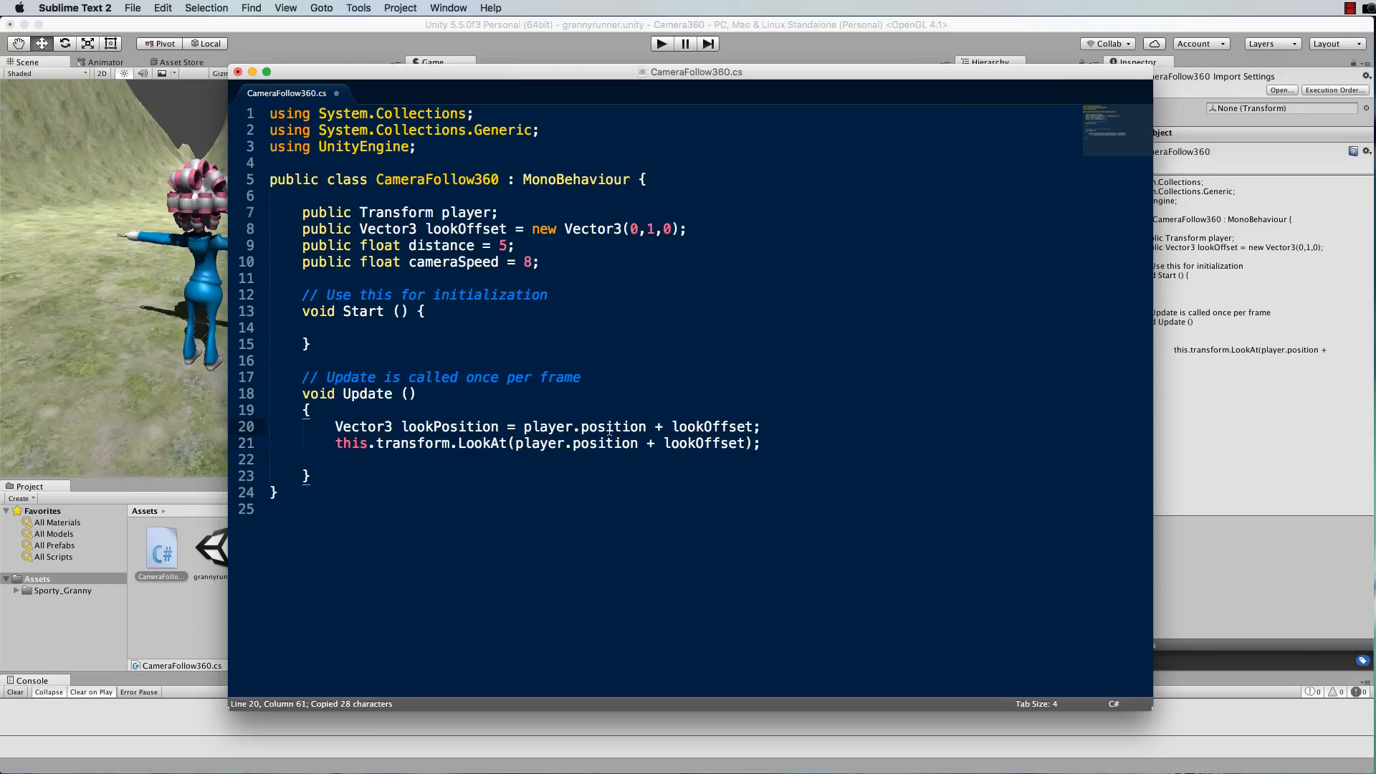
- Replace the LookAt argument with lookPosition
{"action": "left_click_drag", "start_coordinate": [516, 443], "coordinate": [731, 443]}
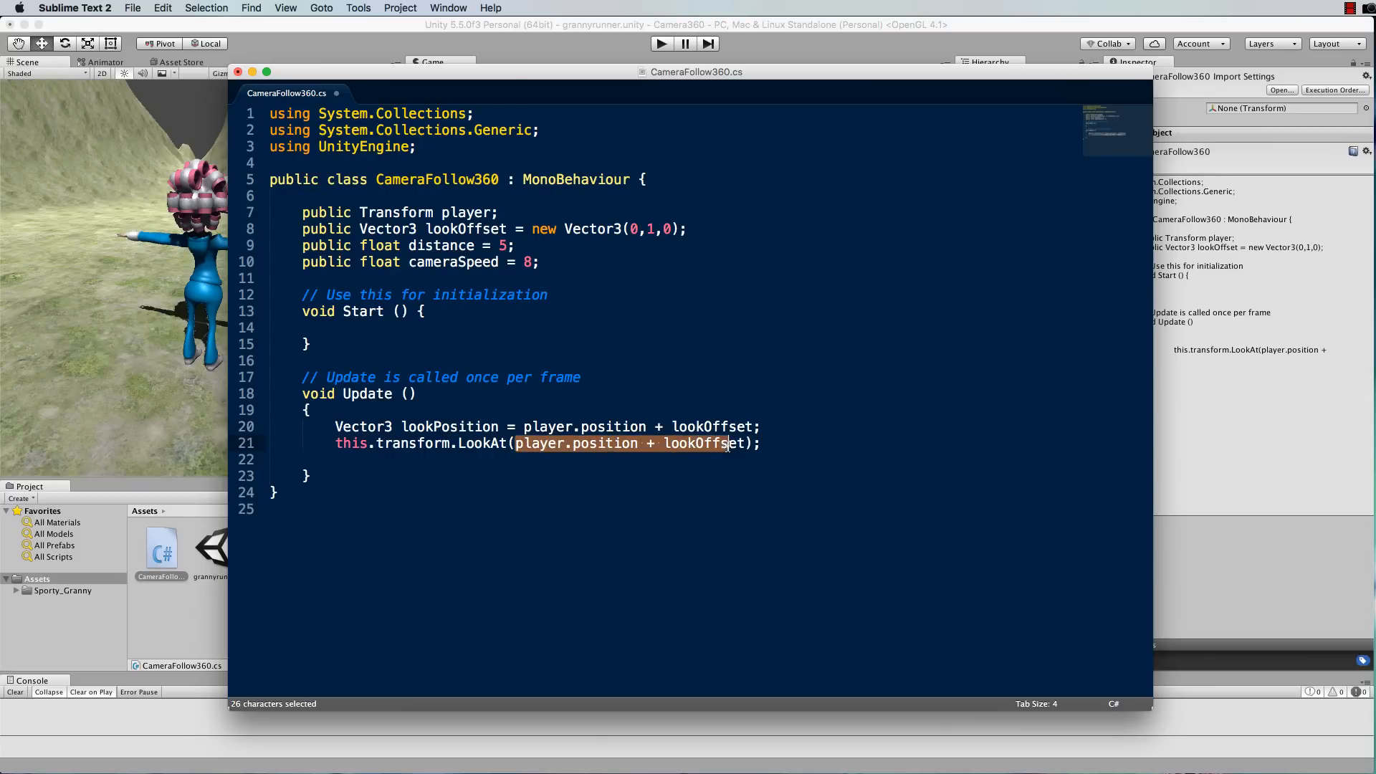
{"action": "type", "text": "lo"}
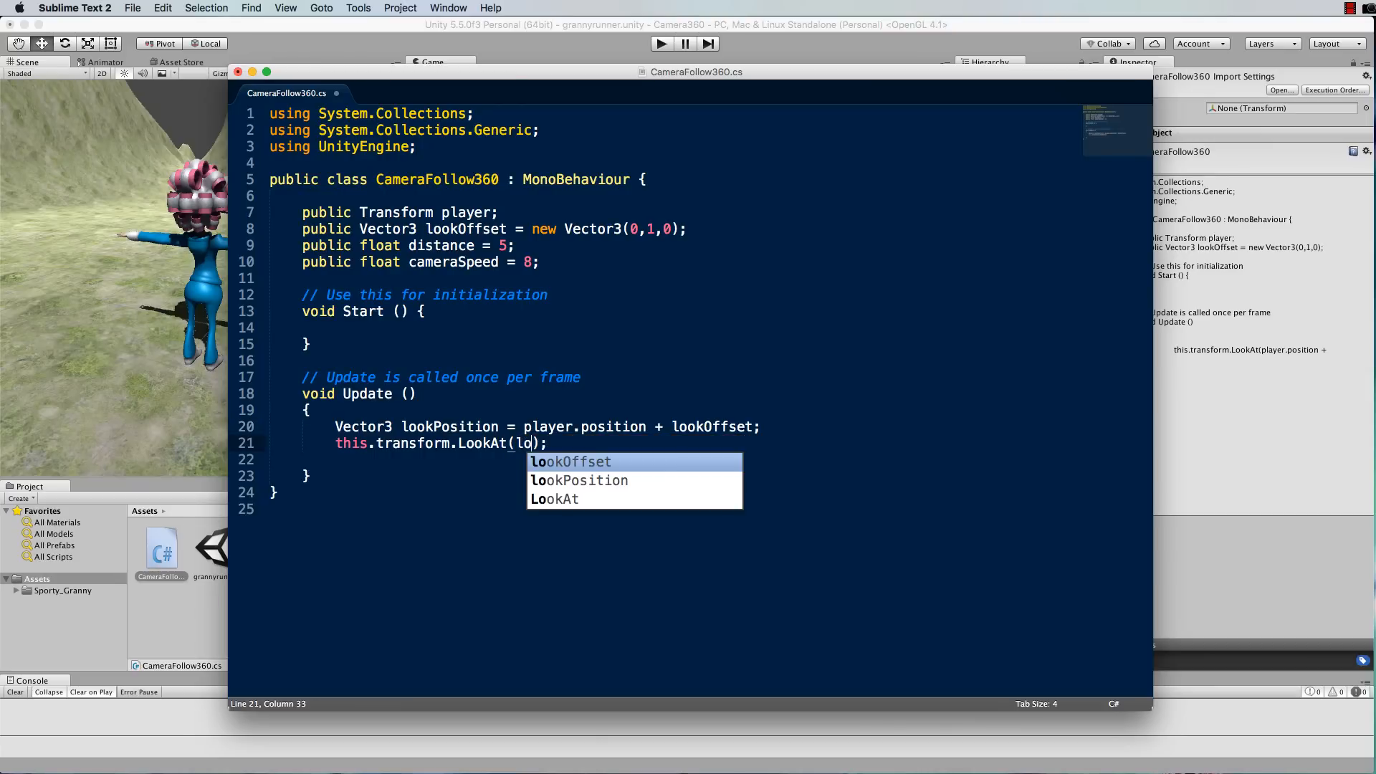
{"action": "type", "text": "okP"}
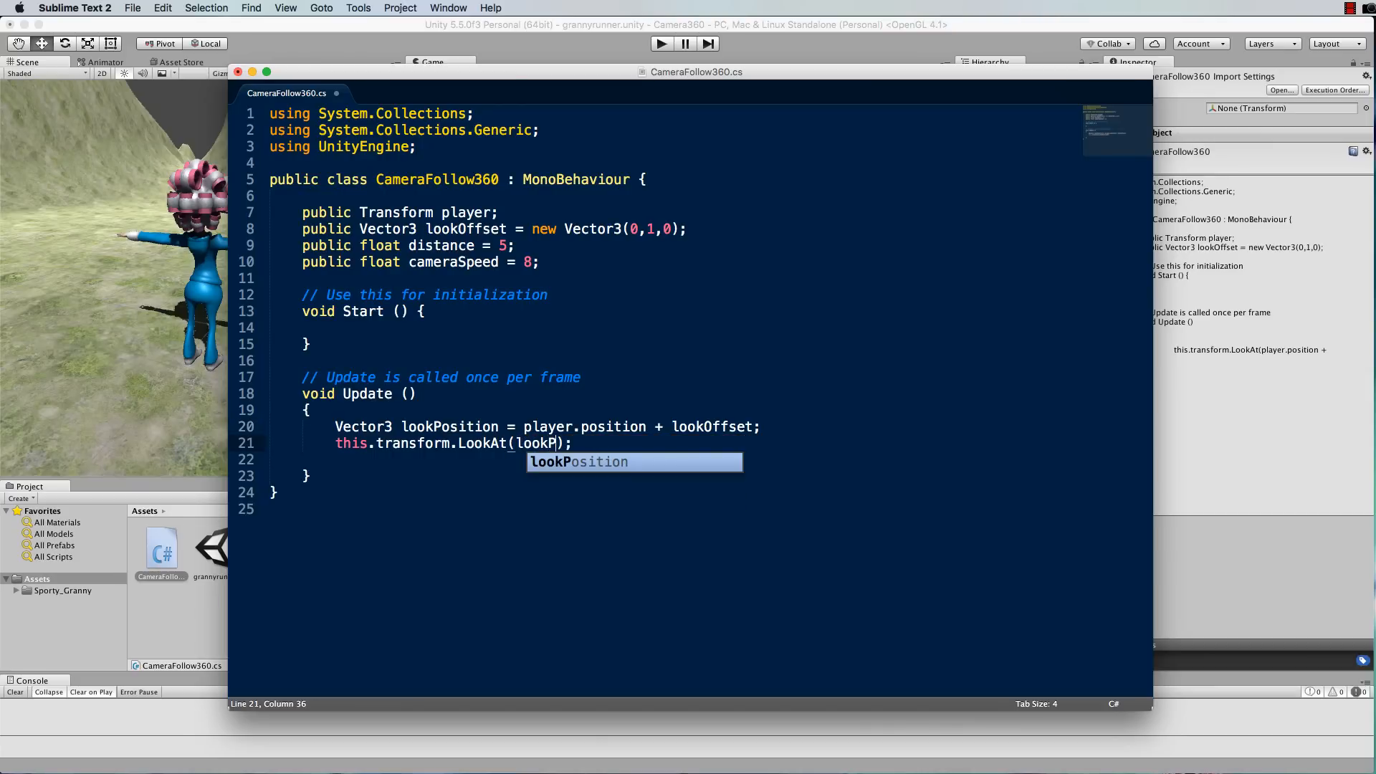
{"action": "key", "text": "Tab"}
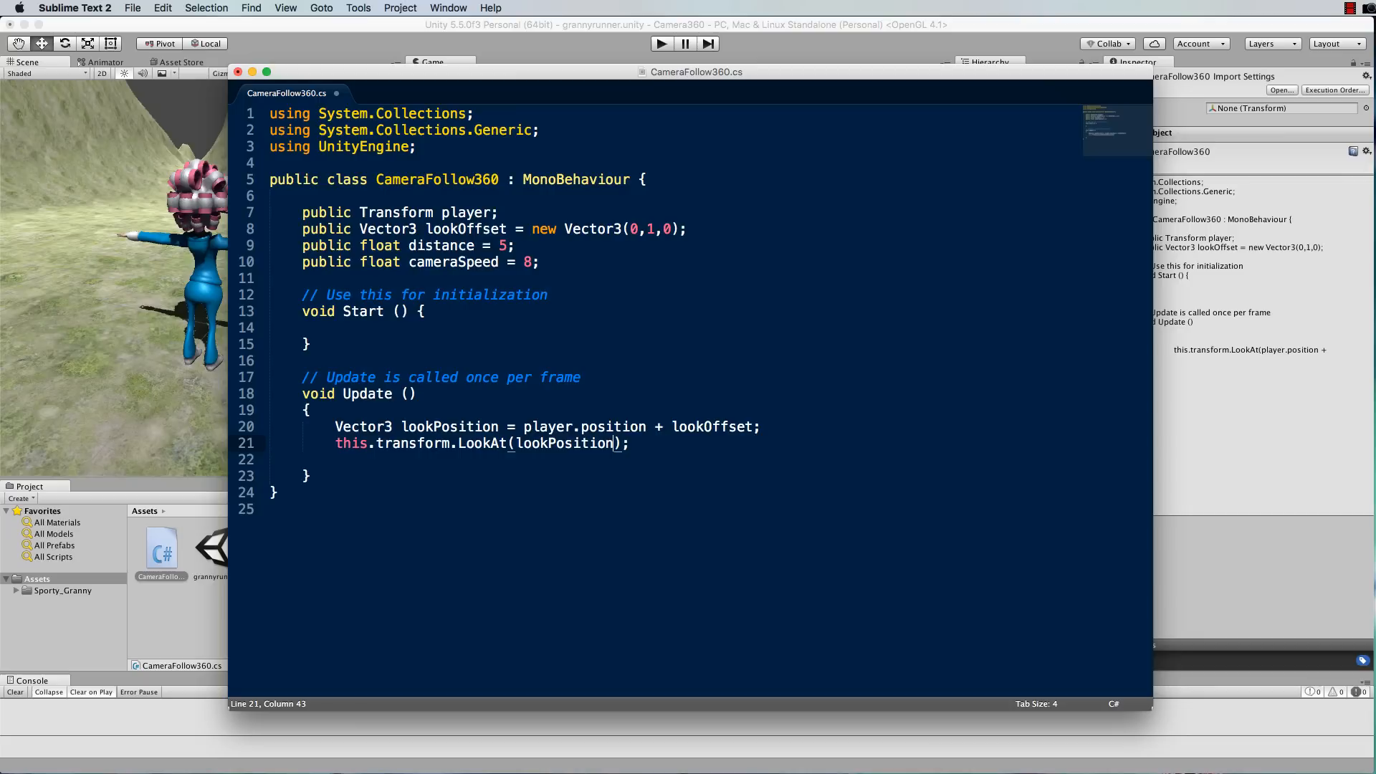
{"action": "left_click", "coordinate": [664, 449]}
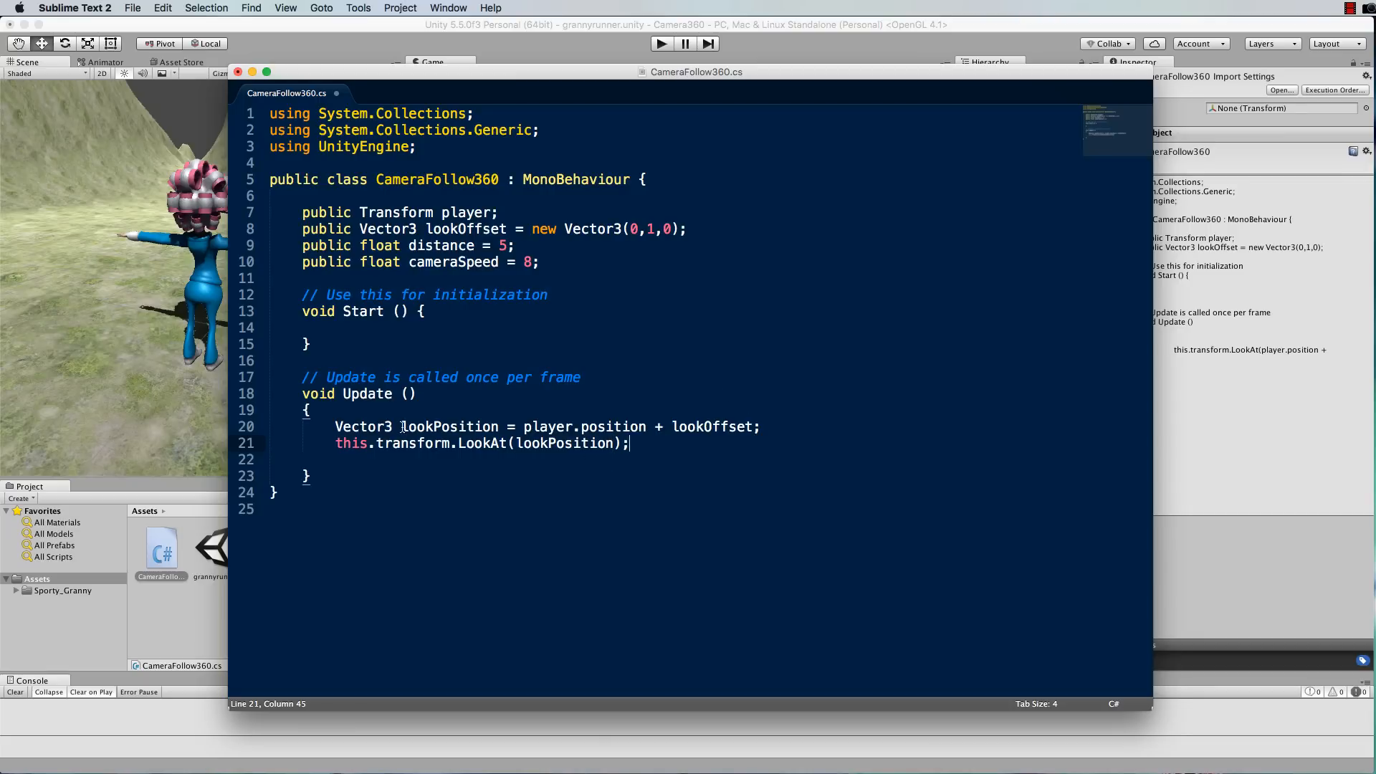
{"action": "double_click", "coordinate": [565, 443]}
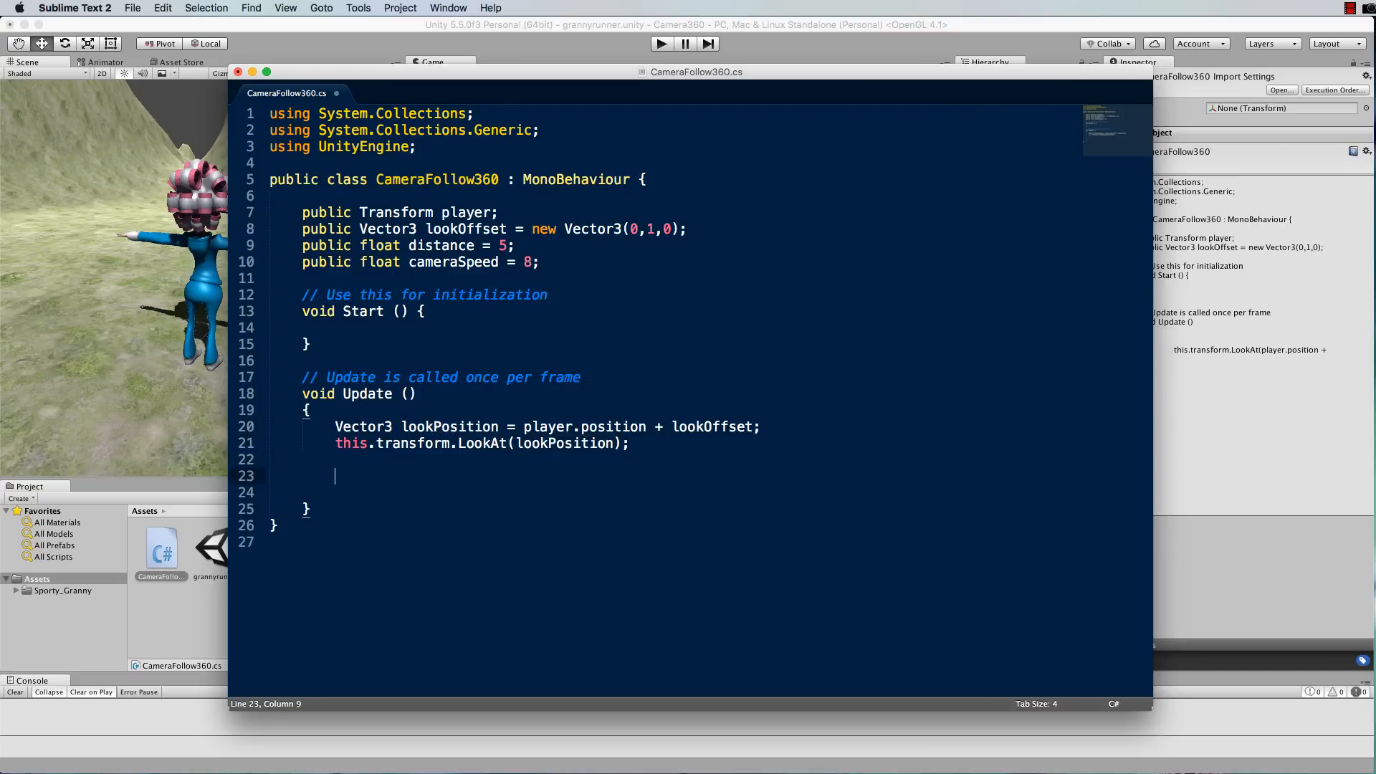
- Add an empty if block checking Vector3.Distance(this.transform.position, lookPosition) > distance
{"action": "type", "text": "if(Vector3.D"}
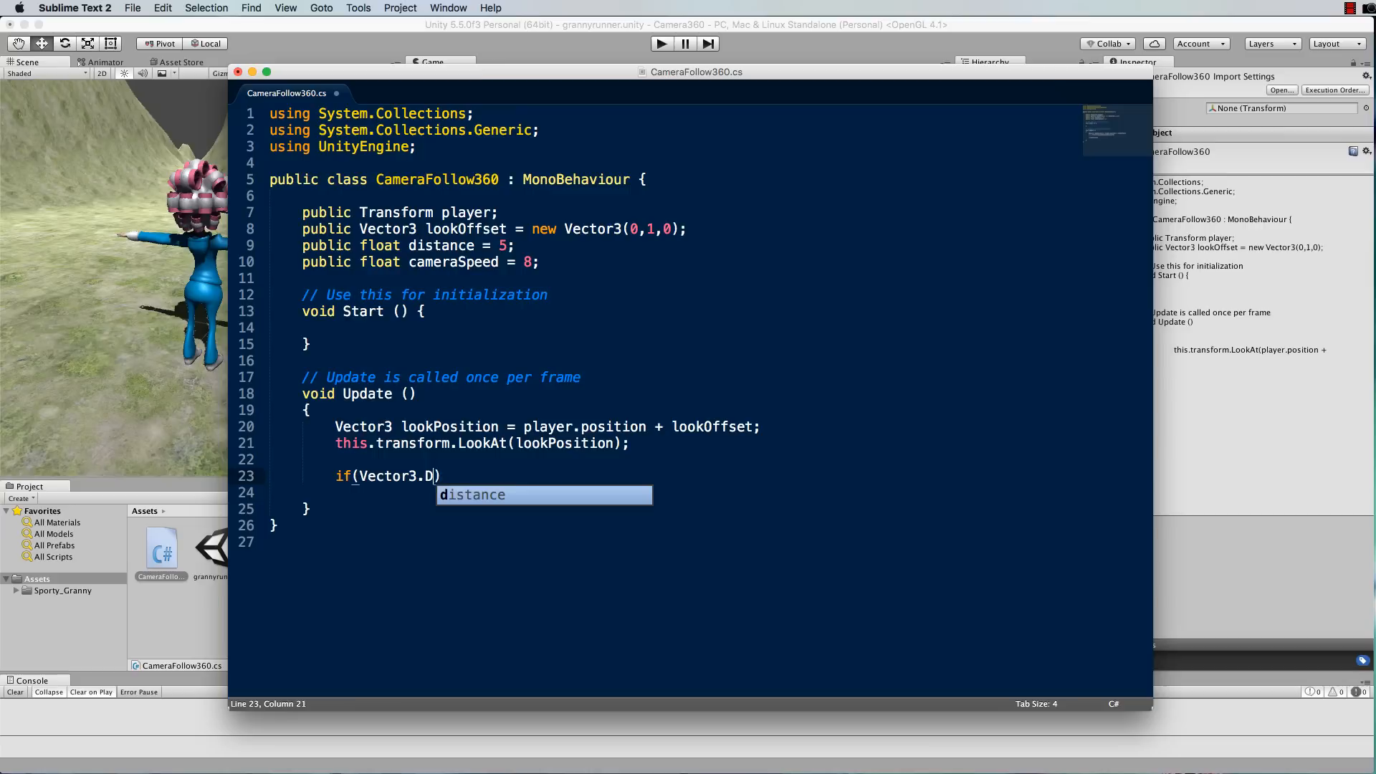
{"action": "type", "text": "istance("}
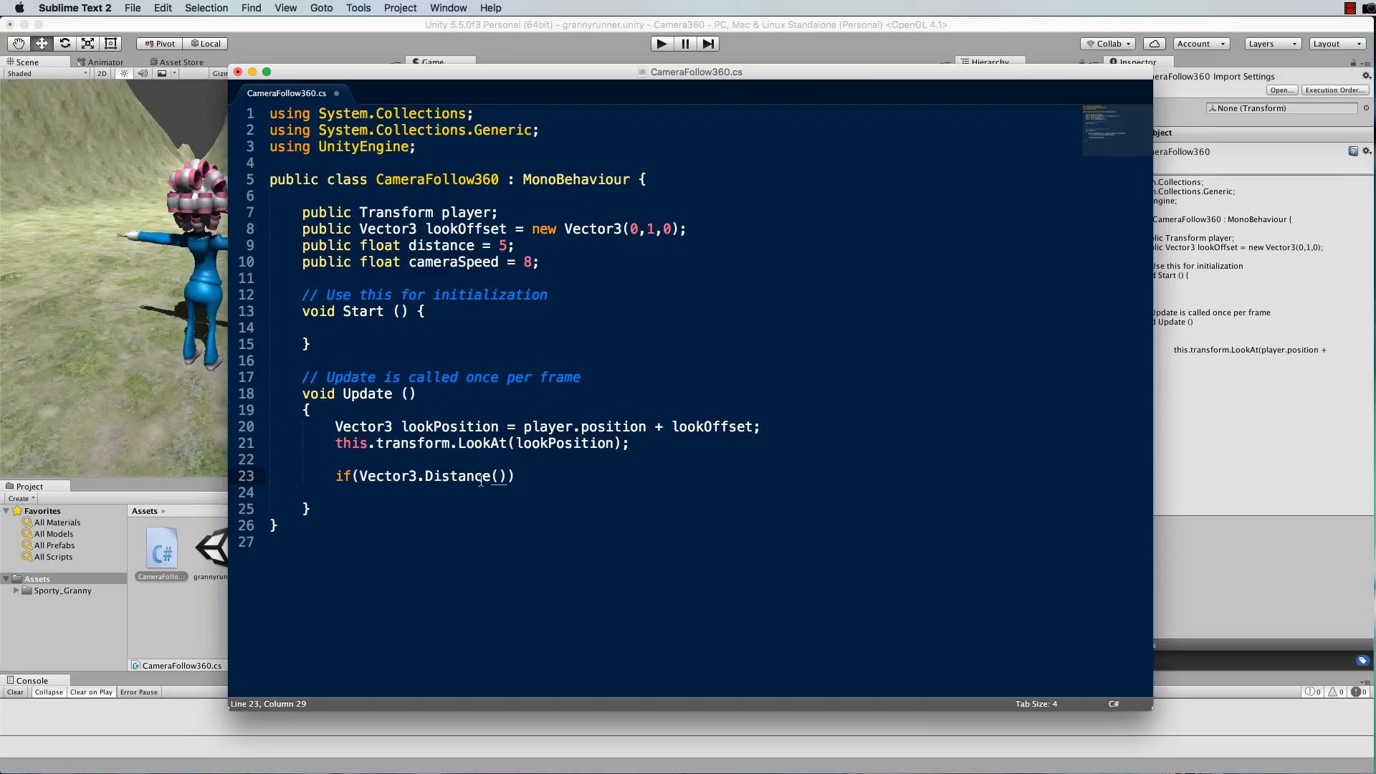
{"action": "mouse_move", "coordinate": [456, 476]}
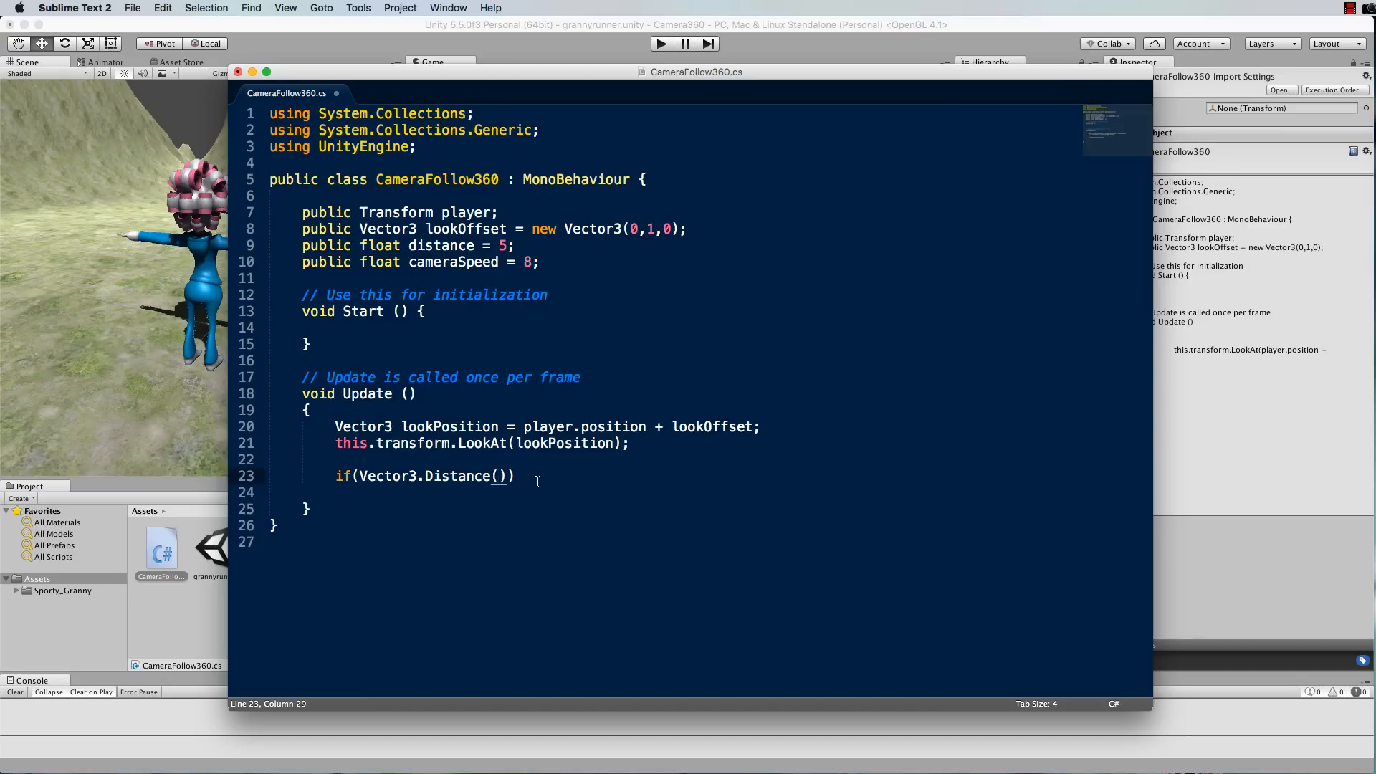
{"action": "type", "text": "this"}
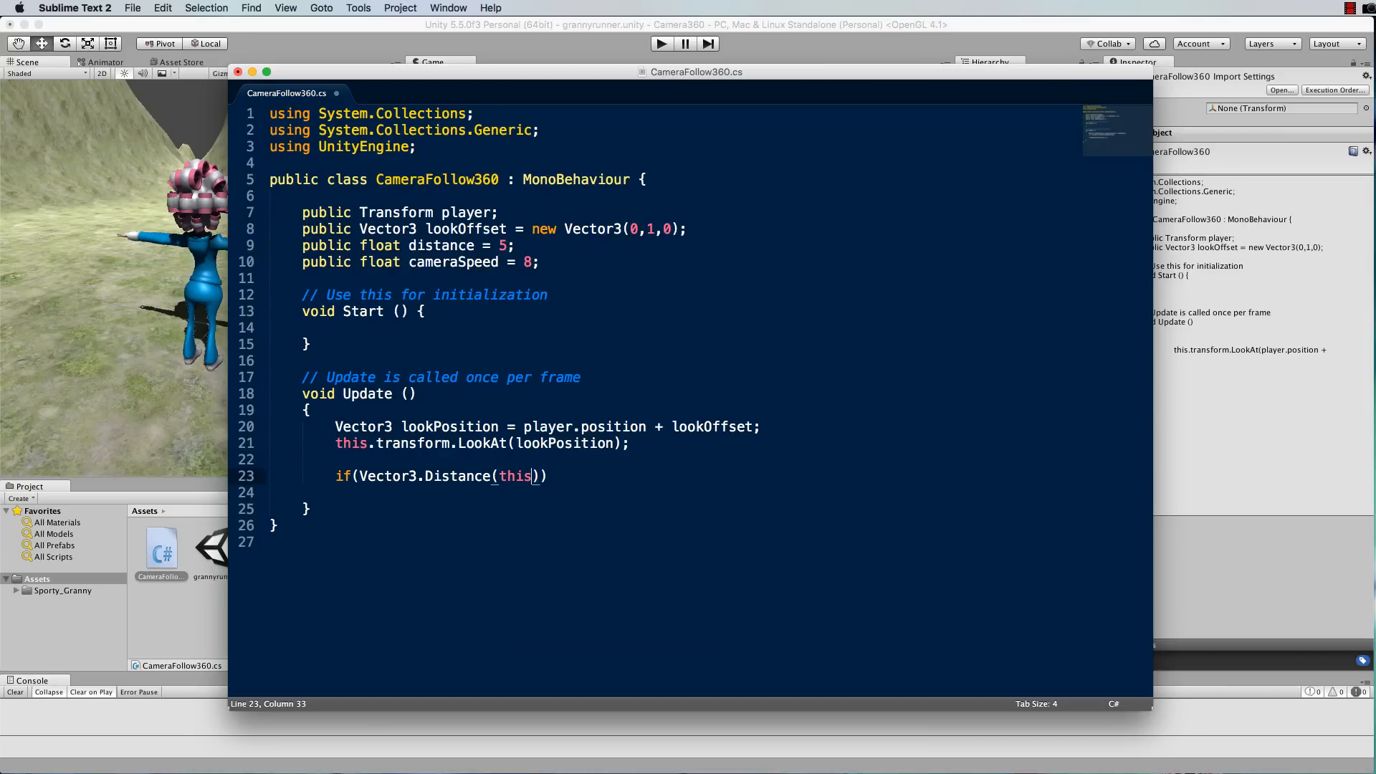
{"action": "type", "text": ".transform."}
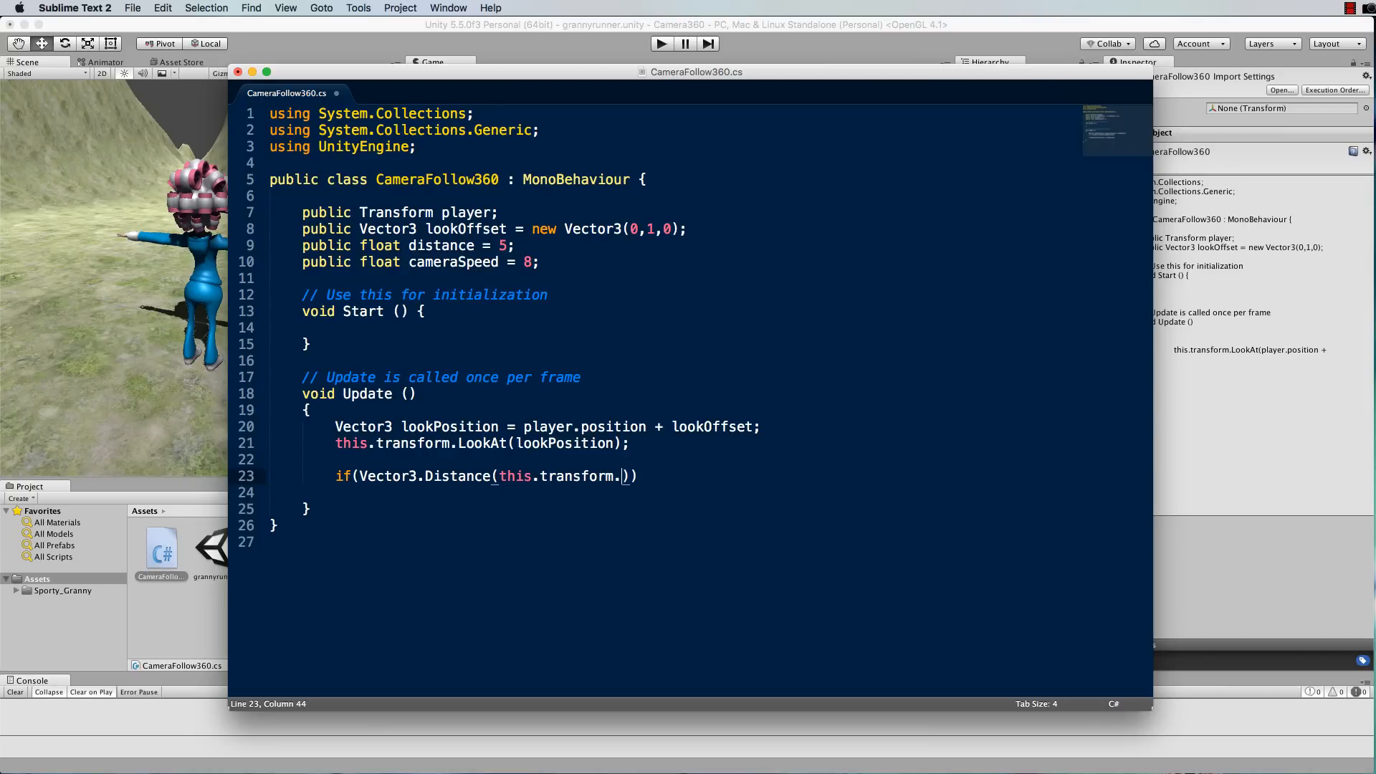
{"action": "type", "text": "position,"}
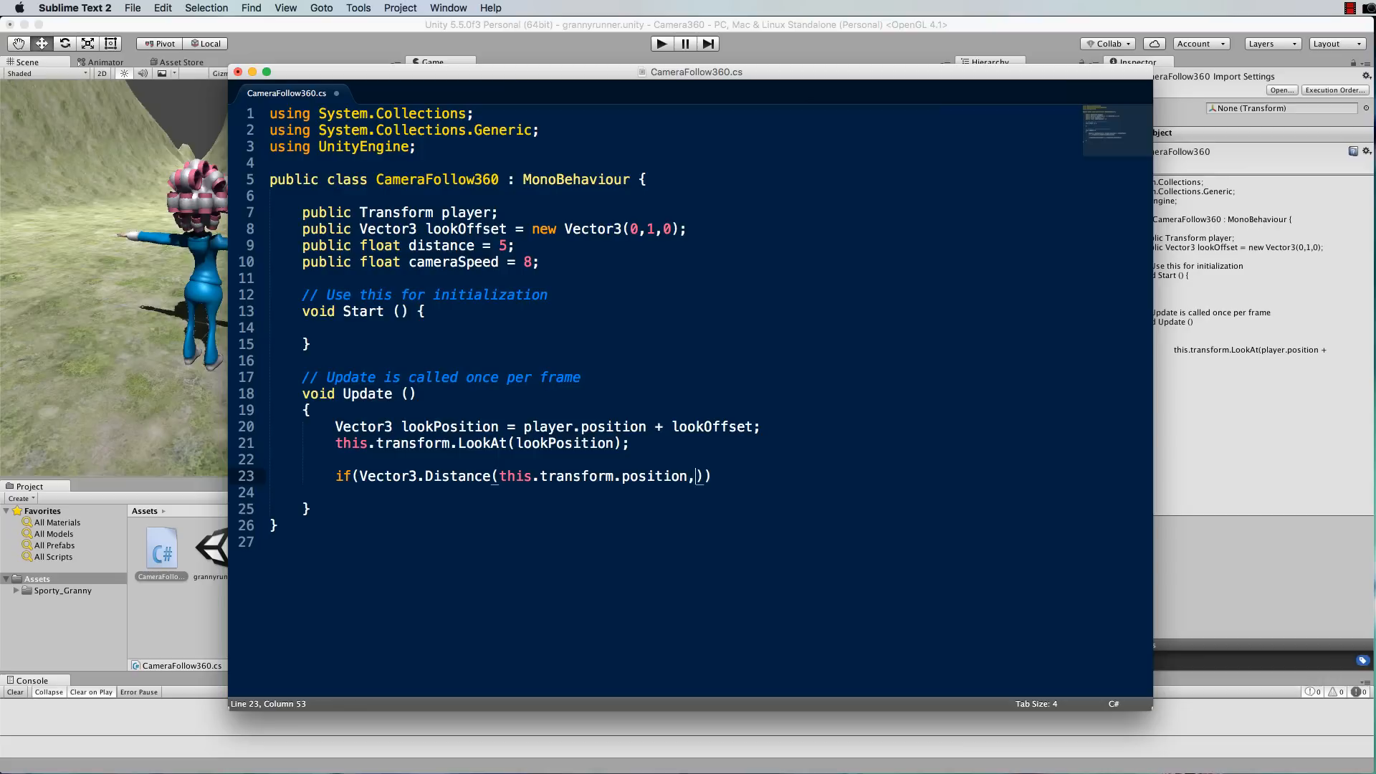
{"action": "type", "text": "look"}
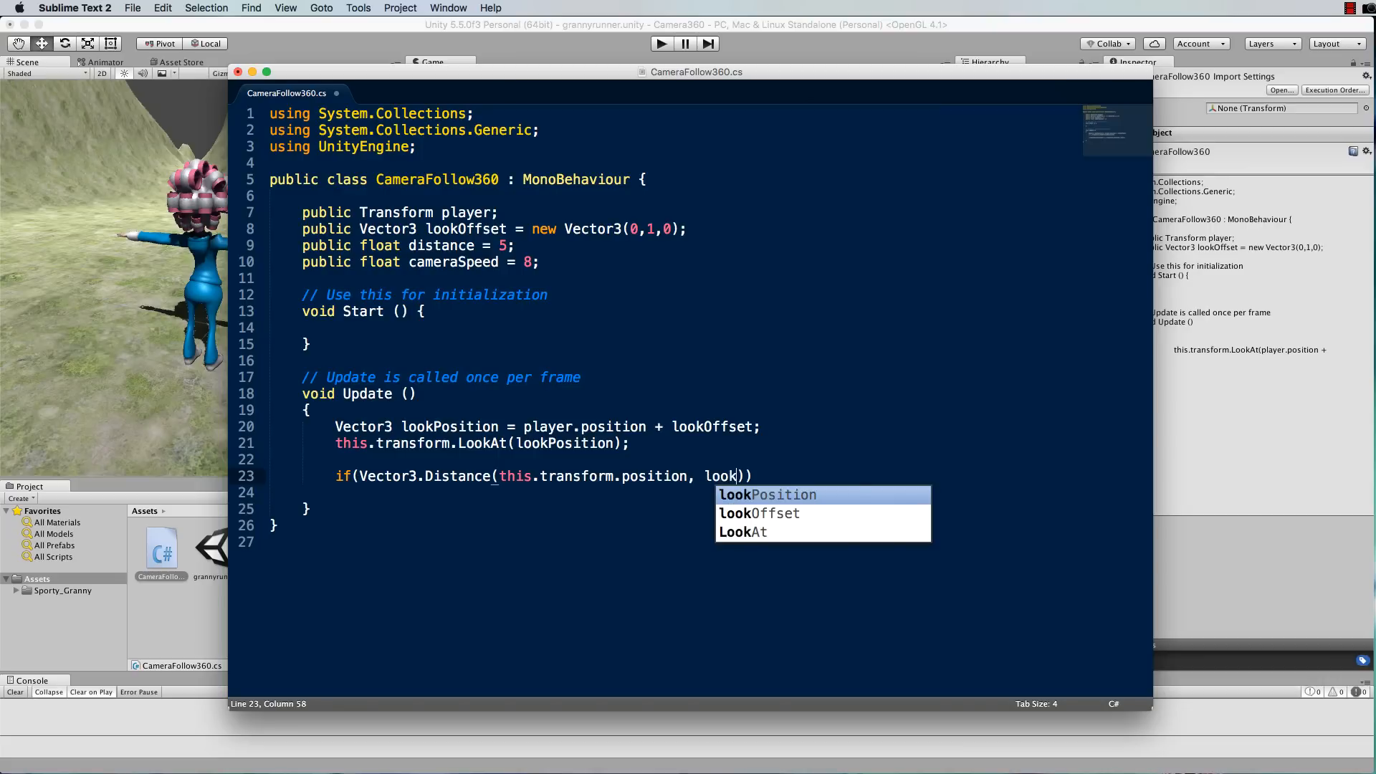
{"action": "key", "text": "Tab"}
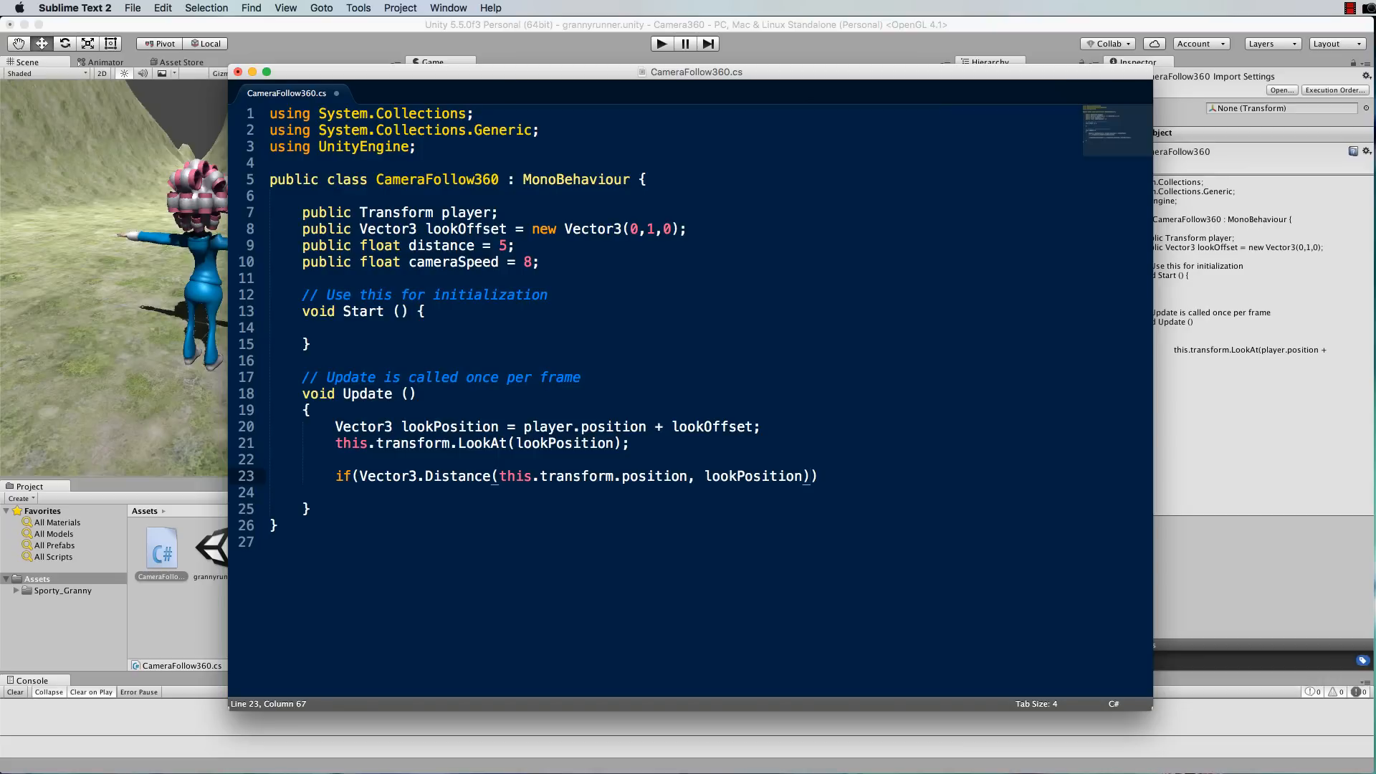
{"action": "type", "text": "\" \""}
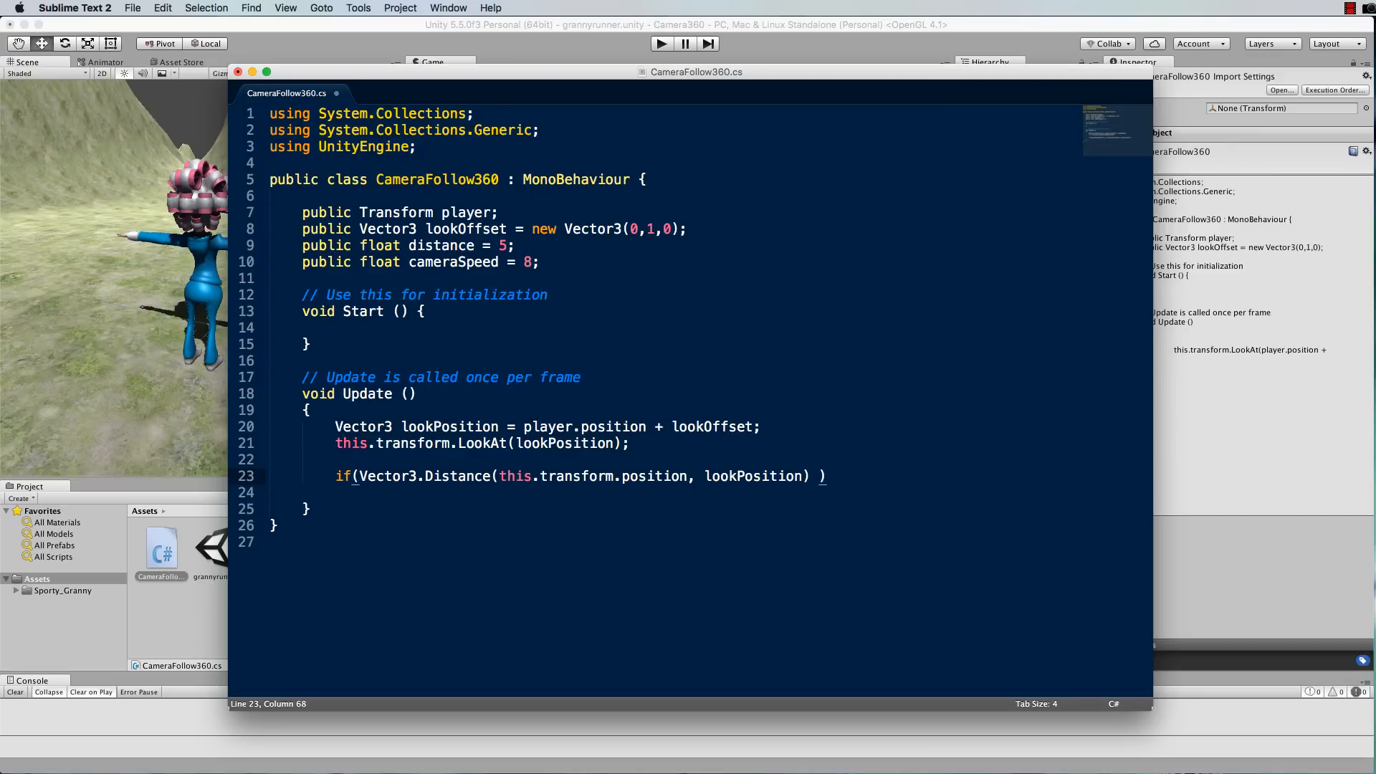
{"action": "type", "text": "> d"}
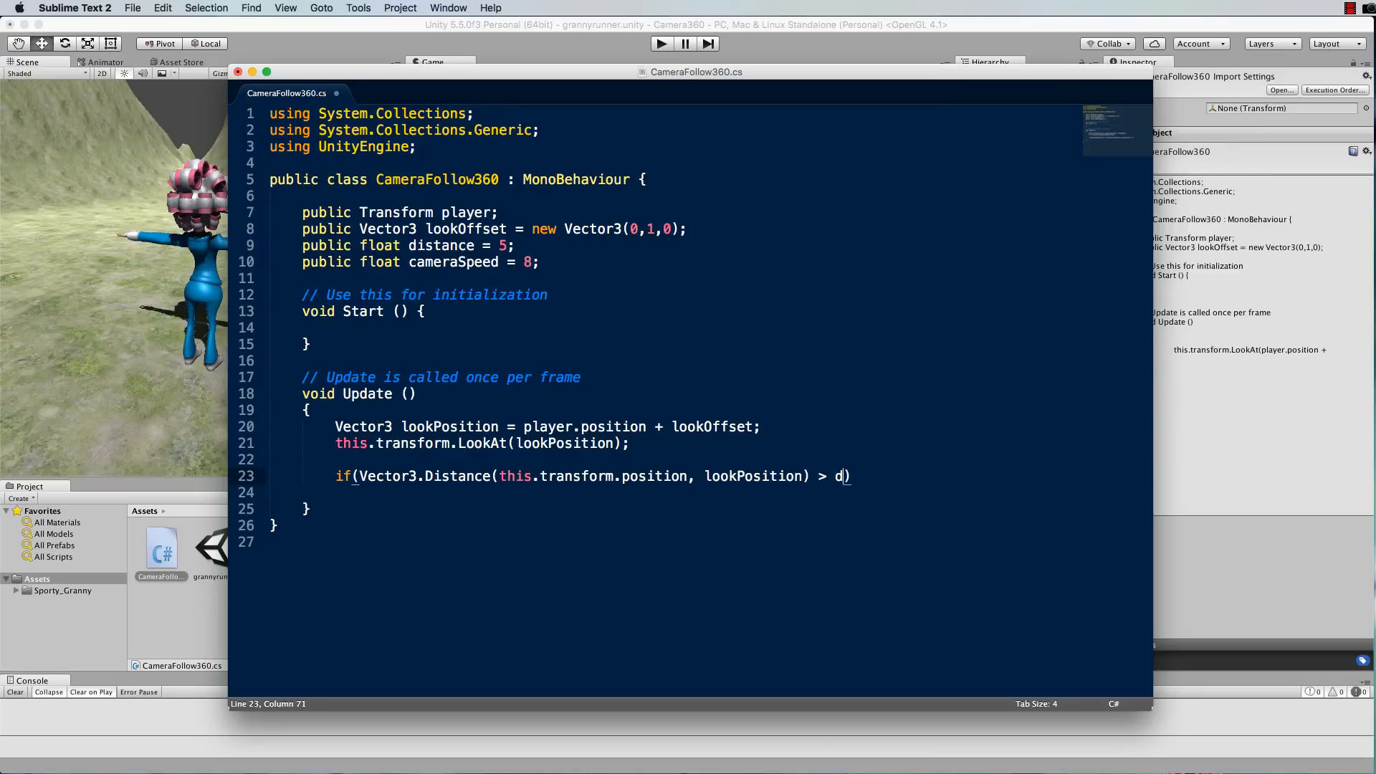
{"action": "type", "text": "istance"}
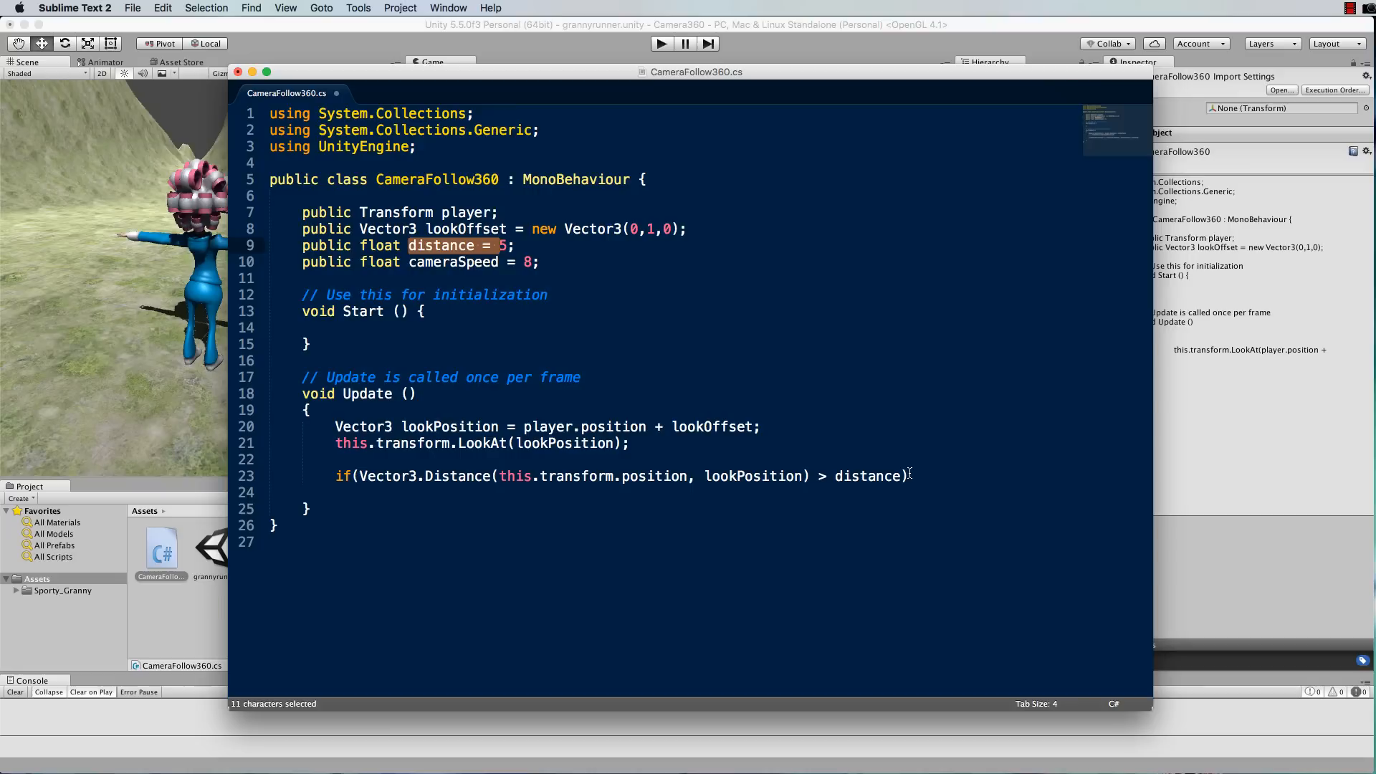
{"action": "type", "text": "{}"}
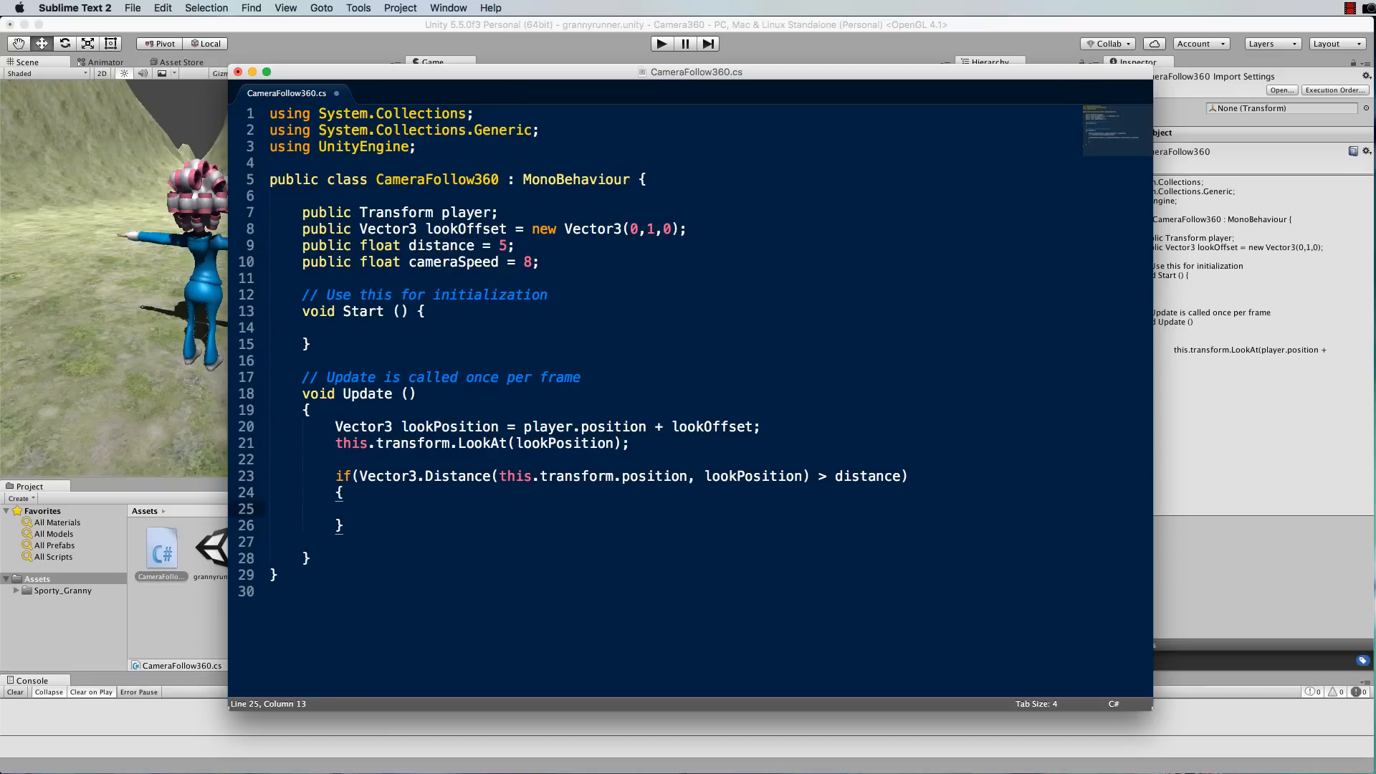
- Write `this.transform.Translate()` inside the if braces of the follow script
{"action": "type", "text": "this.t"}
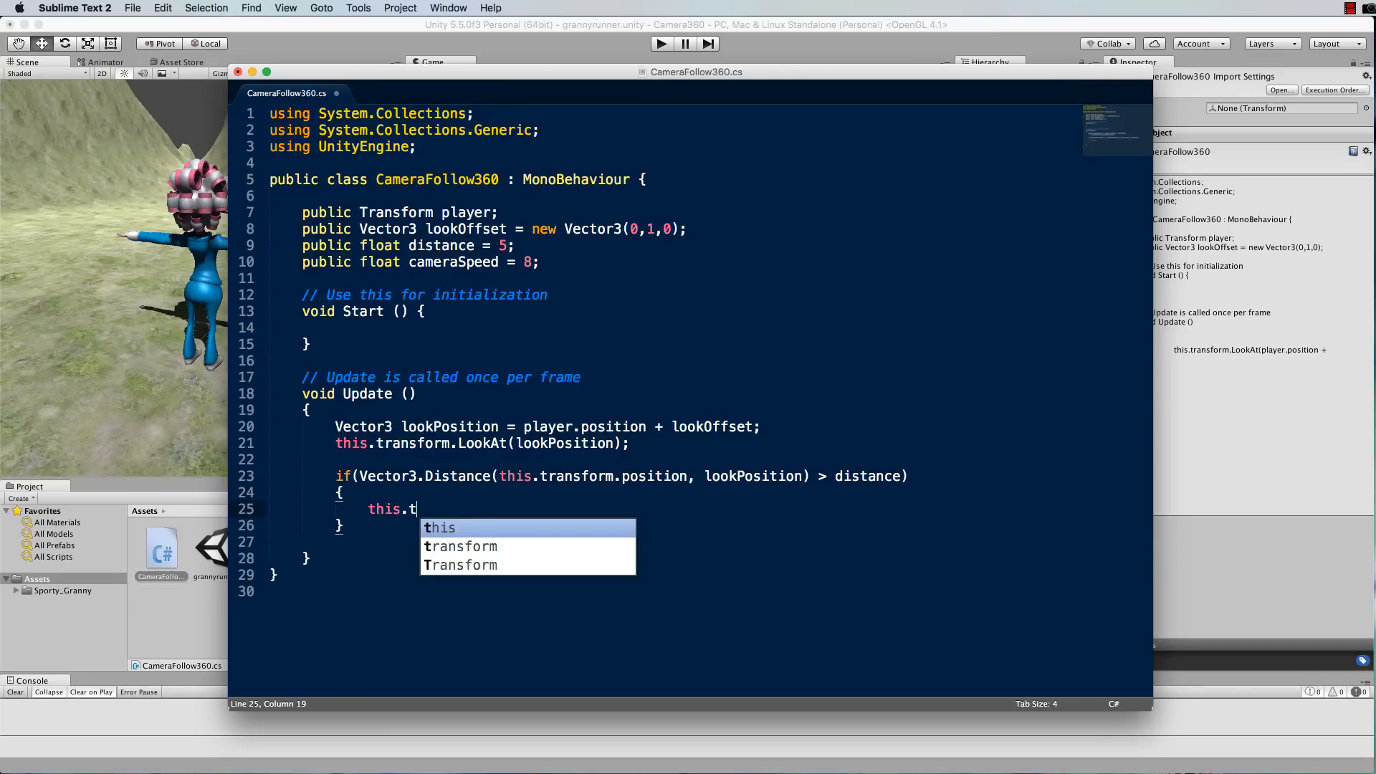
{"action": "type", "text": "ransform"}
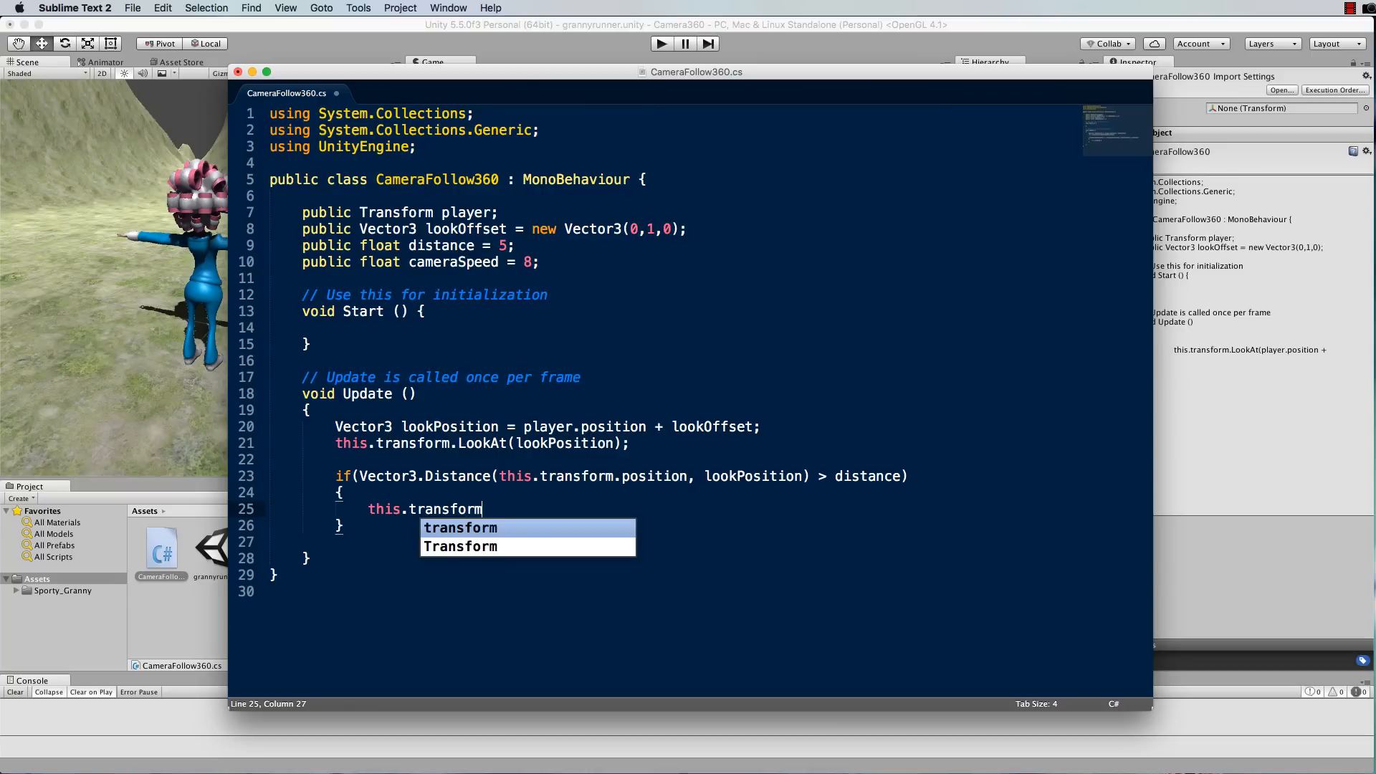
{"action": "type", "text": ".Tranl"}
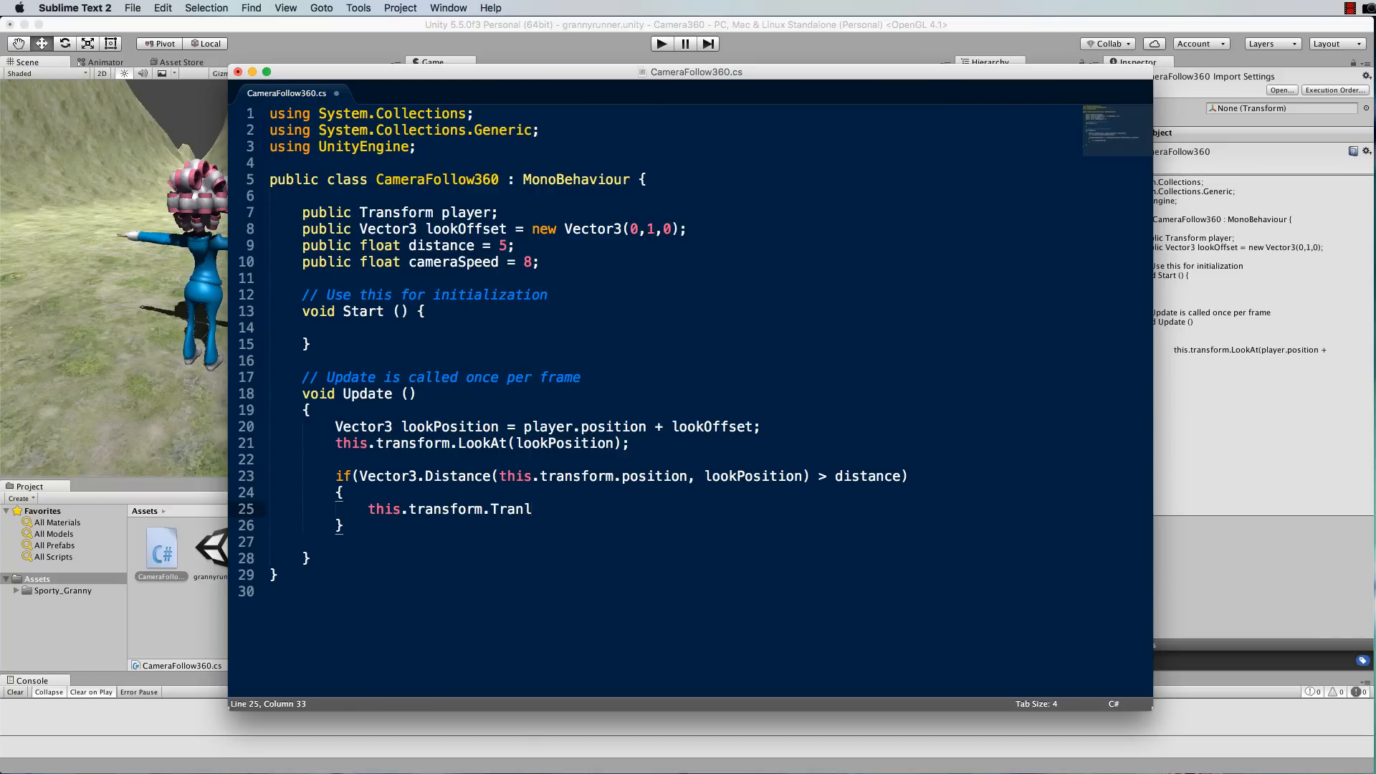
{"action": "type", "text": "slate()"}
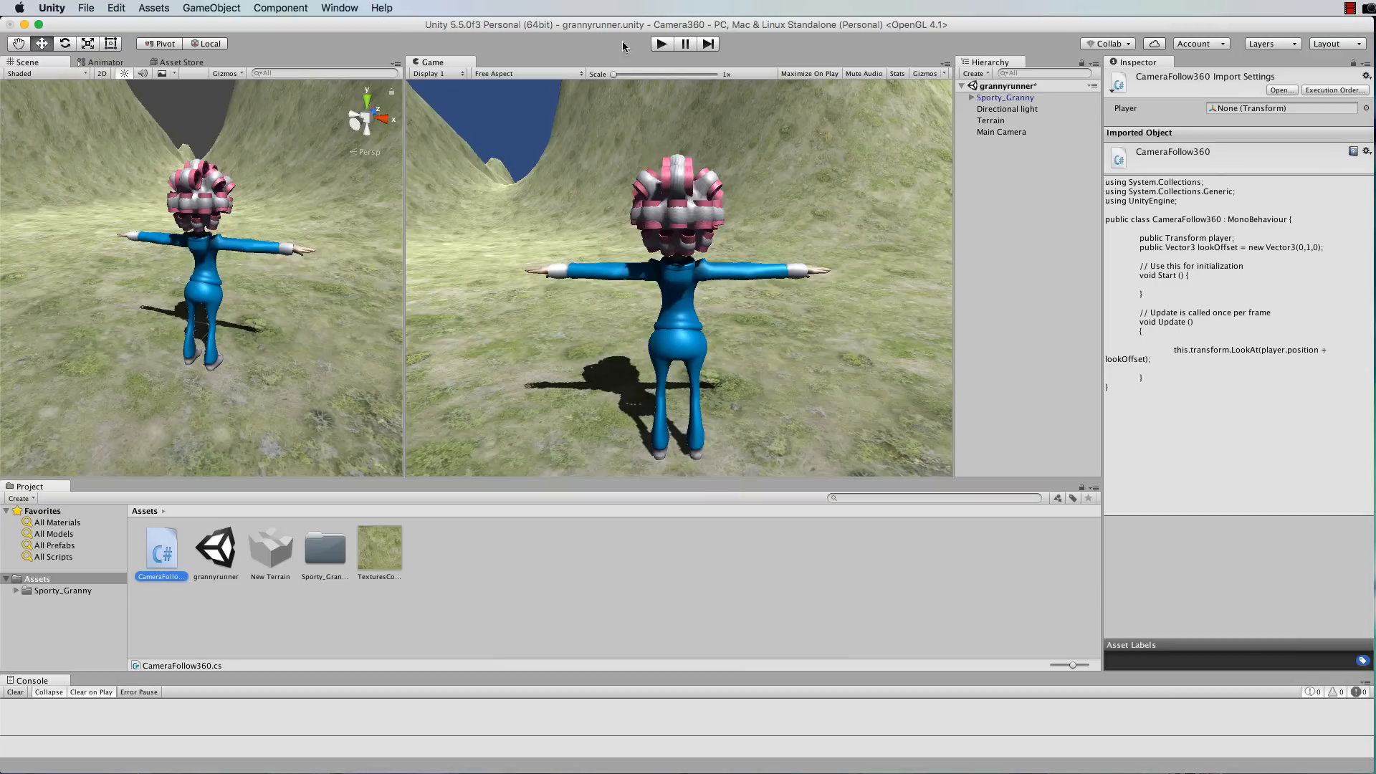
- Select Main Camera to see its Camera Follow 360 component with Player Sporty_Granny
{"action": "left_click", "coordinate": [1000, 132]}
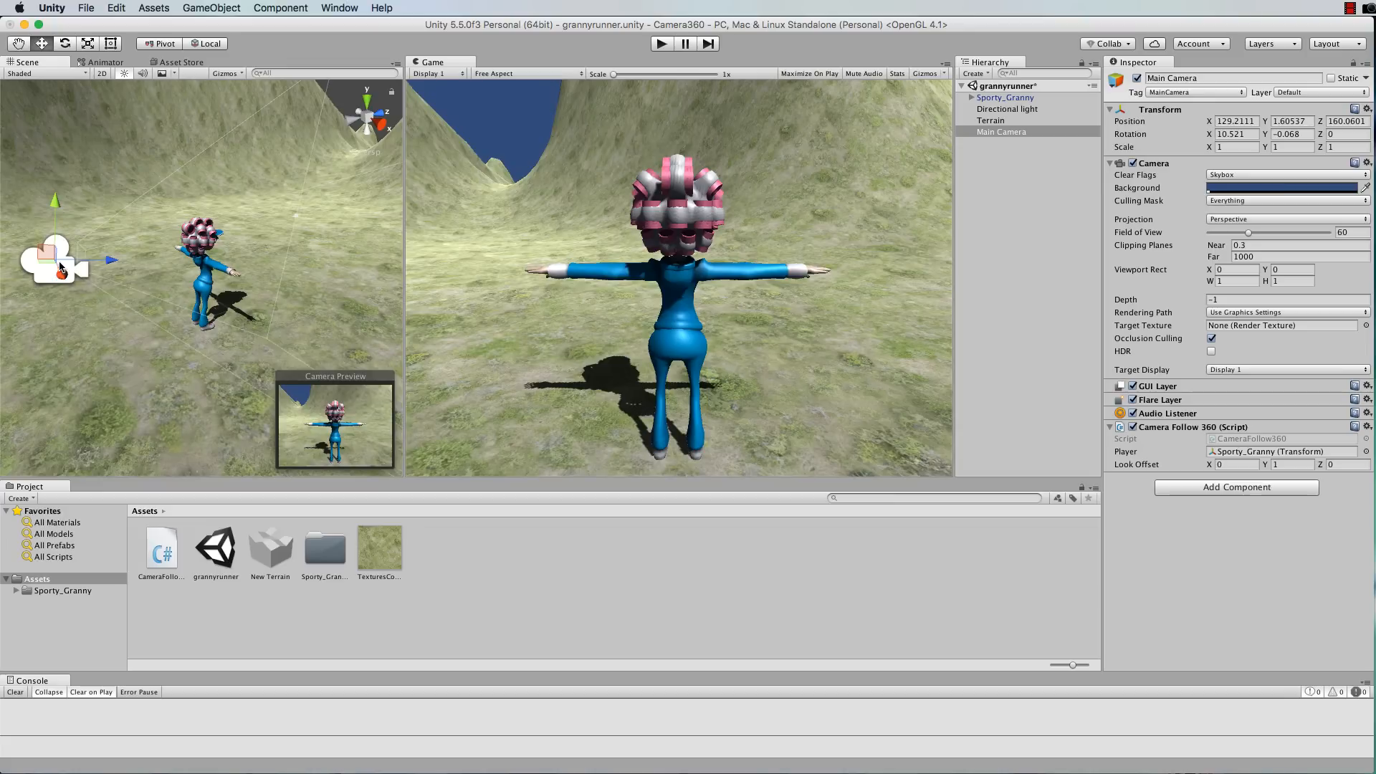
{"action": "mouse_move", "coordinate": [152, 268]}
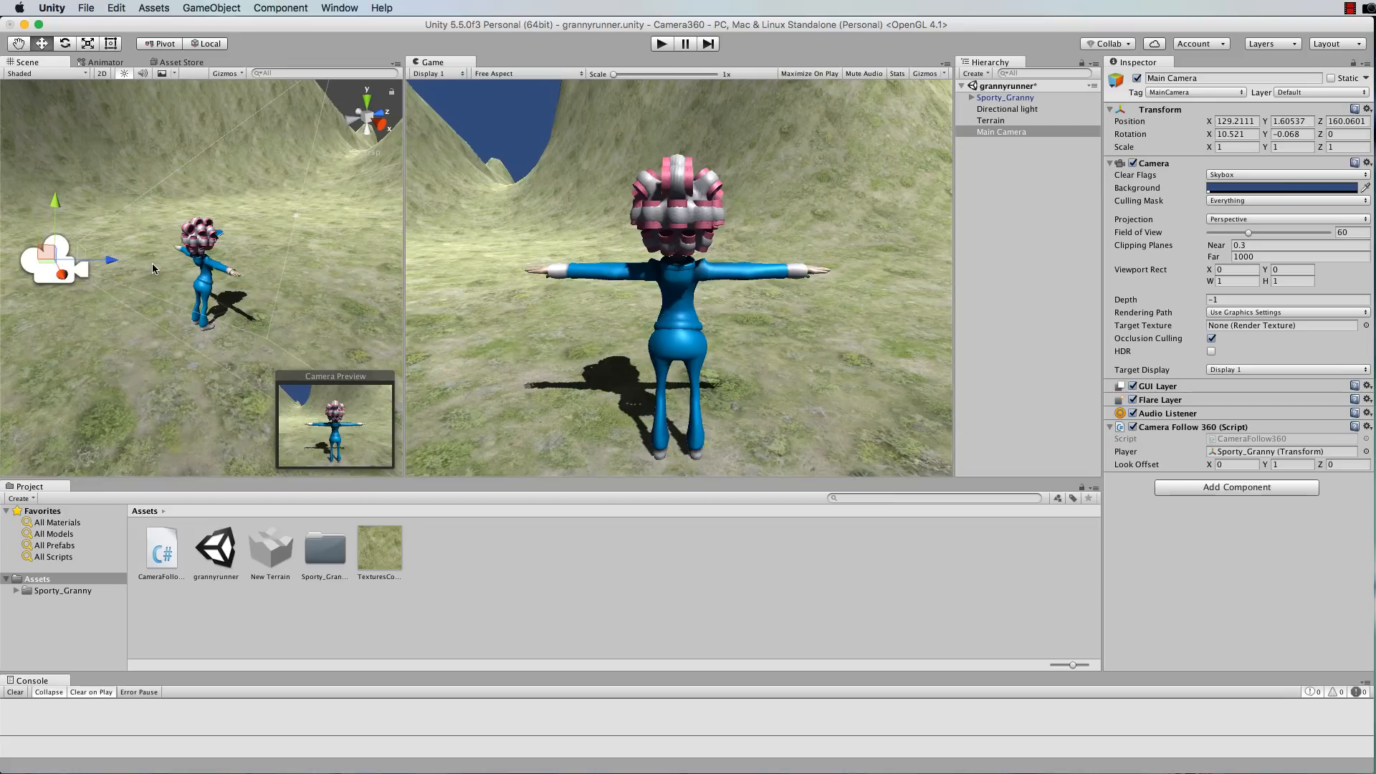
{"action": "mouse_move", "coordinate": [221, 263]}
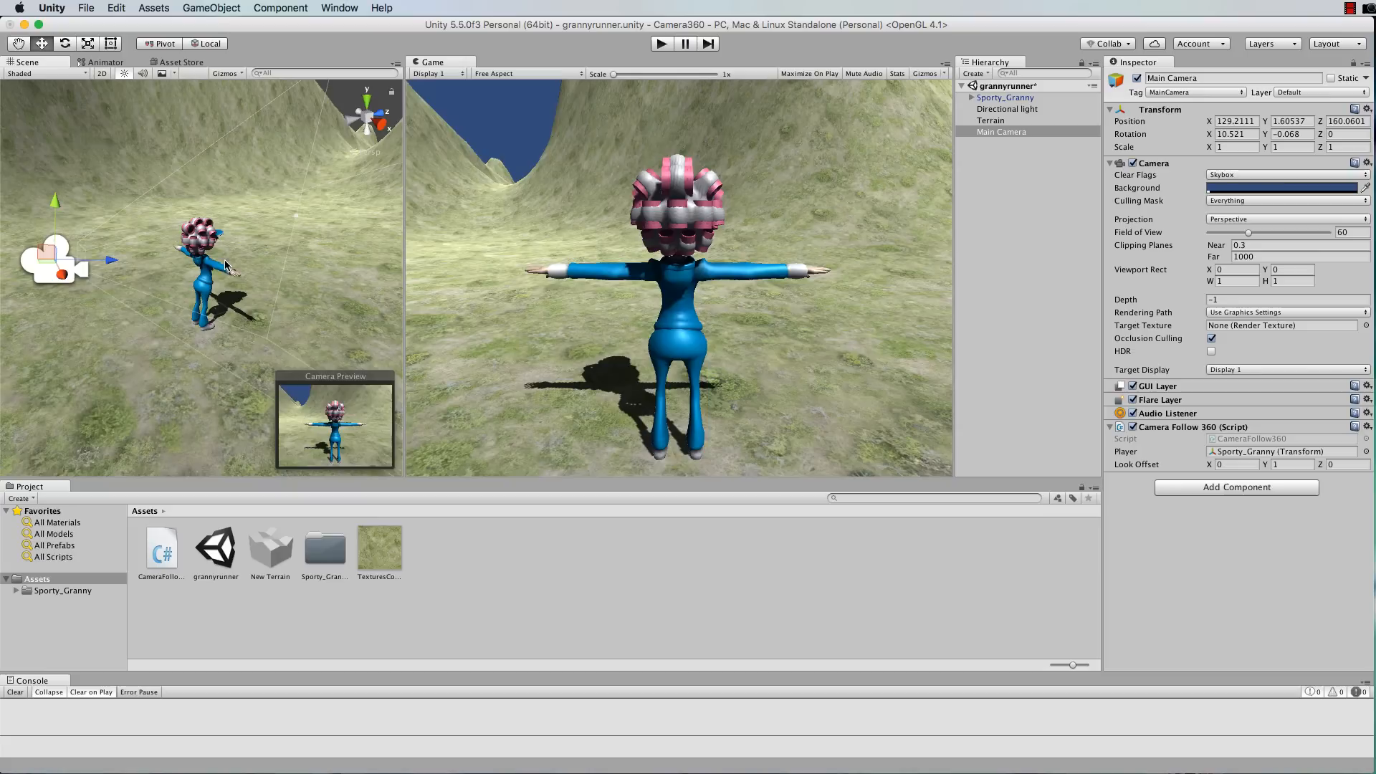
{"action": "mouse_move", "coordinate": [235, 432]}
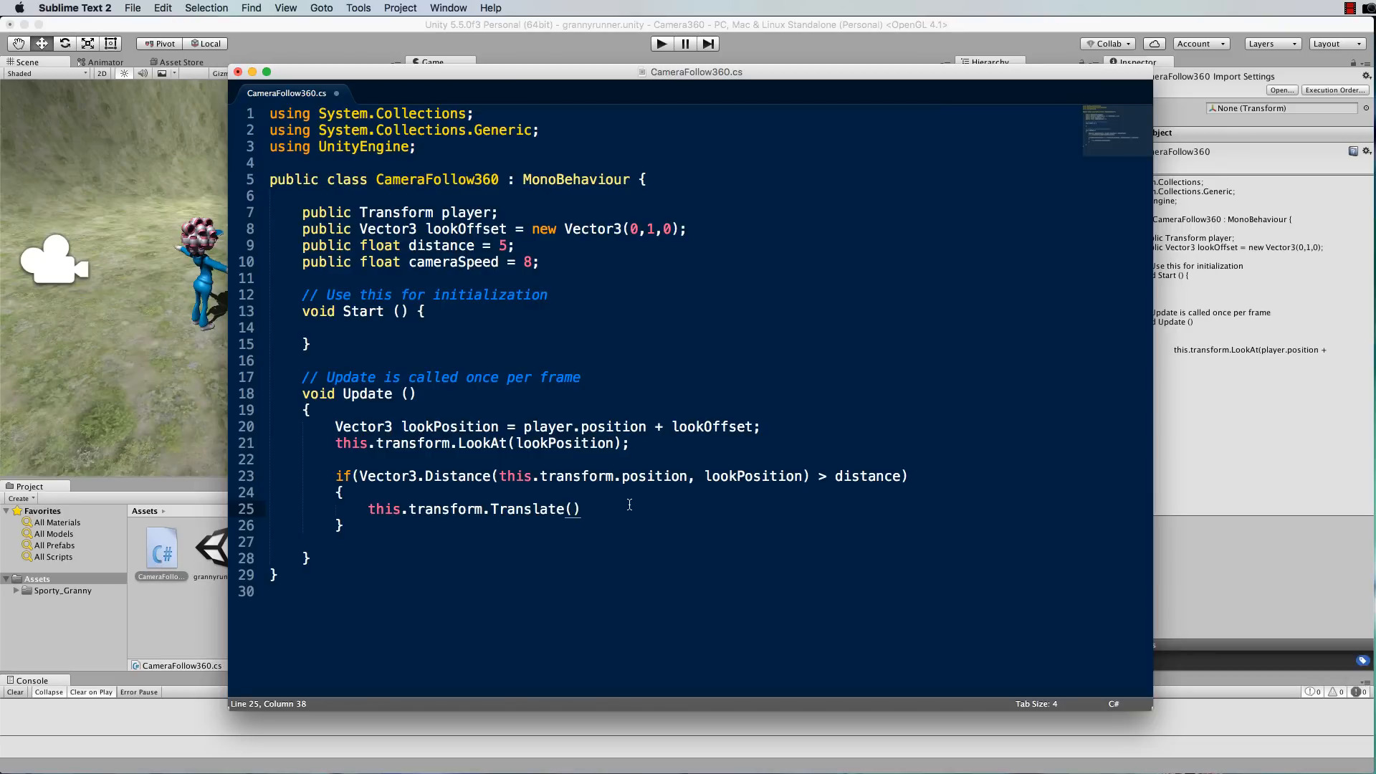
- Fill the call as Translate(0,0,cameraSpeed * Time.deltaTime); and save the script
{"action": "type", "text": "0,0"}
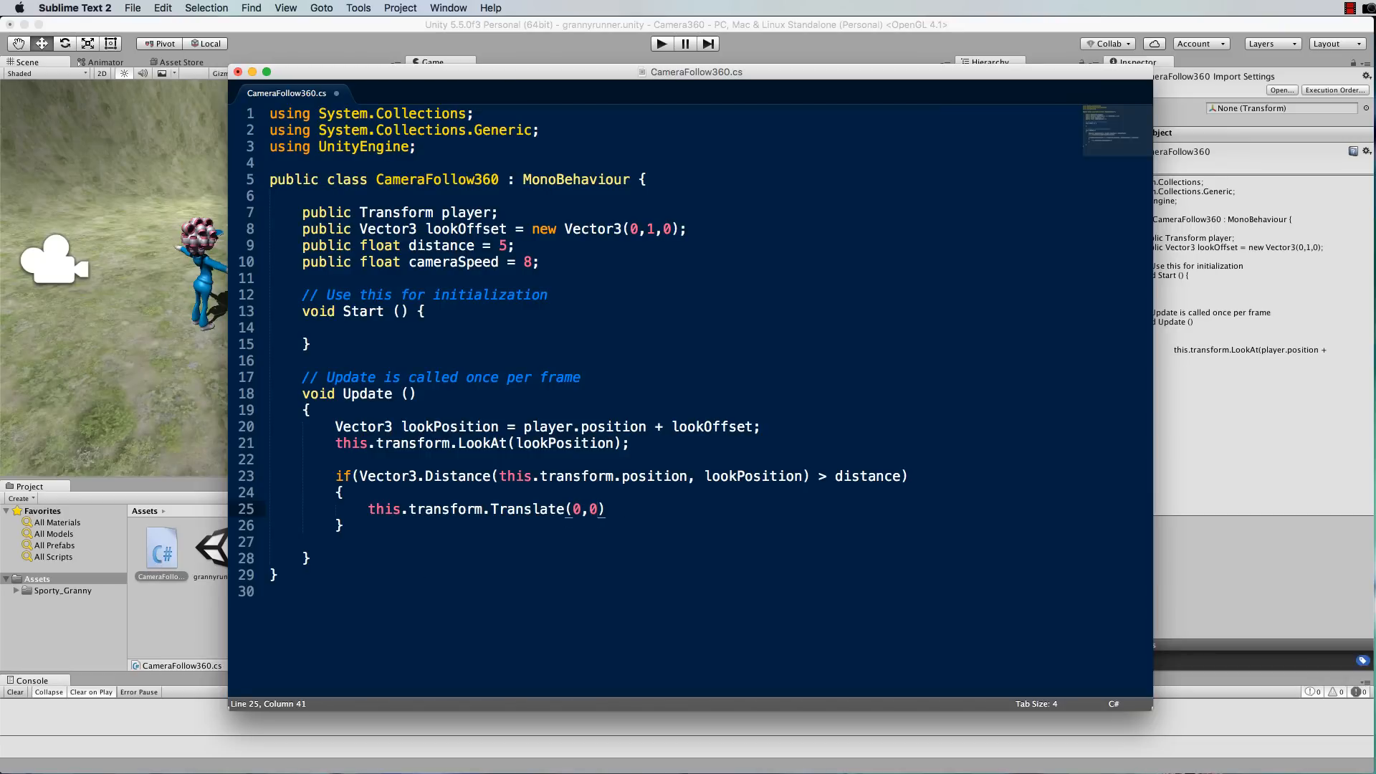
{"action": "type", "text": ",c"}
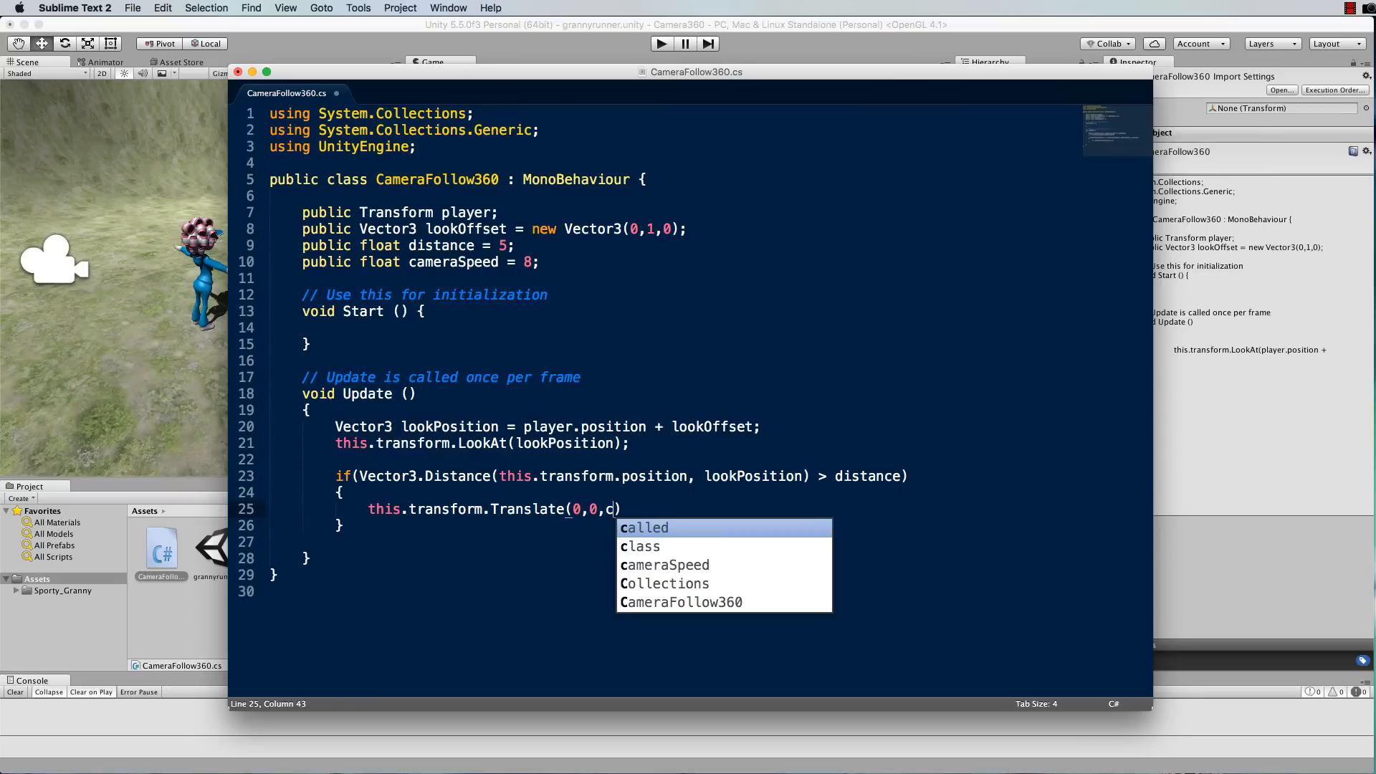
{"action": "type", "text": "ameraSpeed"}
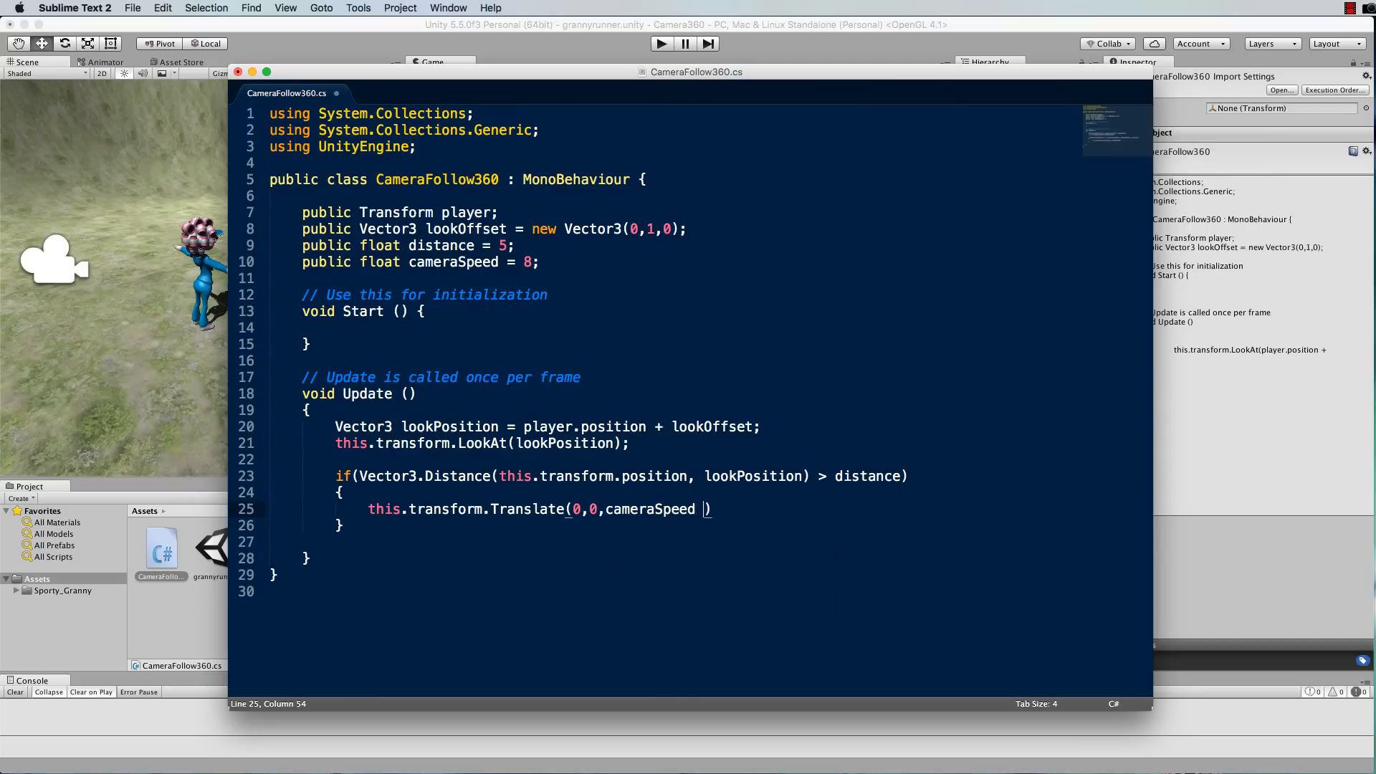
{"action": "type", "text": "* Time.deltaTime"}
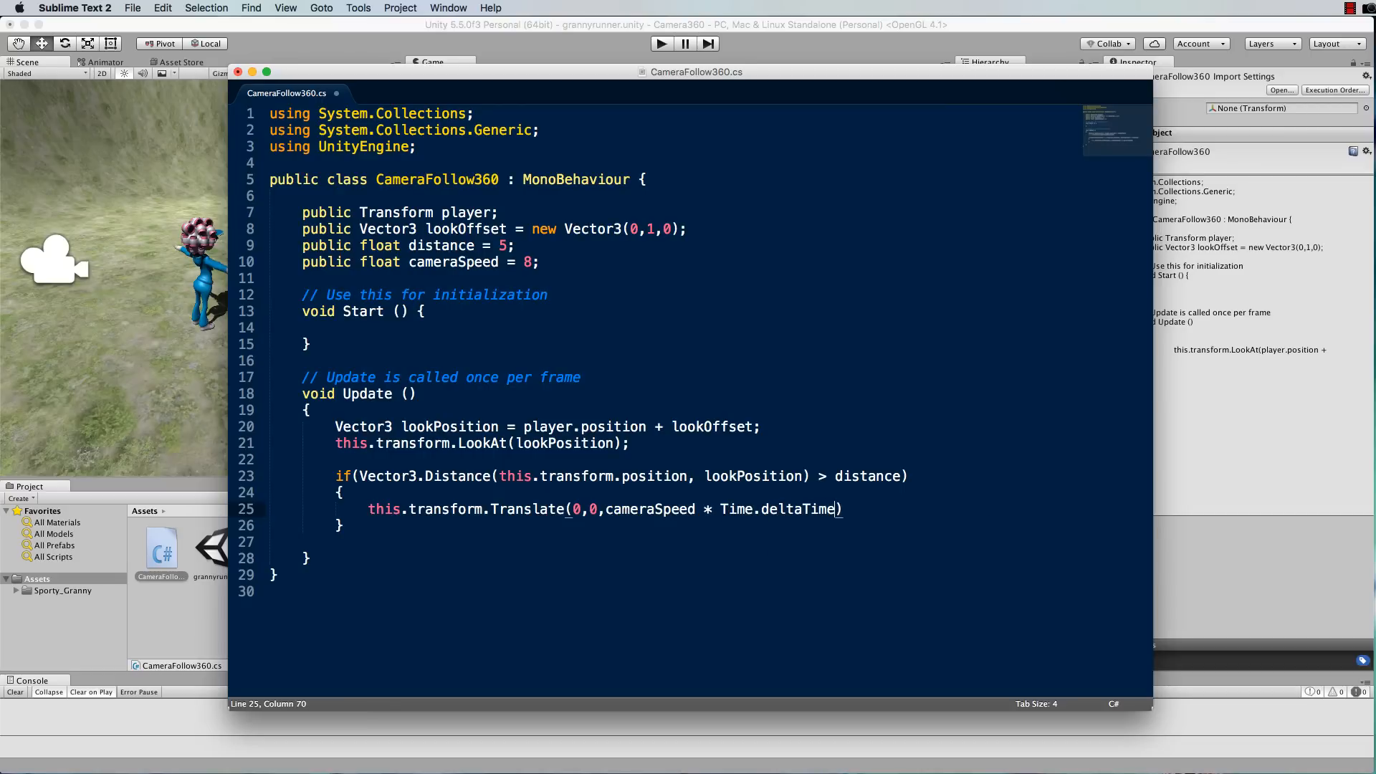
{"action": "type", "text": ";"}
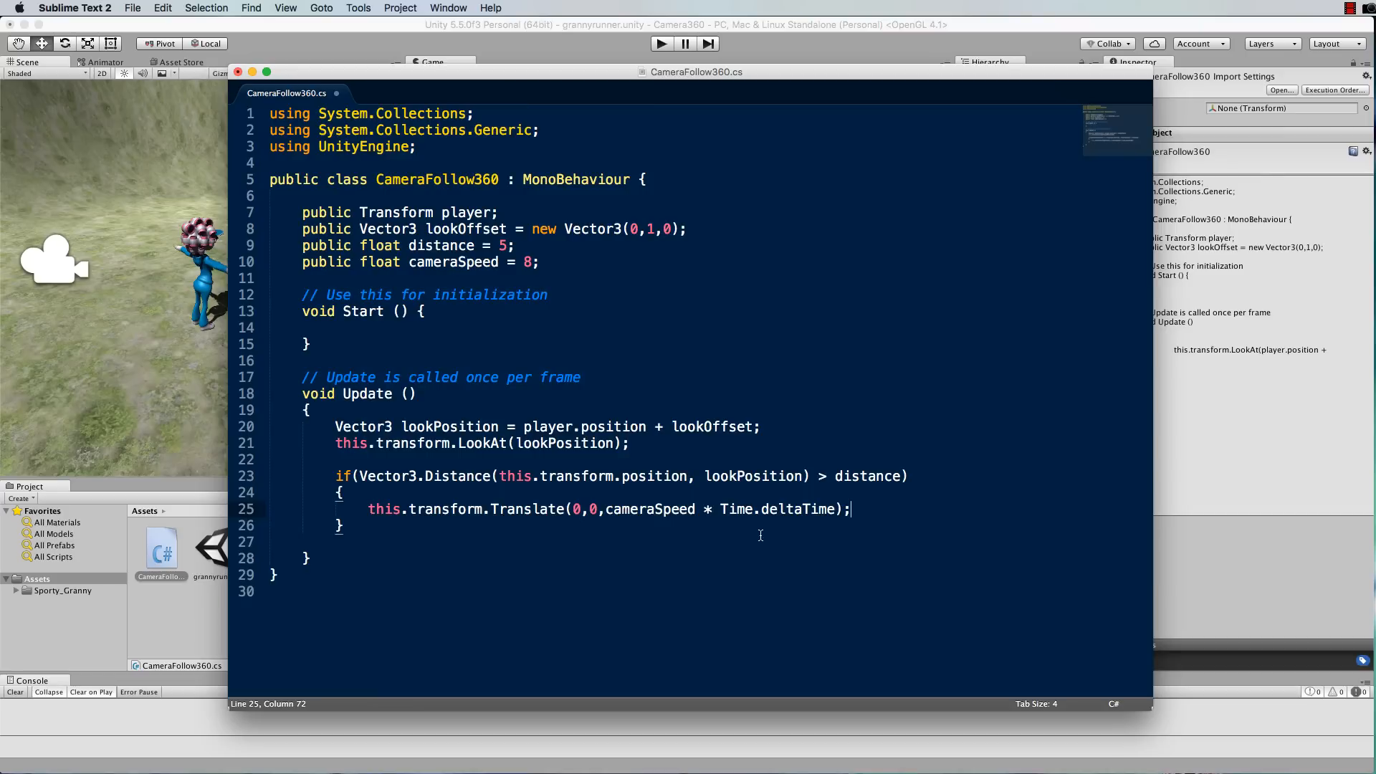
{"action": "key", "text": "cmd+s"}
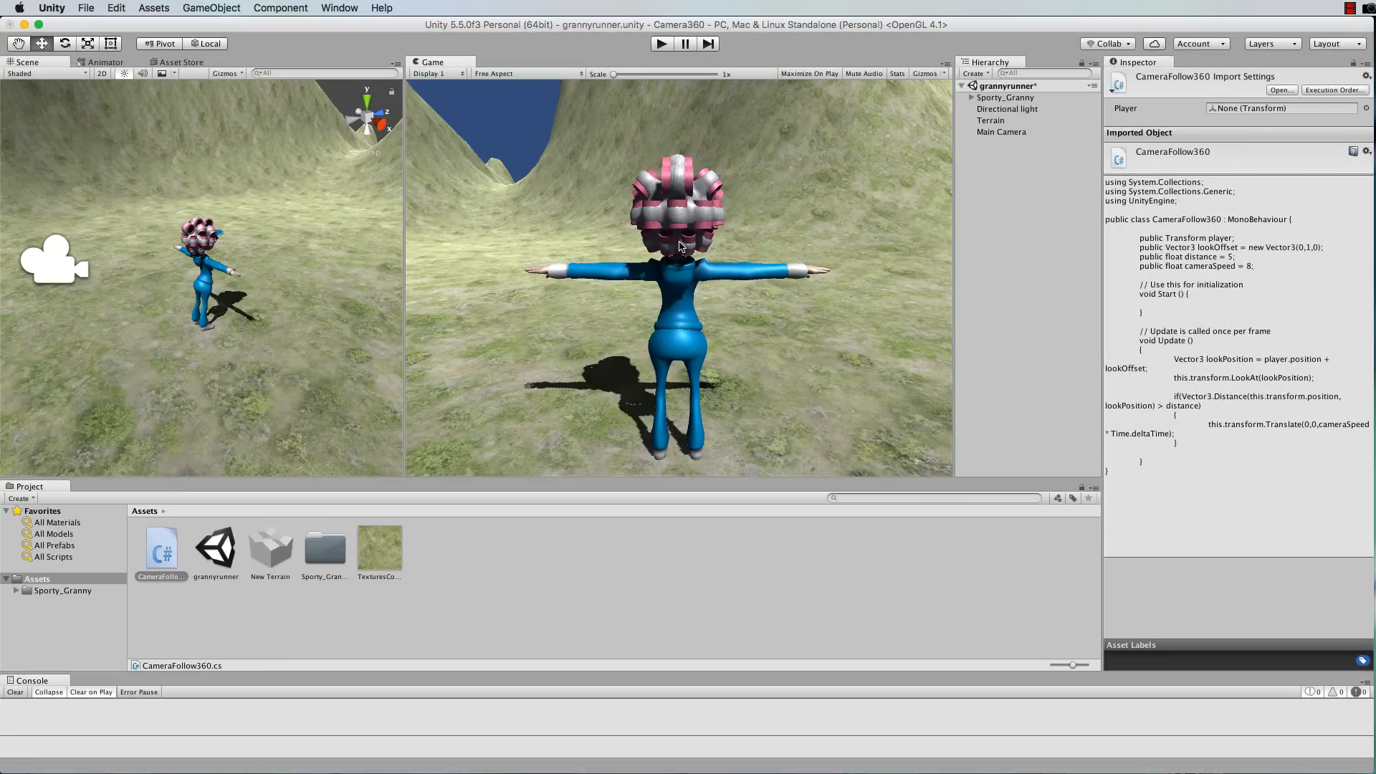
- Set the Main Camera's Camera Follow 360 Distance field to 3
{"action": "left_click", "coordinate": [1000, 132]}
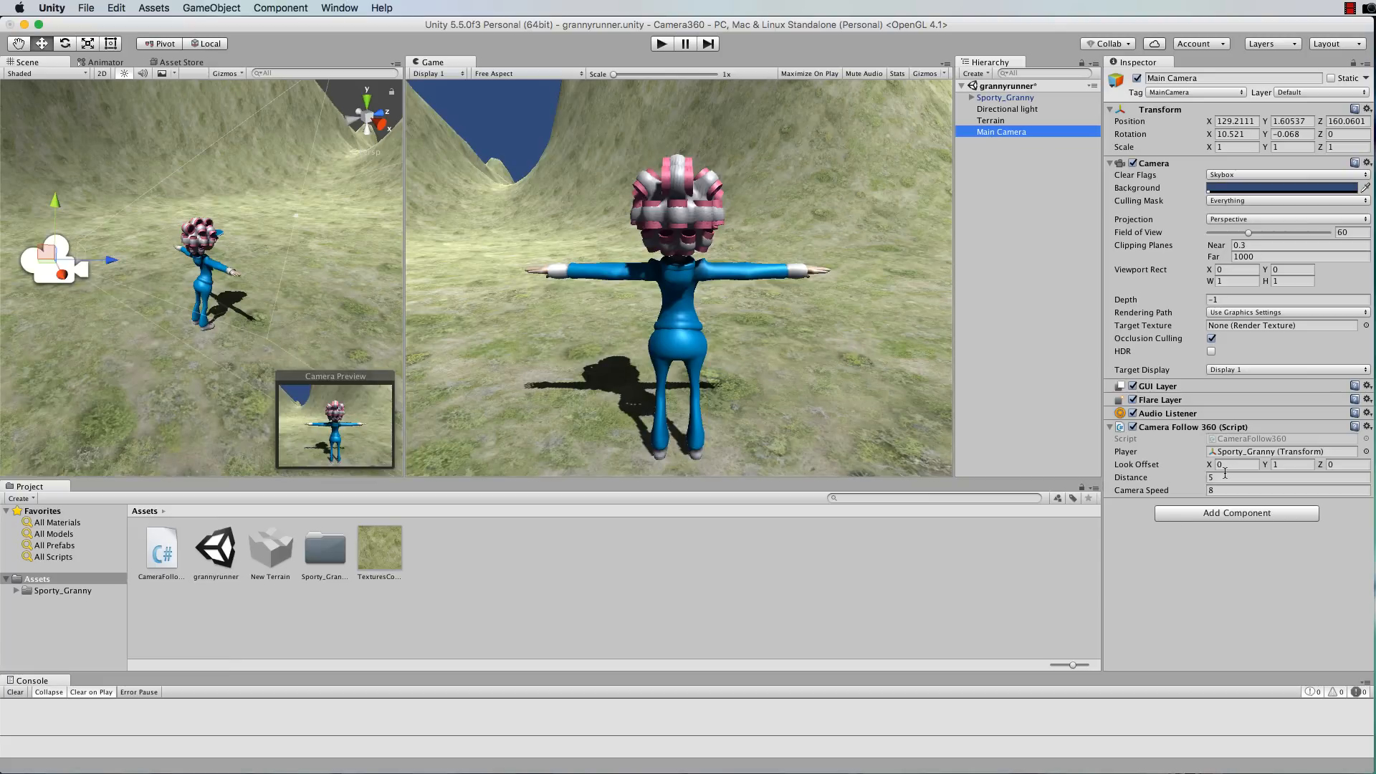
{"action": "left_click", "coordinate": [1256, 477]}
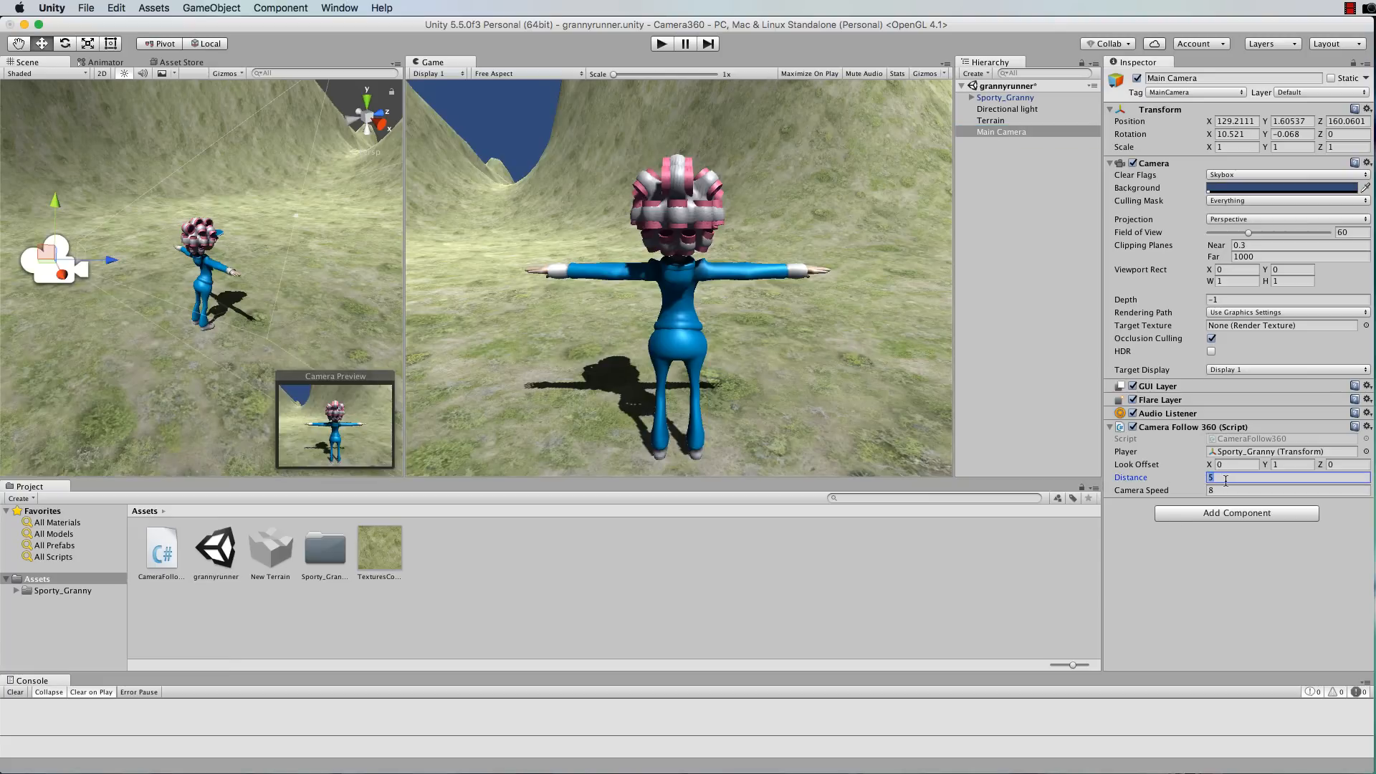
{"action": "type", "text": "3"}
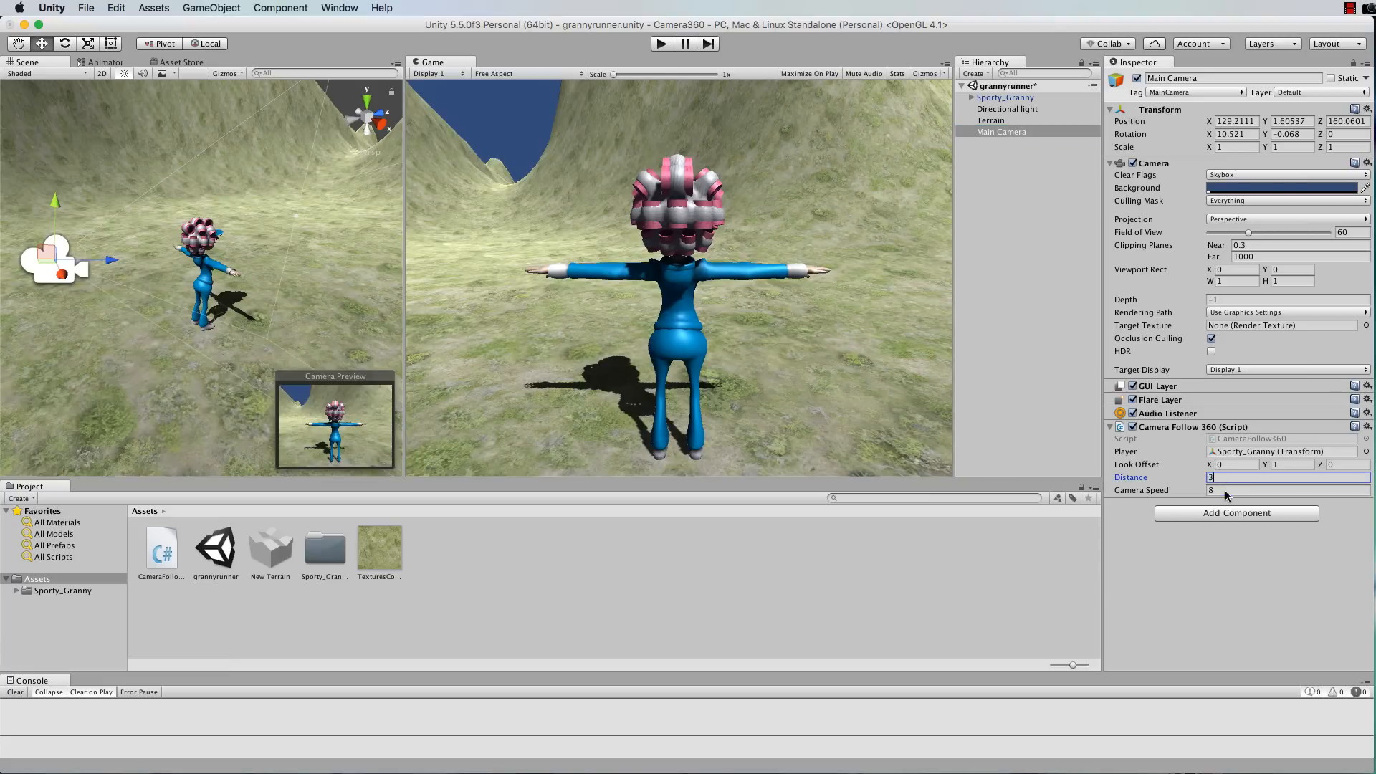
{"action": "left_click", "coordinate": [1288, 491]}
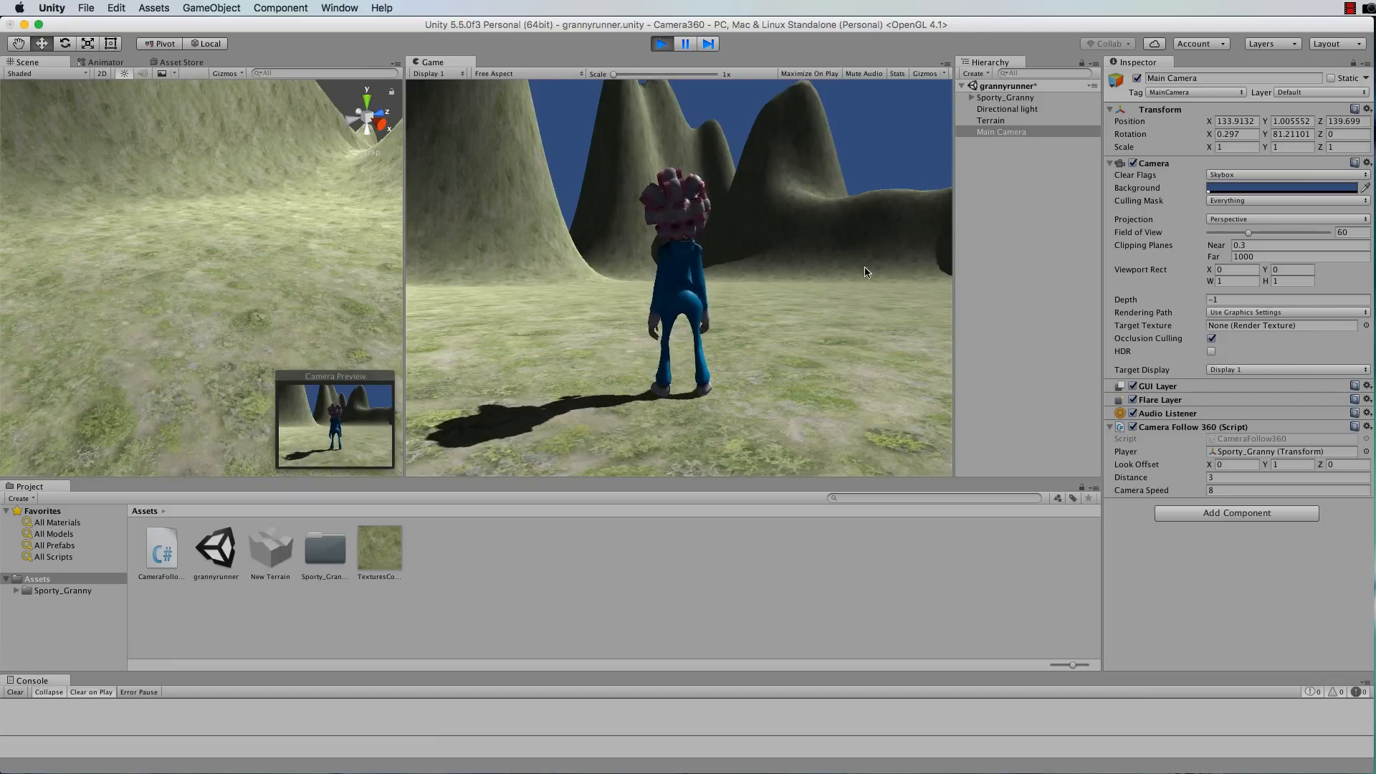
{"action": "mouse_move", "coordinate": [1315, 427]}
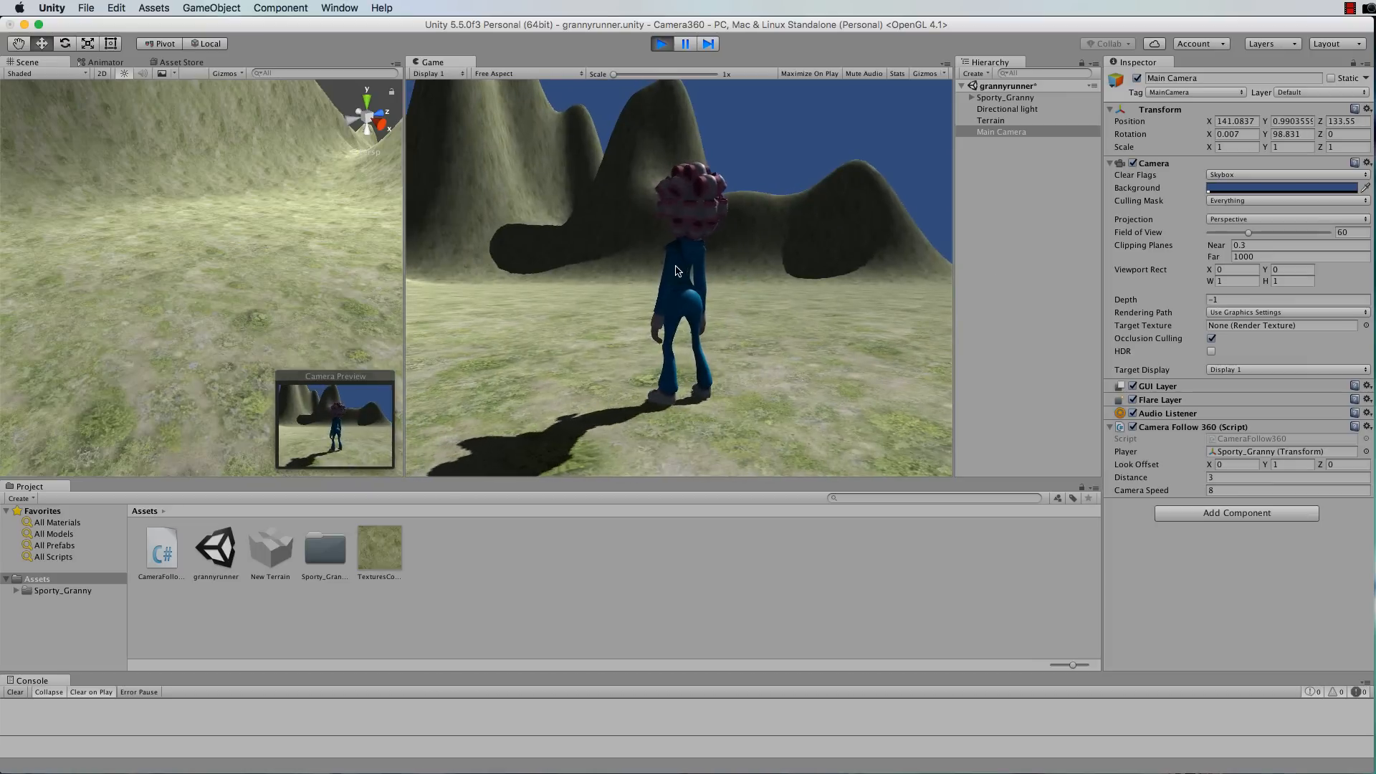
{"action": "mouse_move", "coordinate": [560, 332]}
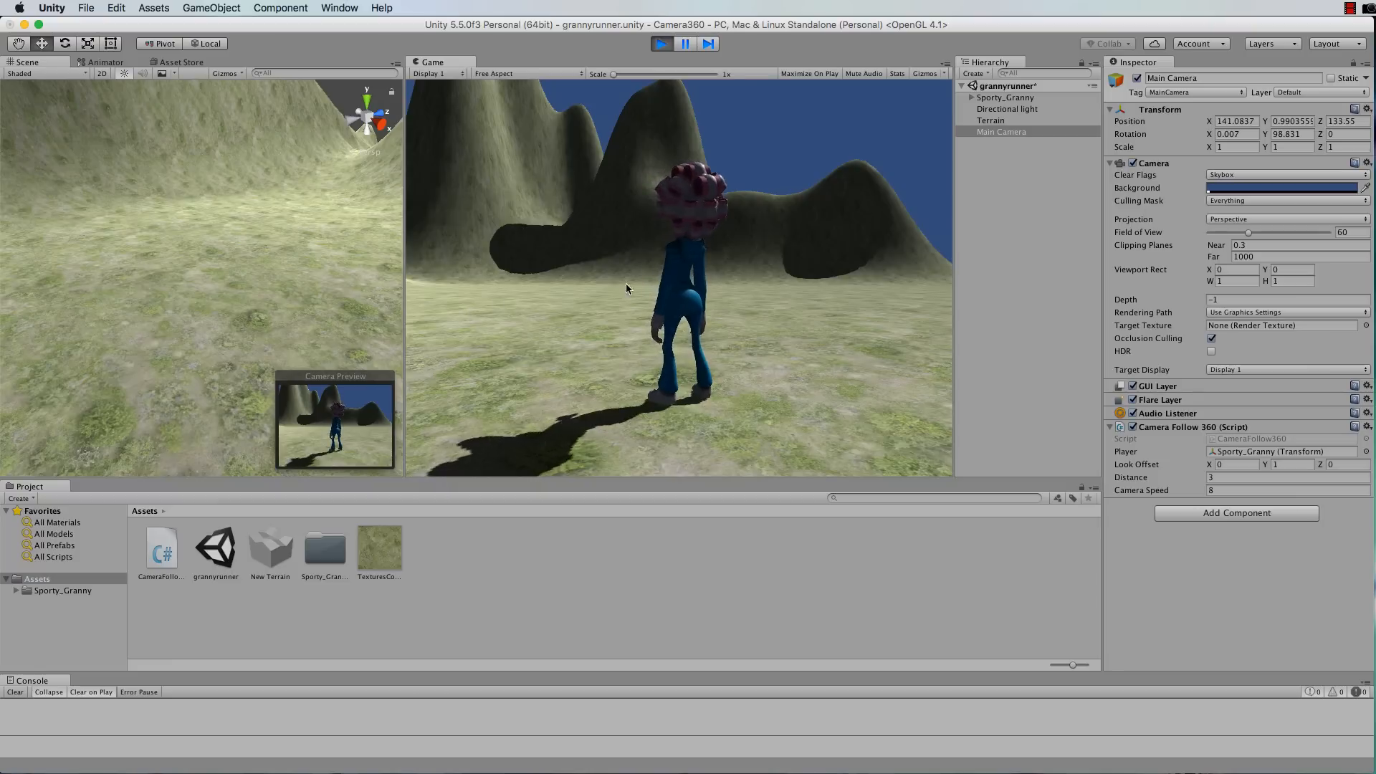
{"action": "mouse_move", "coordinate": [683, 218]}
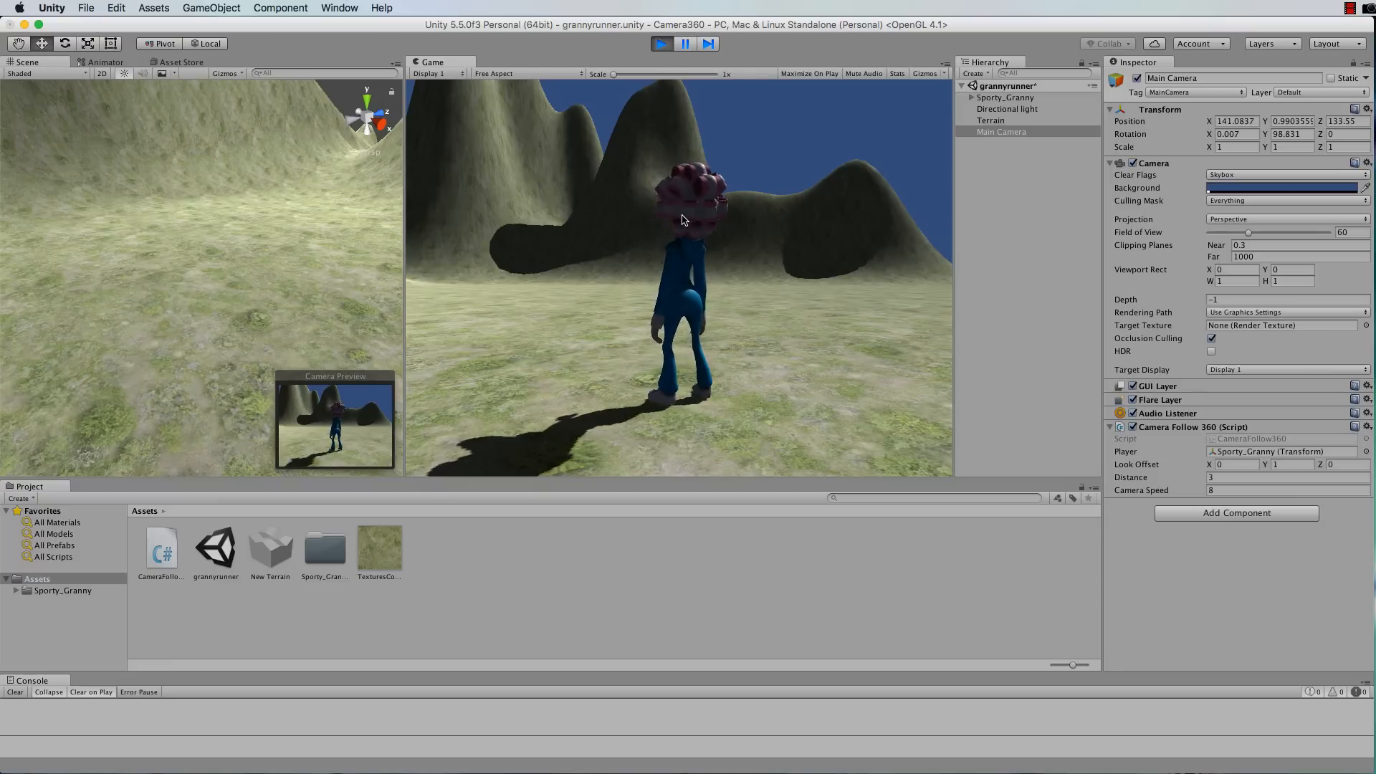